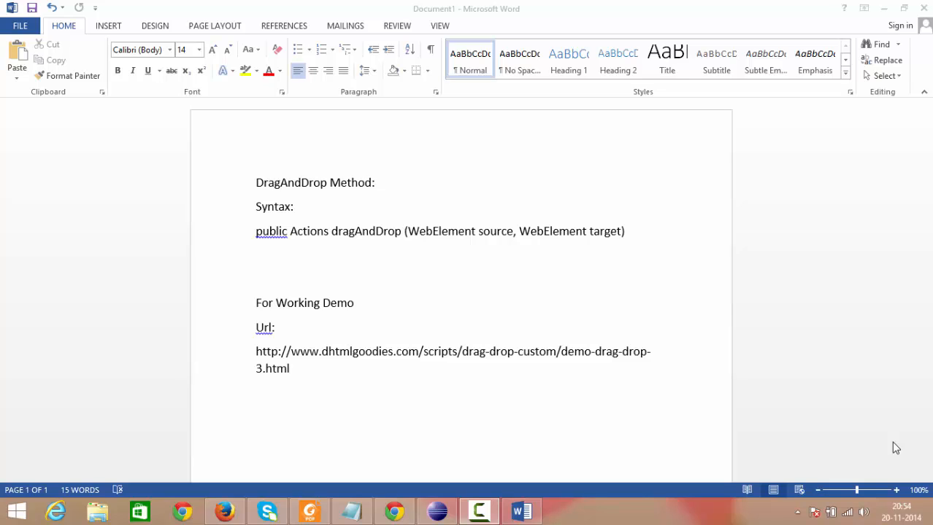
{"action": "mouse_move", "coordinate": [431, 253]}
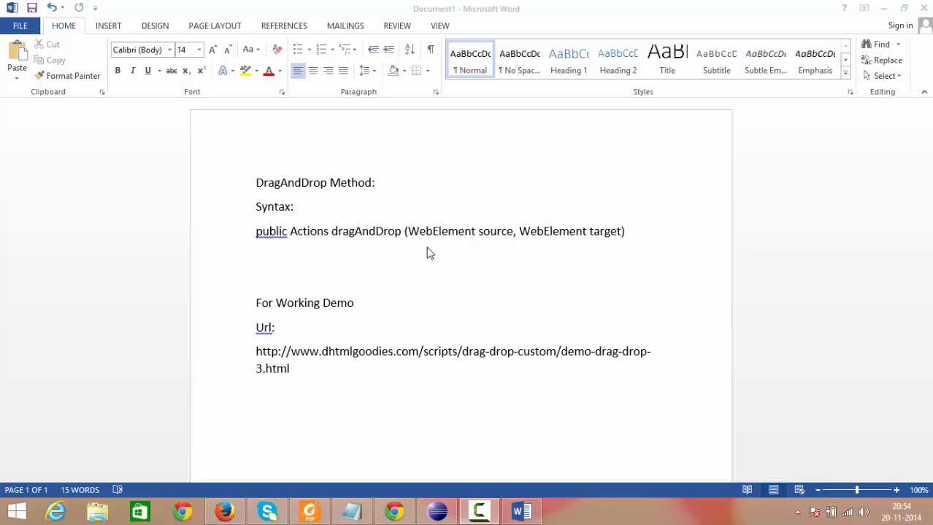
{"action": "mouse_move", "coordinate": [581, 258]}
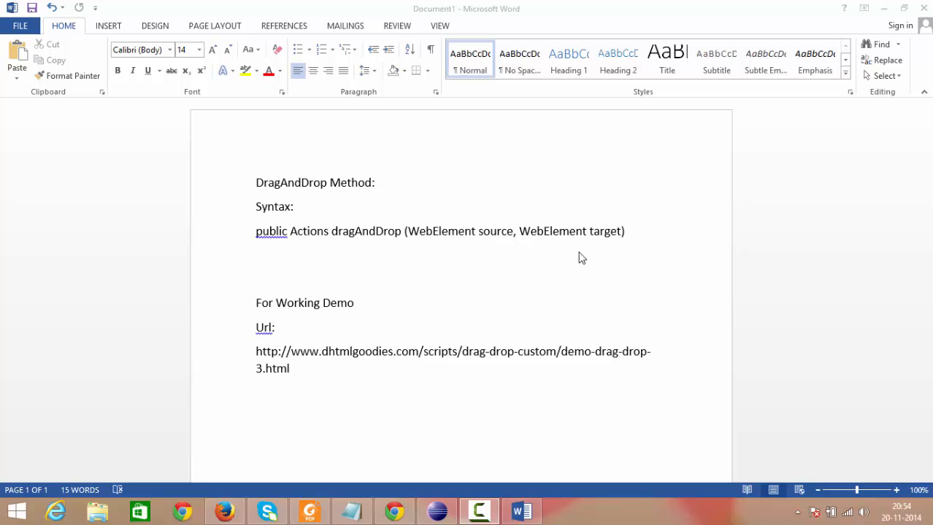
{"action": "mouse_move", "coordinate": [496, 241]}
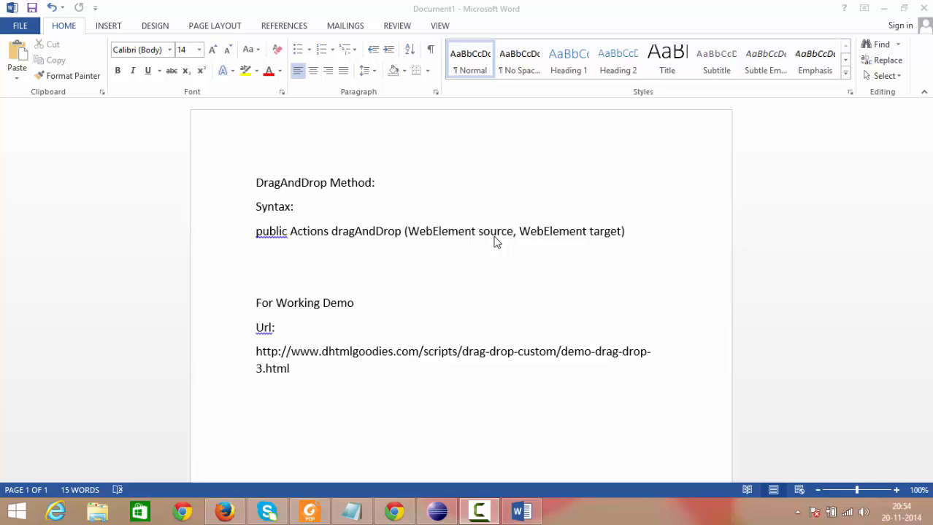
{"action": "mouse_move", "coordinate": [628, 253]}
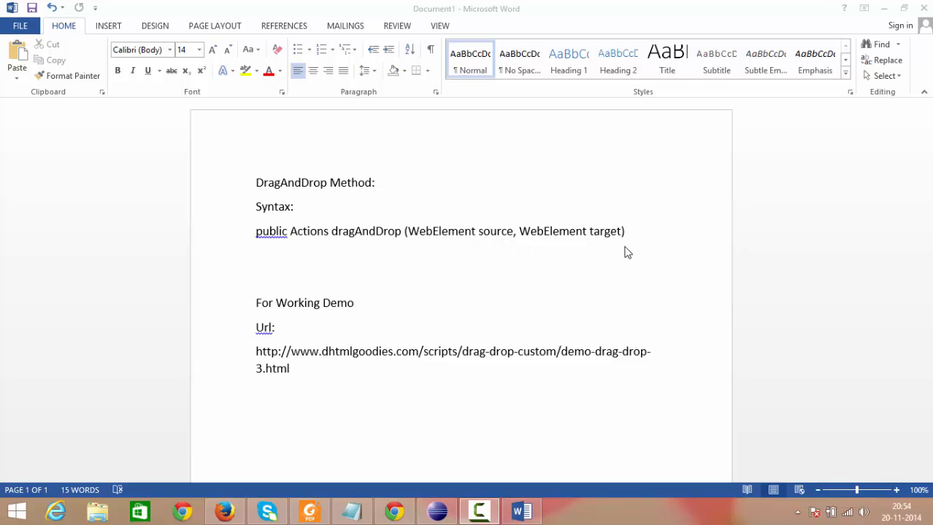
{"action": "mouse_move", "coordinate": [605, 244]}
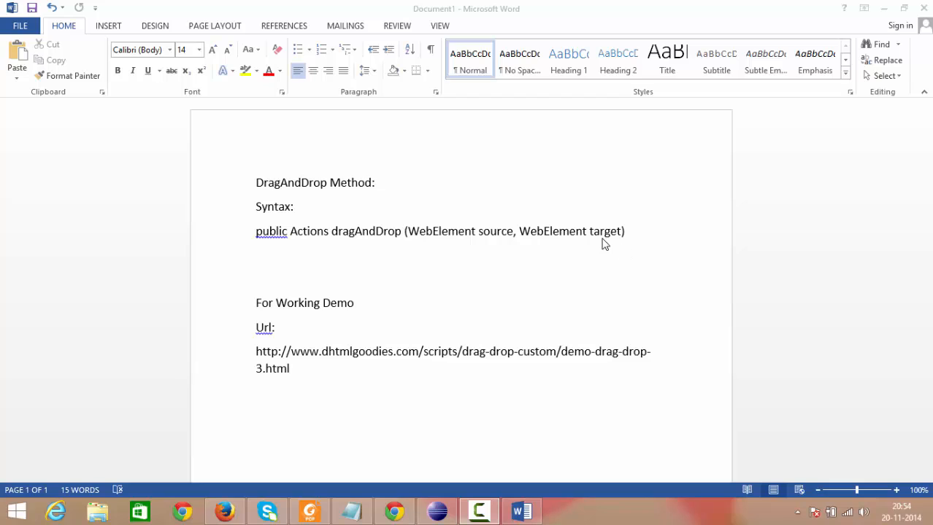
{"action": "mouse_move", "coordinate": [561, 273]}
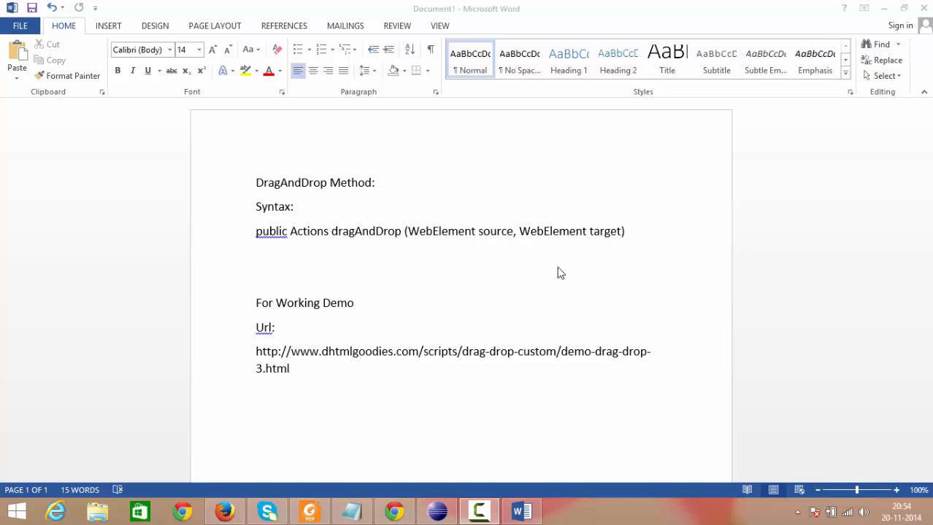
{"action": "mouse_move", "coordinate": [568, 267]}
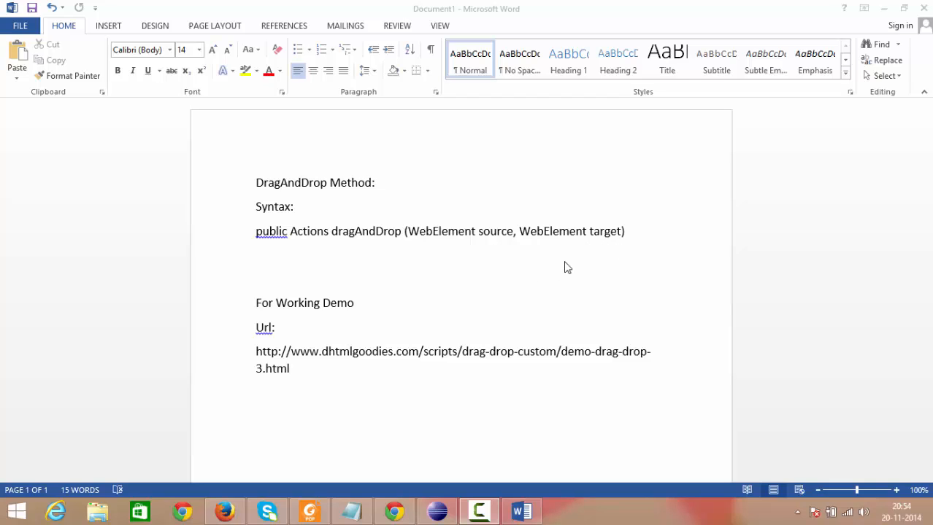
{"action": "mouse_move", "coordinate": [259, 223]}
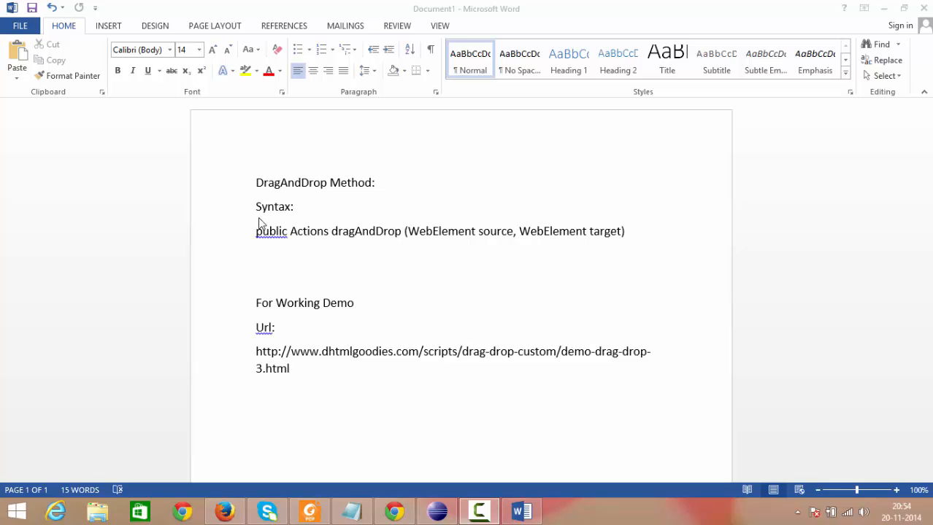
{"action": "mouse_move", "coordinate": [335, 213]}
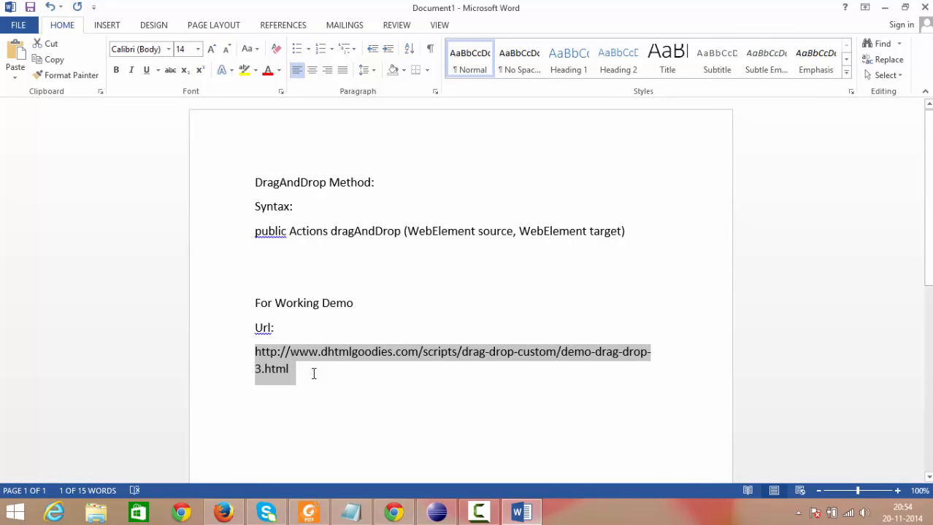
{"action": "mouse_move", "coordinate": [223, 512]}
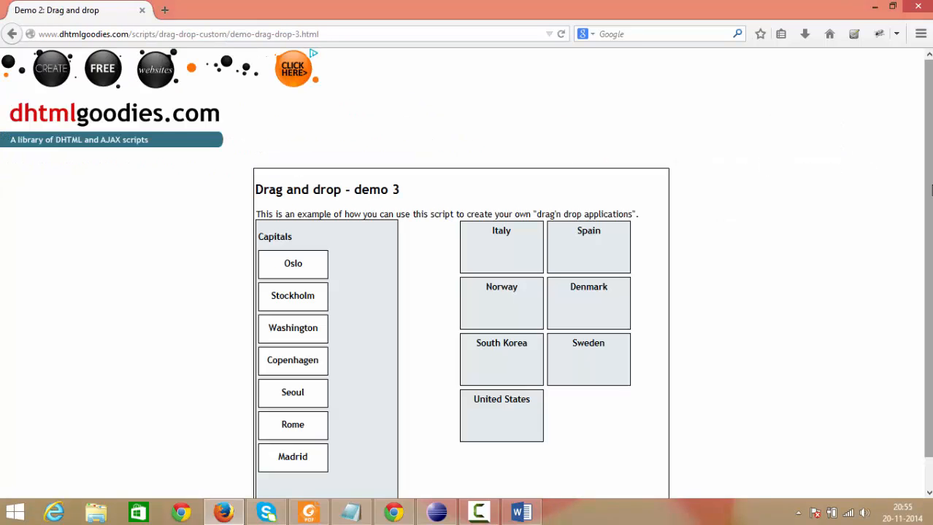
Drag the Oslo box around the Capitals panel and release it back at the bottom of the list
{"action": "scroll", "scroll_direction": "down", "scroll_amount": 3}
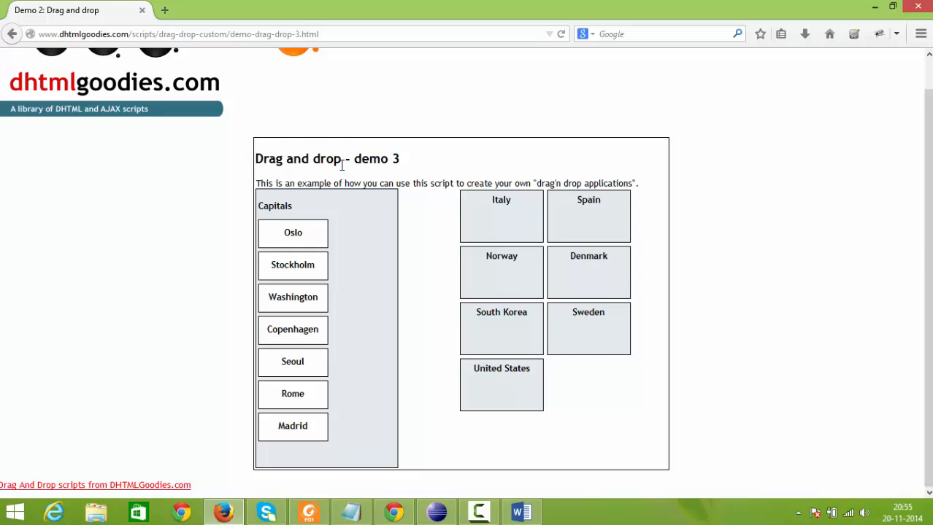
{"action": "mouse_move", "coordinate": [392, 182]}
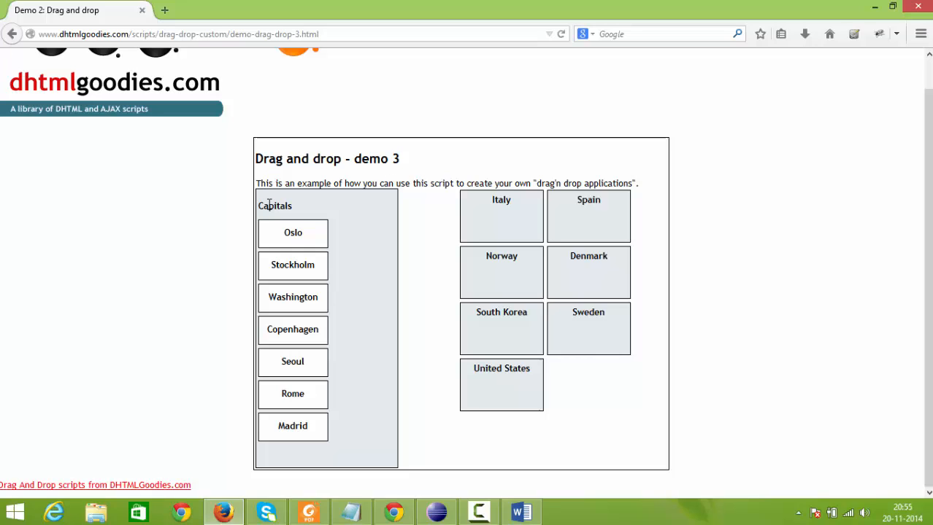
{"action": "mouse_move", "coordinate": [299, 211]}
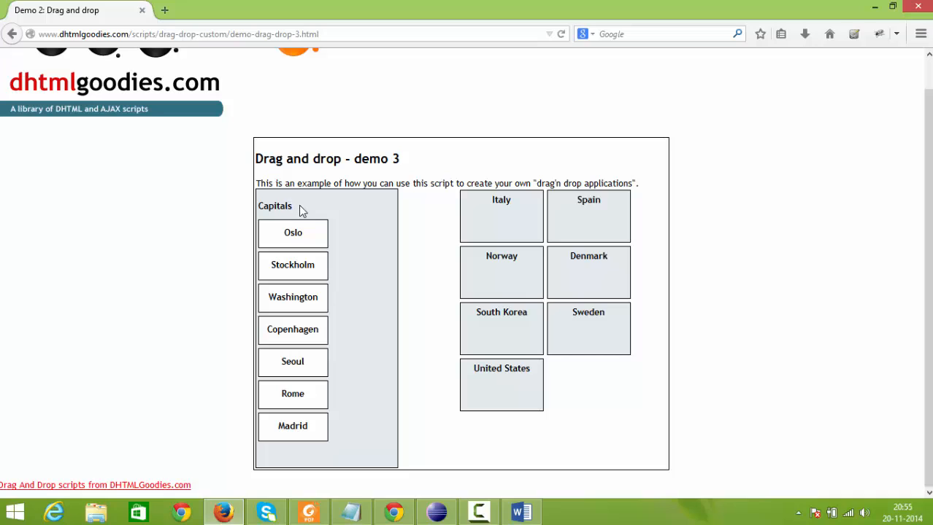
{"action": "mouse_move", "coordinate": [311, 237]}
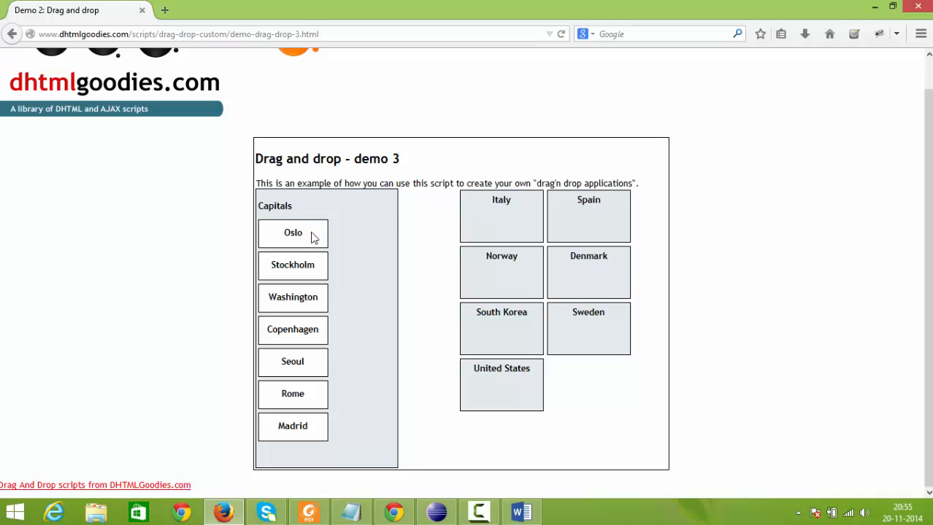
{"action": "left_click_drag", "start_coordinate": [293, 233], "coordinate": [324, 227]}
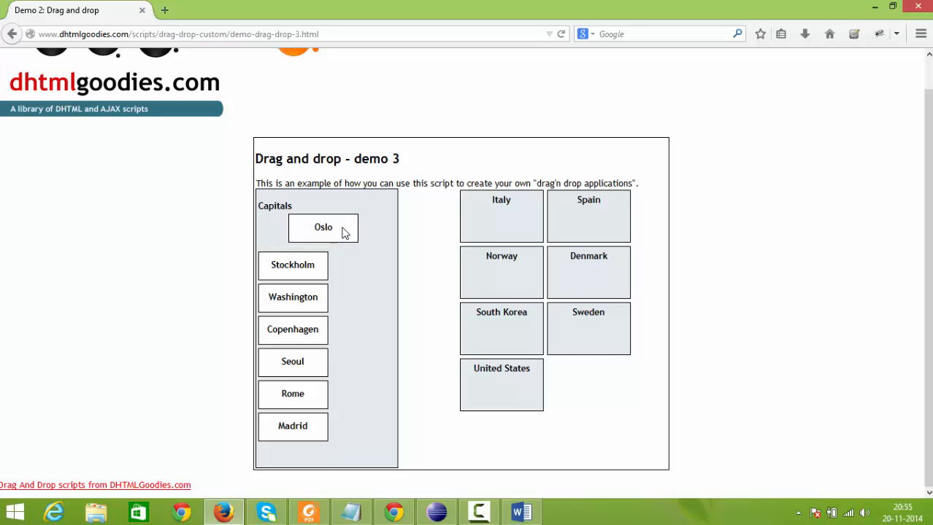
{"action": "left_click_drag", "start_coordinate": [322, 227], "coordinate": [363, 221]}
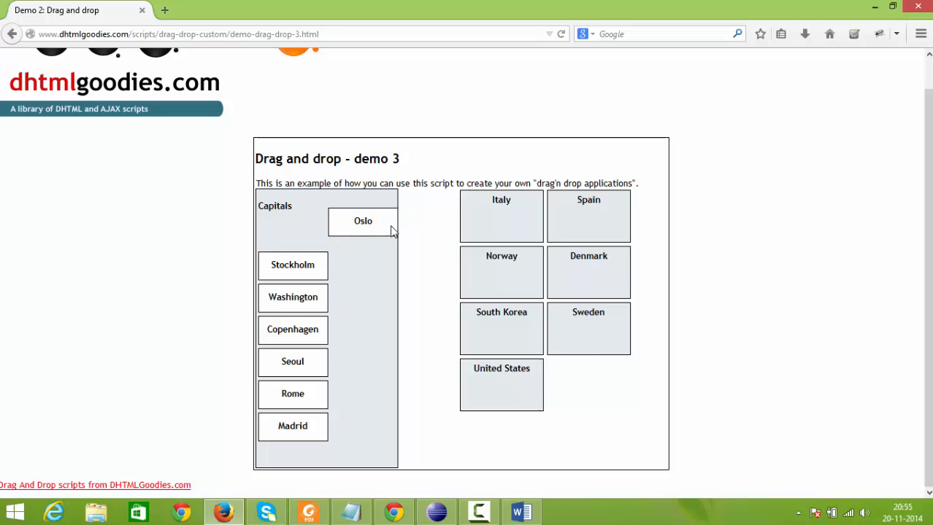
{"action": "left_click_drag", "start_coordinate": [362, 221], "coordinate": [305, 233]}
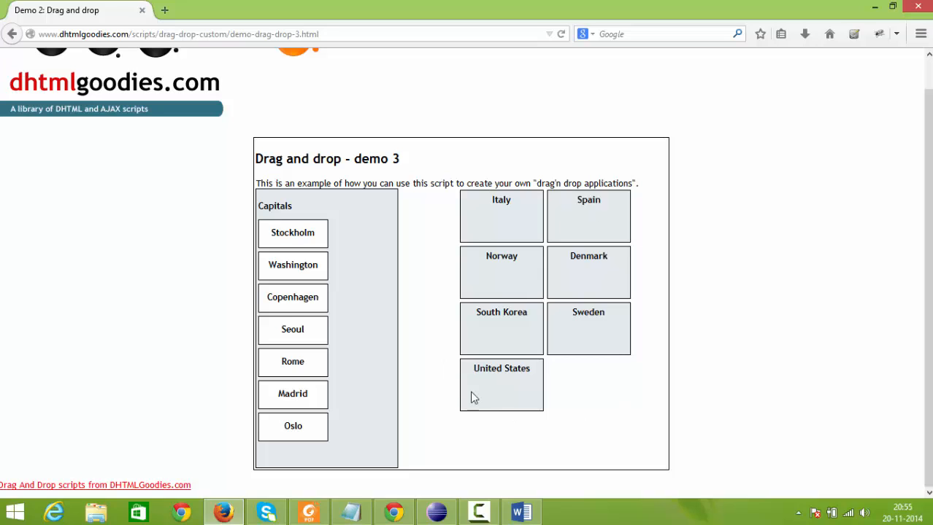
{"action": "mouse_move", "coordinate": [474, 415]}
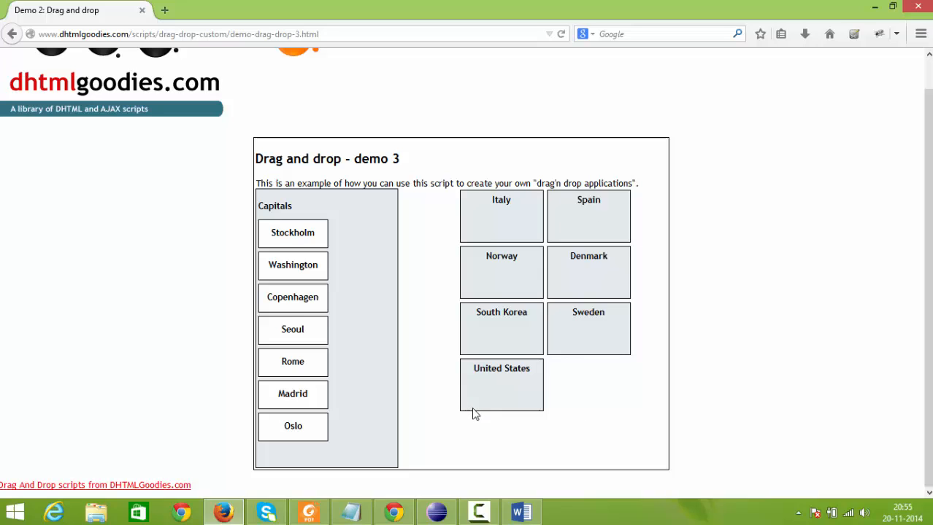
{"action": "mouse_move", "coordinate": [543, 246]}
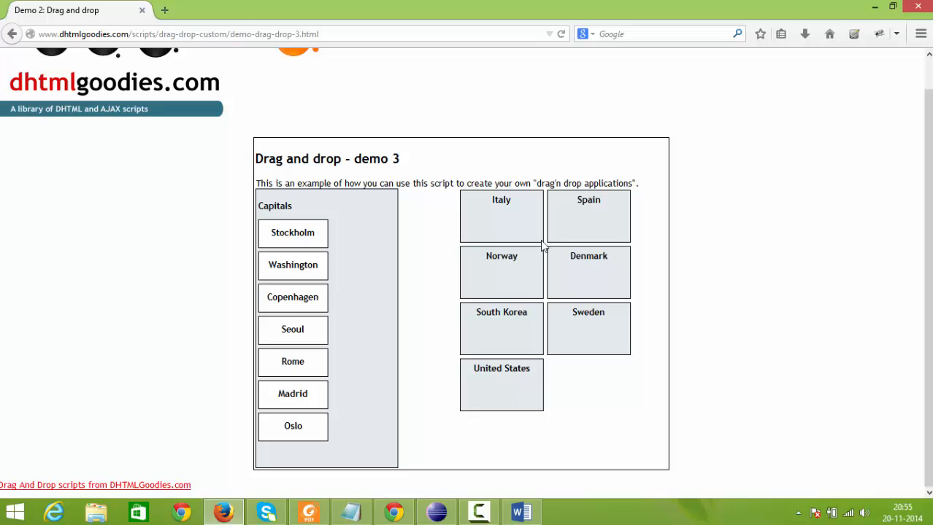
{"action": "mouse_move", "coordinate": [480, 235]}
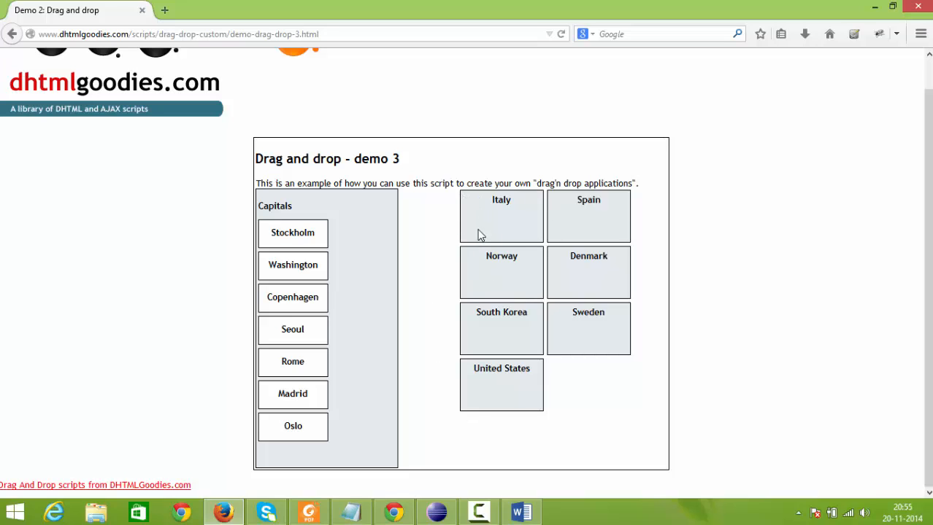
{"action": "mouse_move", "coordinate": [283, 235]}
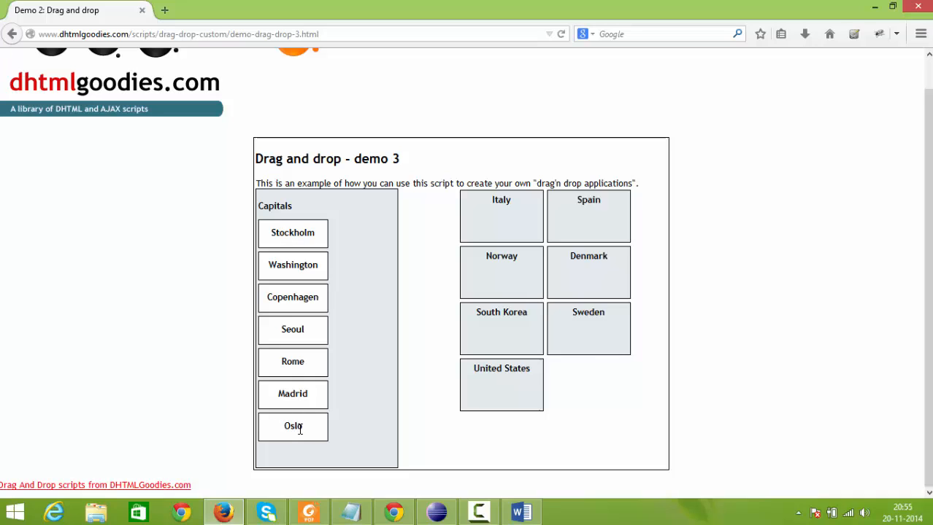
Drop Oslo onto Norway, Washington onto United States and Stockholm onto Sweden
{"action": "left_click_drag", "start_coordinate": [293, 426], "coordinate": [365, 405]}
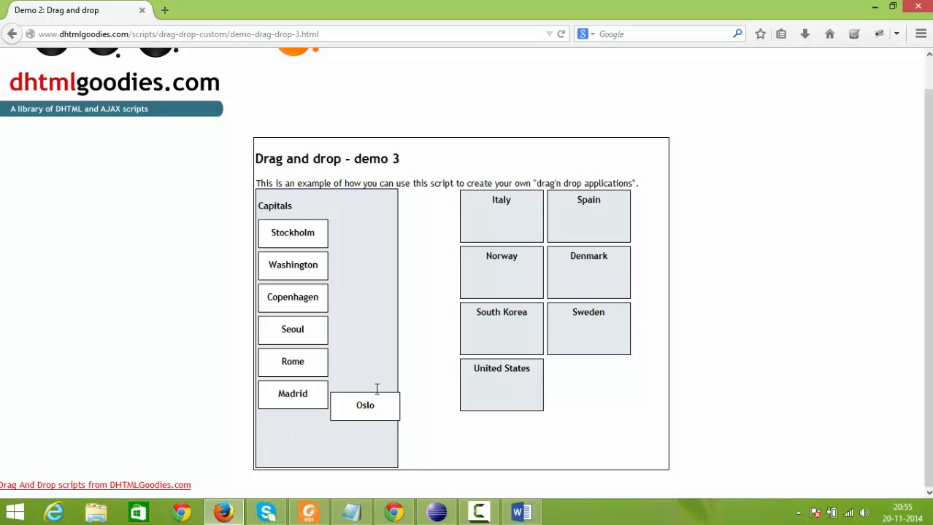
{"action": "left_click_drag", "start_coordinate": [365, 405], "coordinate": [407, 325]}
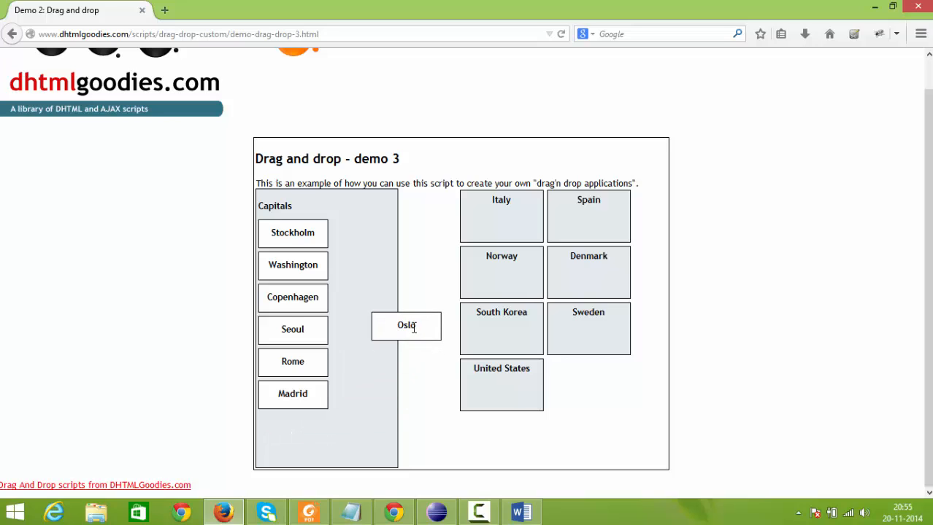
{"action": "left_click_drag", "start_coordinate": [406, 325], "coordinate": [500, 275]}
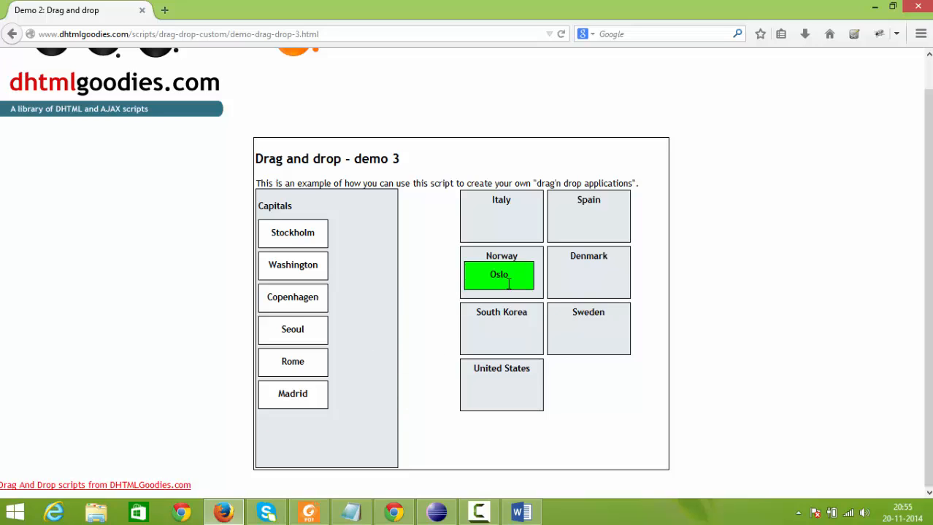
{"action": "mouse_move", "coordinate": [293, 269]}
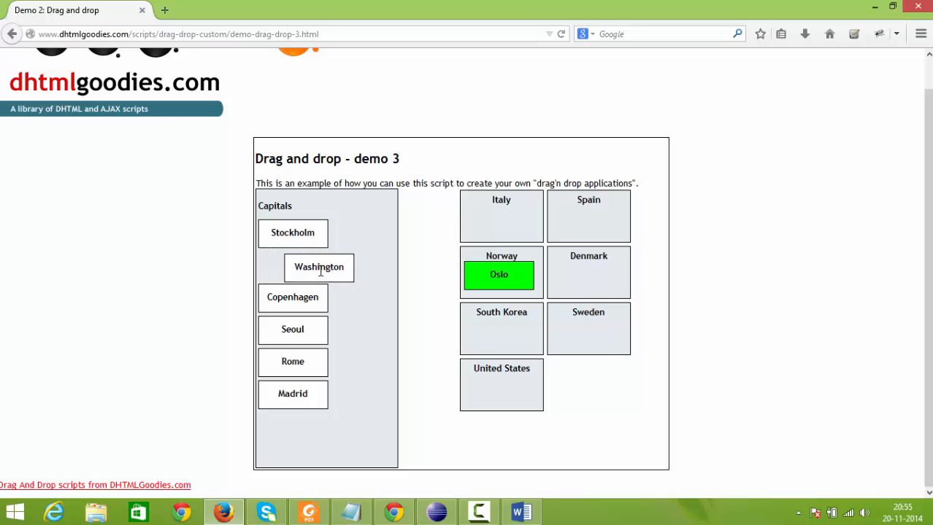
{"action": "left_click_drag", "start_coordinate": [318, 268], "coordinate": [393, 374]}
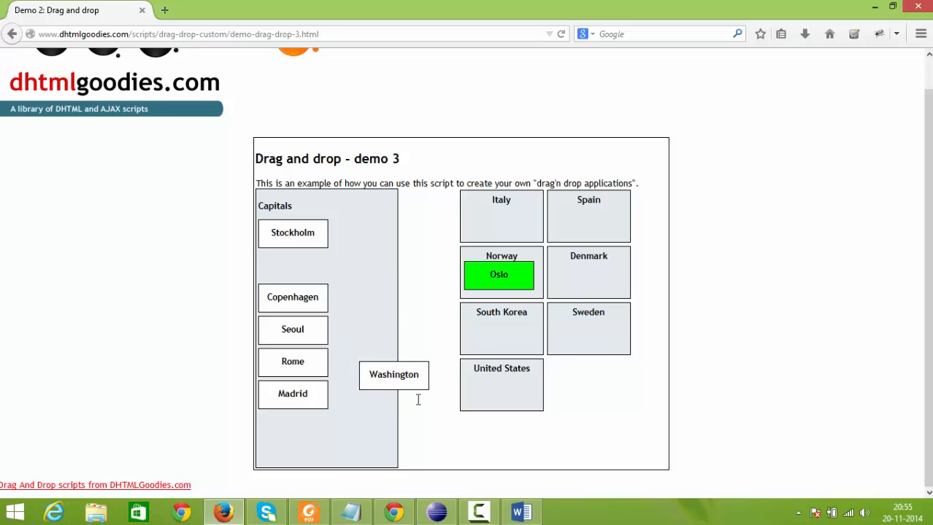
{"action": "left_click_drag", "start_coordinate": [394, 375], "coordinate": [501, 385]}
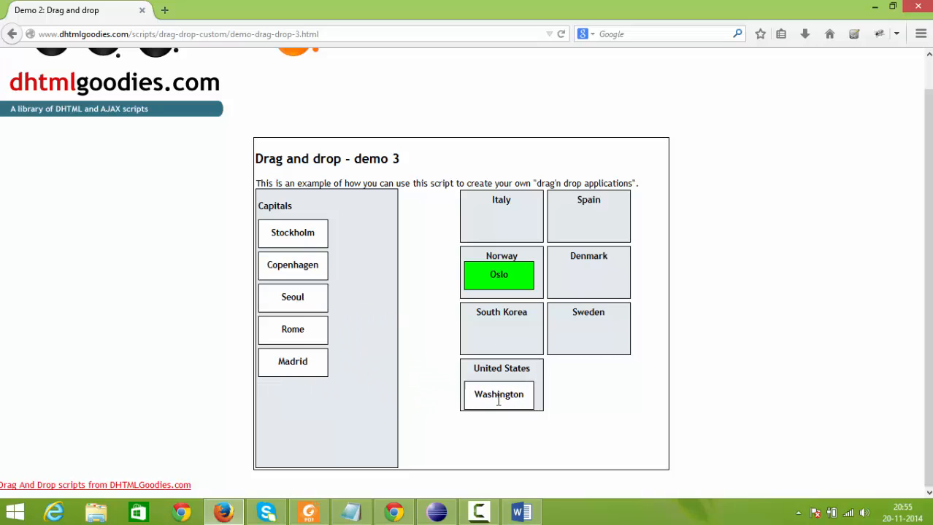
{"action": "left_click", "coordinate": [498, 394]}
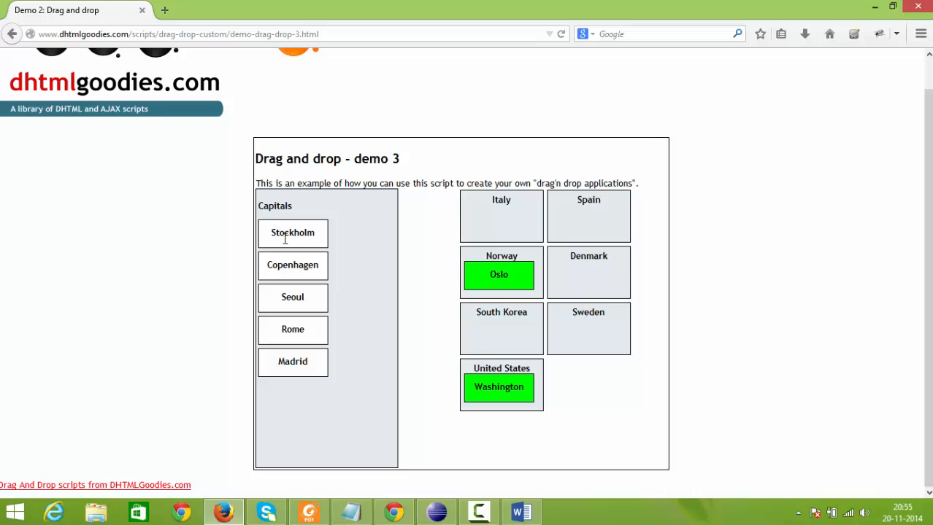
{"action": "left_click_drag", "start_coordinate": [292, 233], "coordinate": [337, 234]}
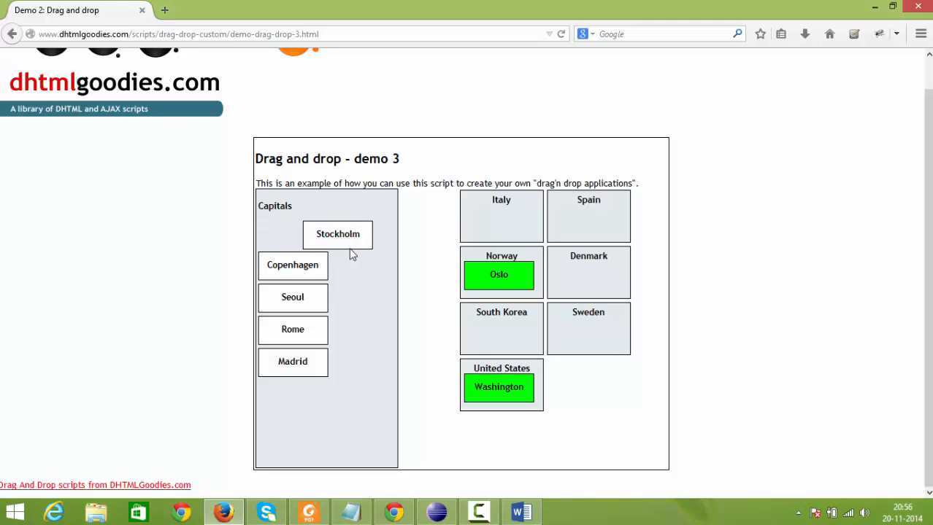
{"action": "left_click_drag", "start_coordinate": [337, 234], "coordinate": [524, 332]}
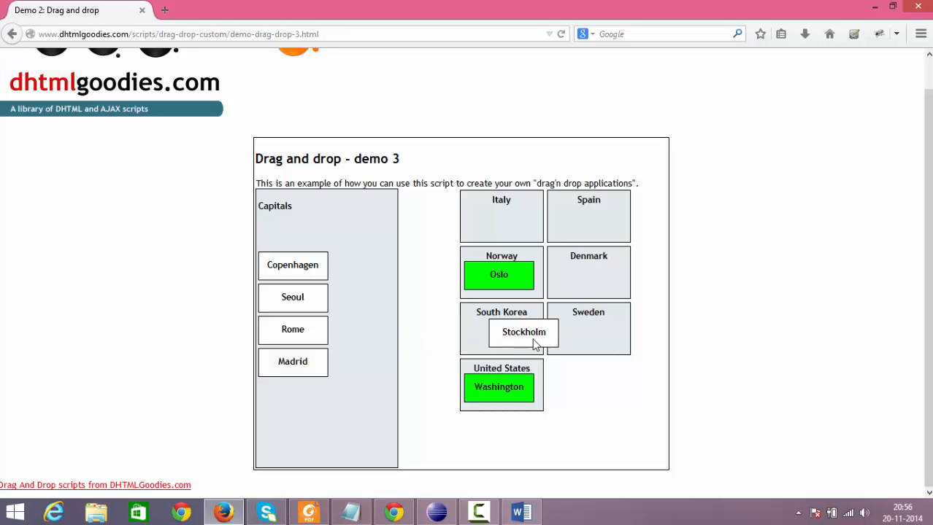
{"action": "left_click_drag", "start_coordinate": [523, 332], "coordinate": [586, 331]}
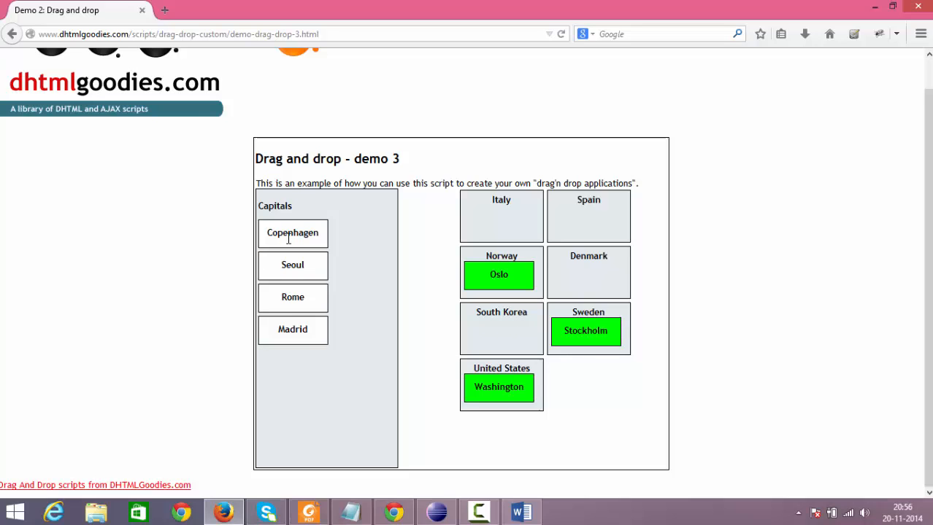
Drop Copenhagen onto Denmark, Seoul onto South Korea, Rome onto Italy and Madrid onto Spain, emptying the Capitals list
{"action": "left_click_drag", "start_coordinate": [292, 233], "coordinate": [454, 311]}
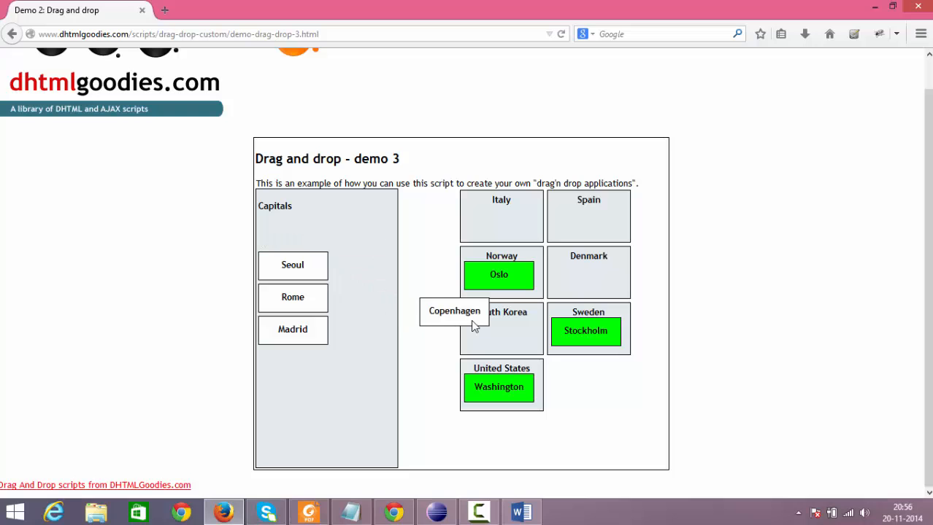
{"action": "left_click_drag", "start_coordinate": [454, 311], "coordinate": [533, 312]}
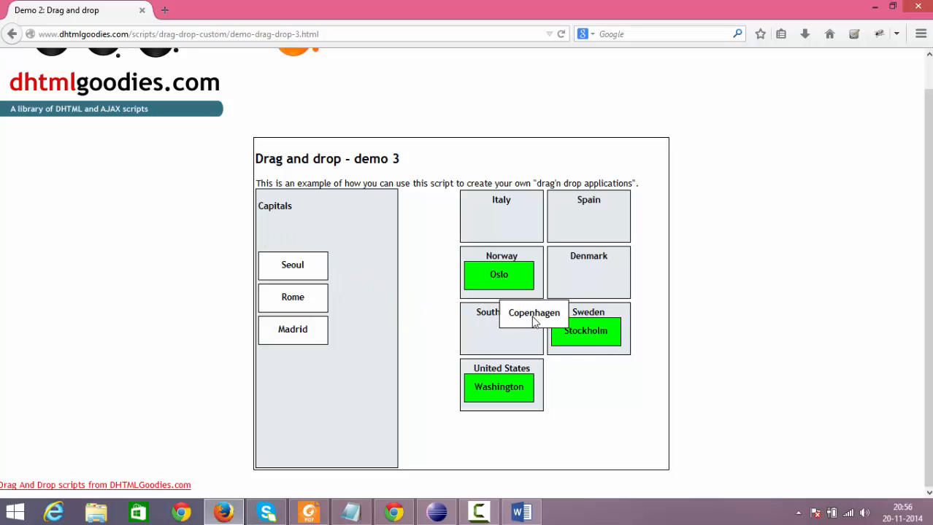
{"action": "left_click_drag", "start_coordinate": [533, 313], "coordinate": [585, 275]}
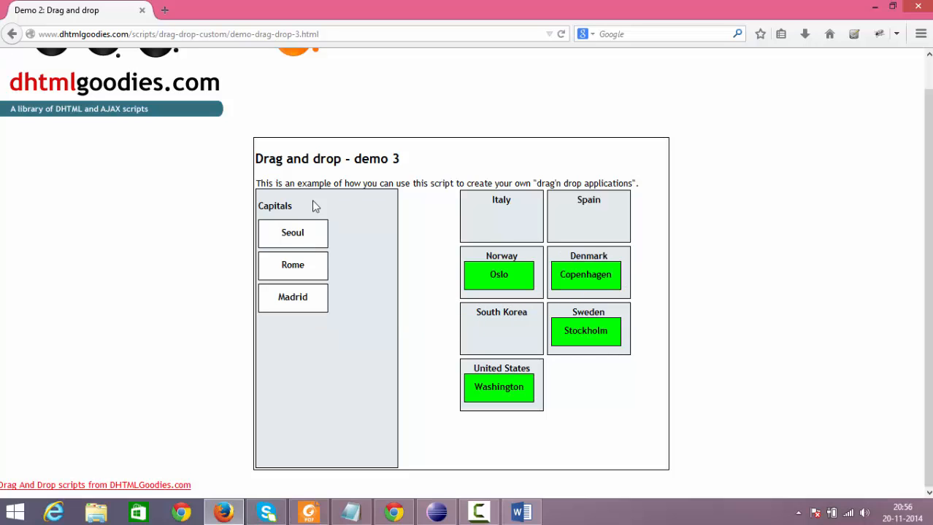
{"action": "left_click_drag", "start_coordinate": [292, 232], "coordinate": [486, 340]}
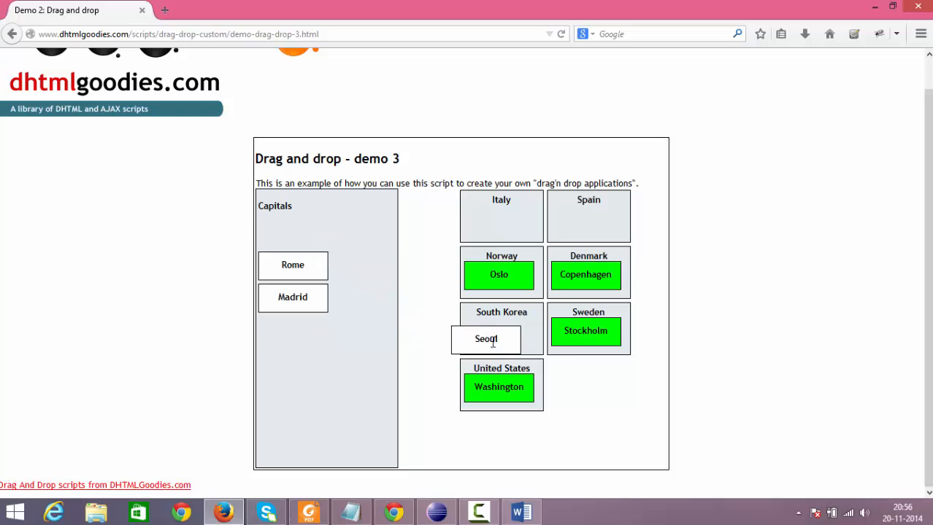
{"action": "left_click_drag", "start_coordinate": [293, 265], "coordinate": [401, 233]}
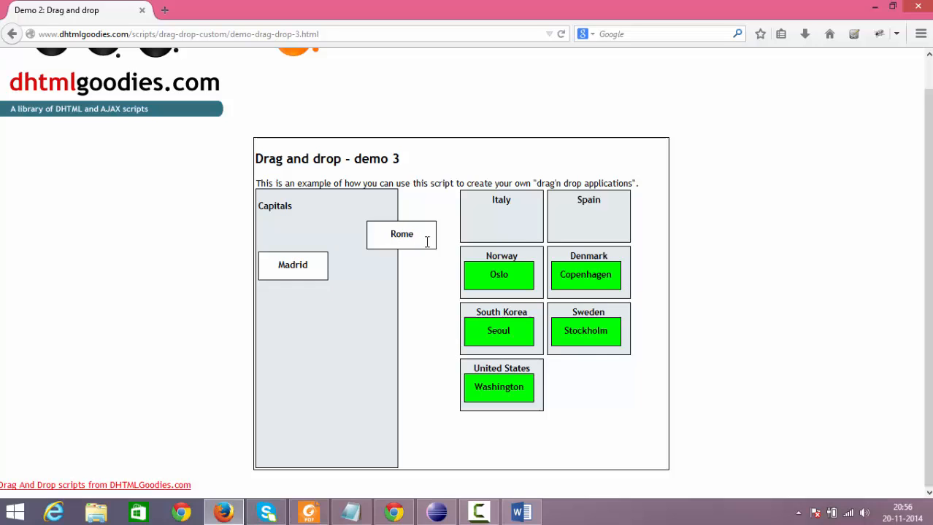
{"action": "left_click_drag", "start_coordinate": [401, 234], "coordinate": [498, 219]}
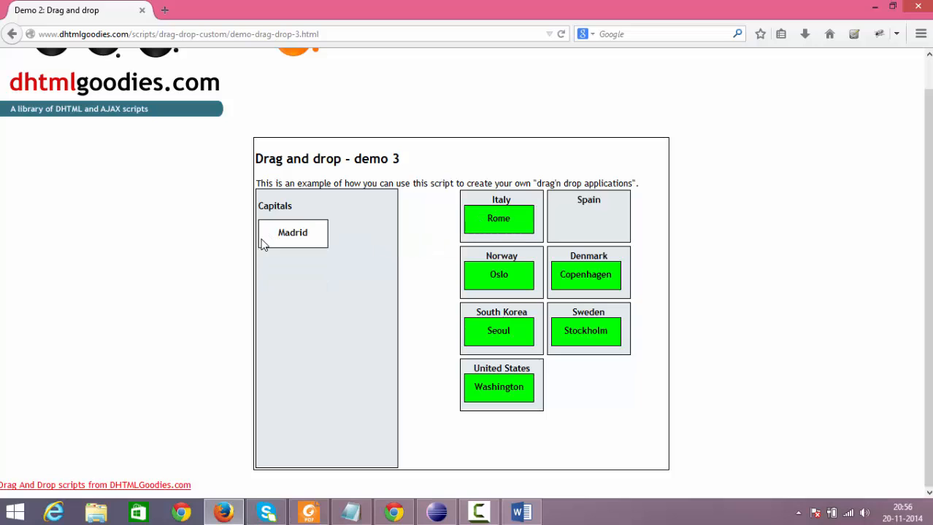
{"action": "left_click_drag", "start_coordinate": [292, 232], "coordinate": [592, 223]}
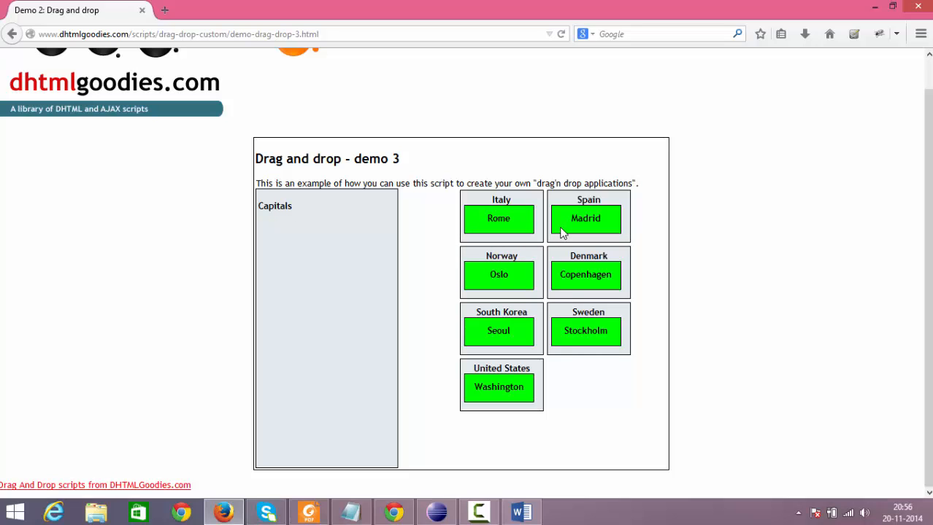
{"action": "mouse_move", "coordinate": [254, 344]}
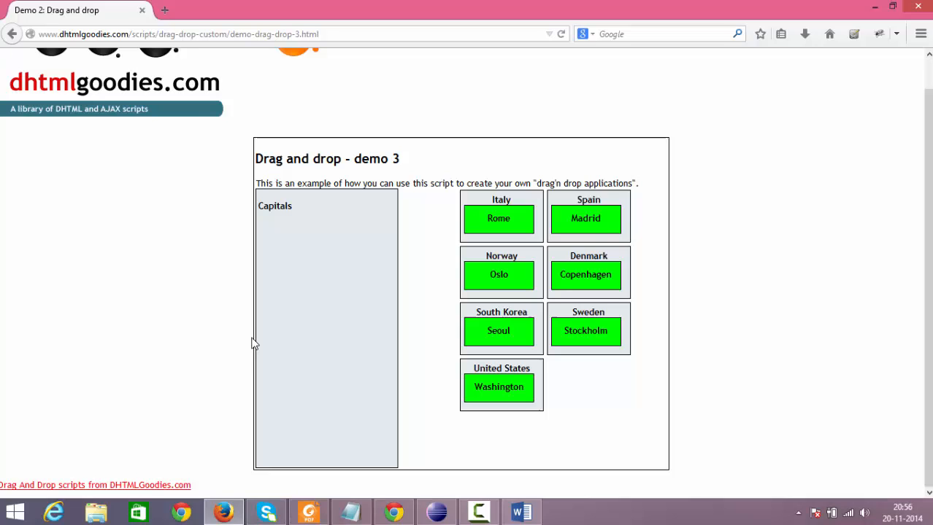
{"action": "mouse_move", "coordinate": [308, 210]}
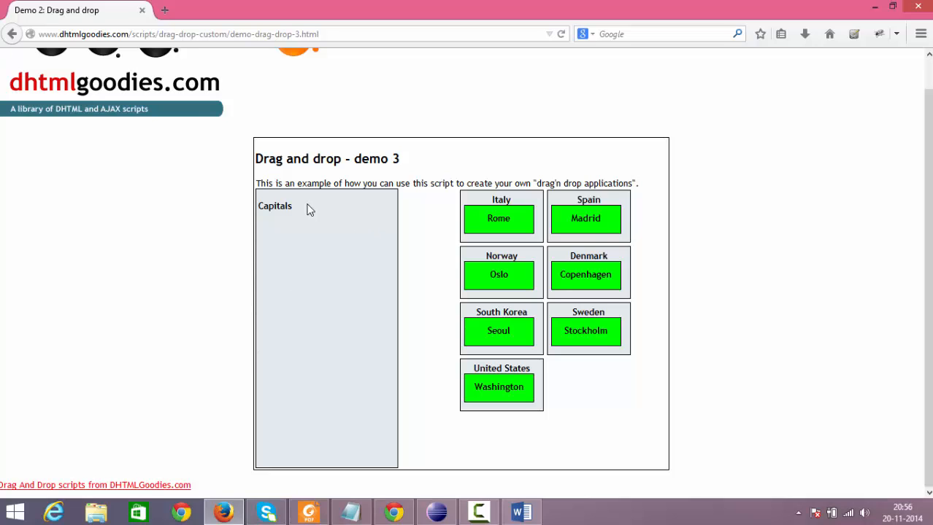
{"action": "mouse_move", "coordinate": [407, 159]}
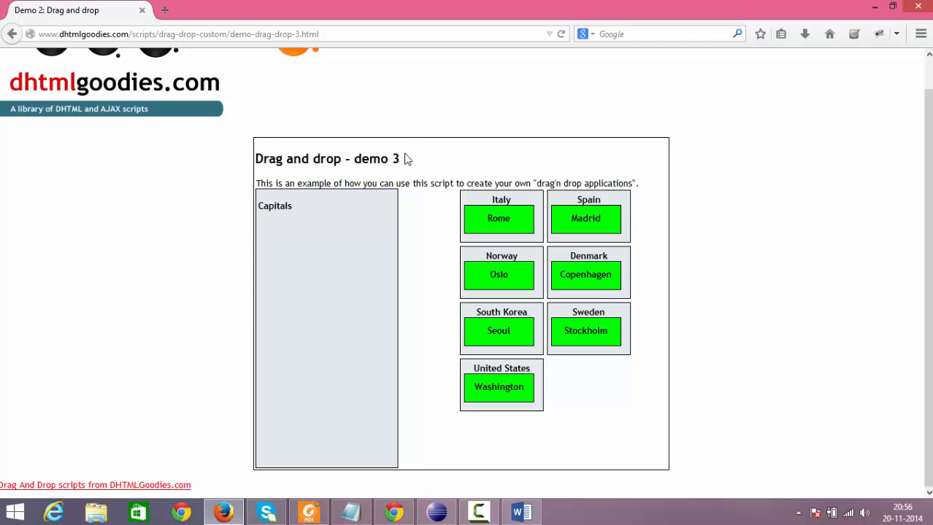
Create a new Java class DragAndDrop_Action with a public static void main stub
{"action": "left_click", "coordinate": [478, 512]}
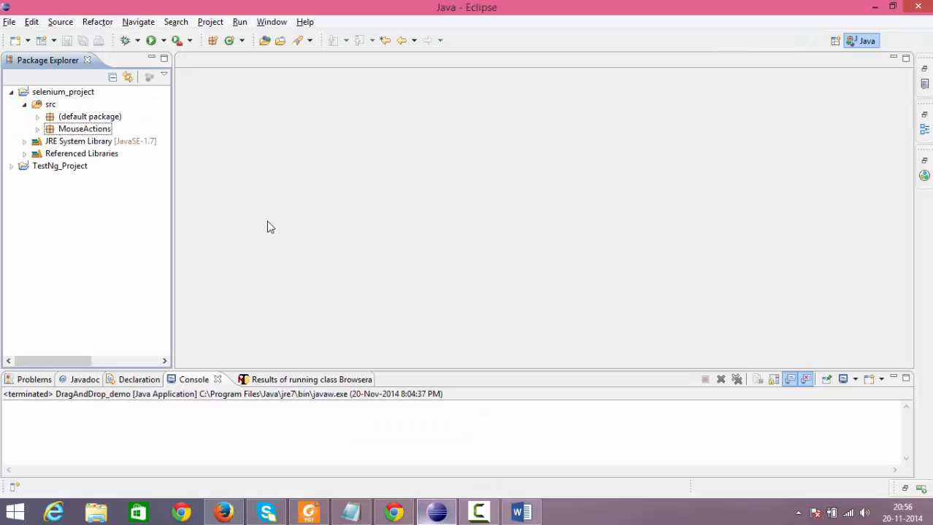
{"action": "left_click", "coordinate": [84, 128]}
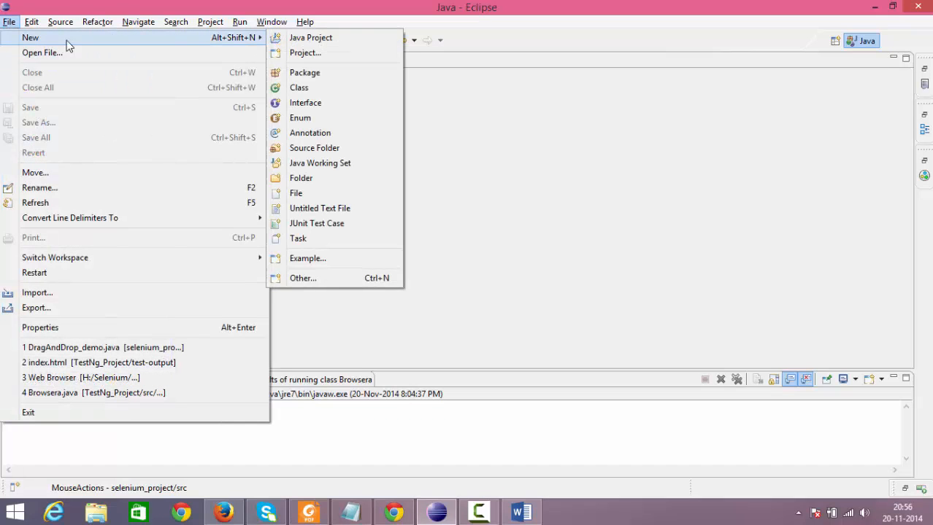
{"action": "left_click", "coordinate": [298, 88]}
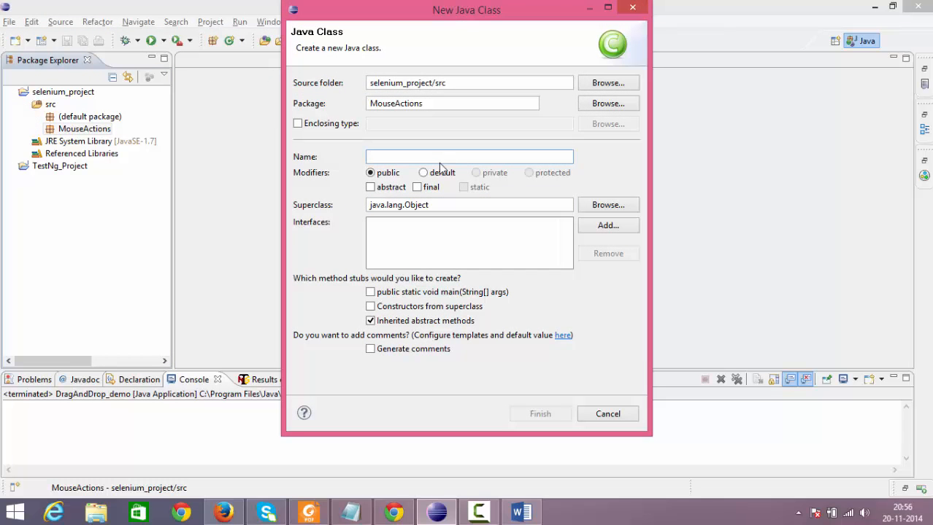
{"action": "type", "text": "DragAndDrop"}
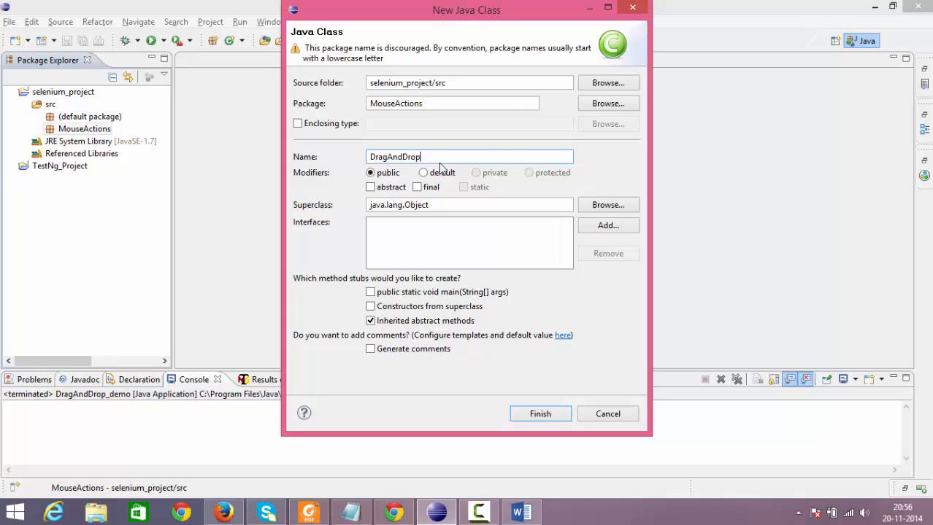
{"action": "type", "text": "_Acti"}
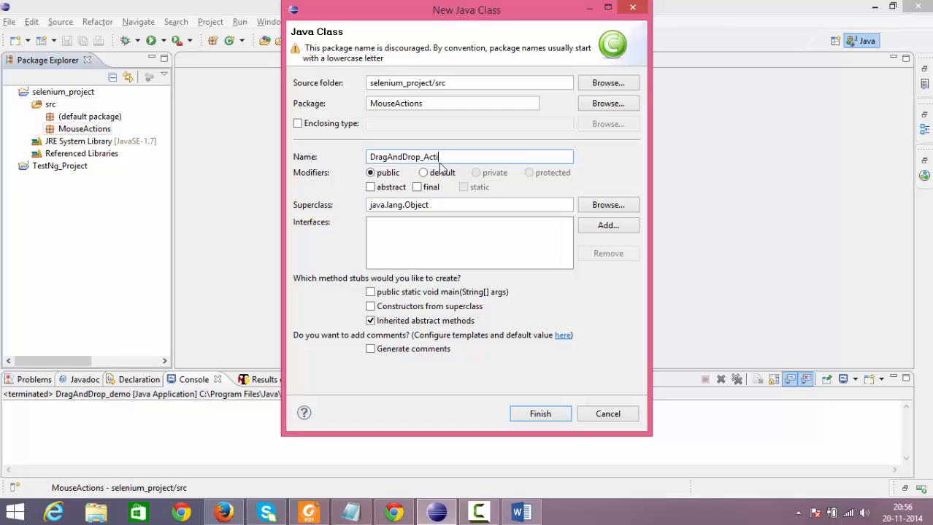
{"action": "type", "text": "on"}
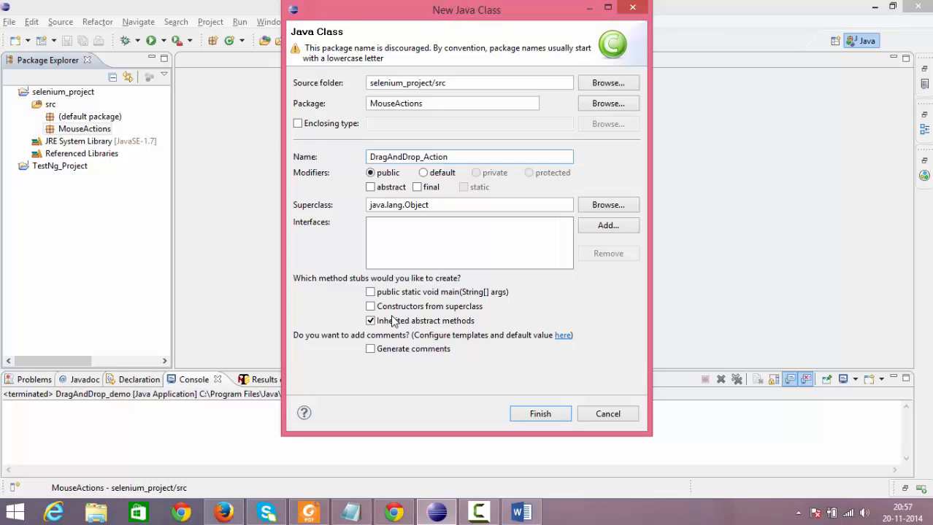
{"action": "left_click", "coordinate": [370, 292]}
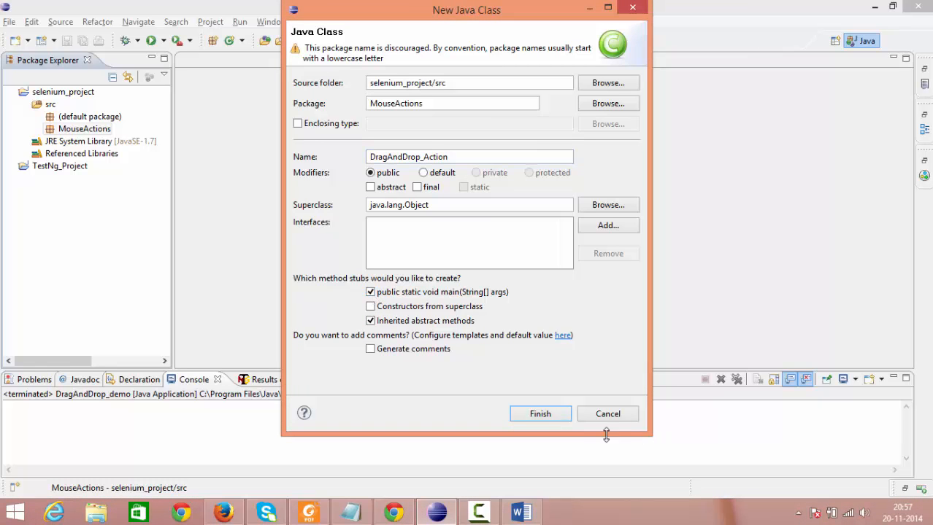
{"action": "left_click", "coordinate": [540, 413]}
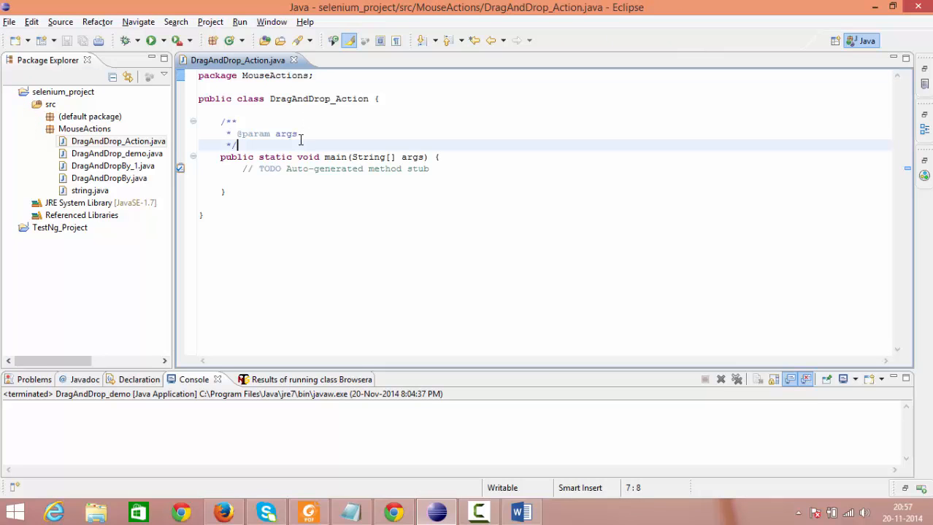
Declare public static WebDriver driver = new FirefoxDriver(); and import WebDriver from Selenium
{"action": "key", "text": "Return"}
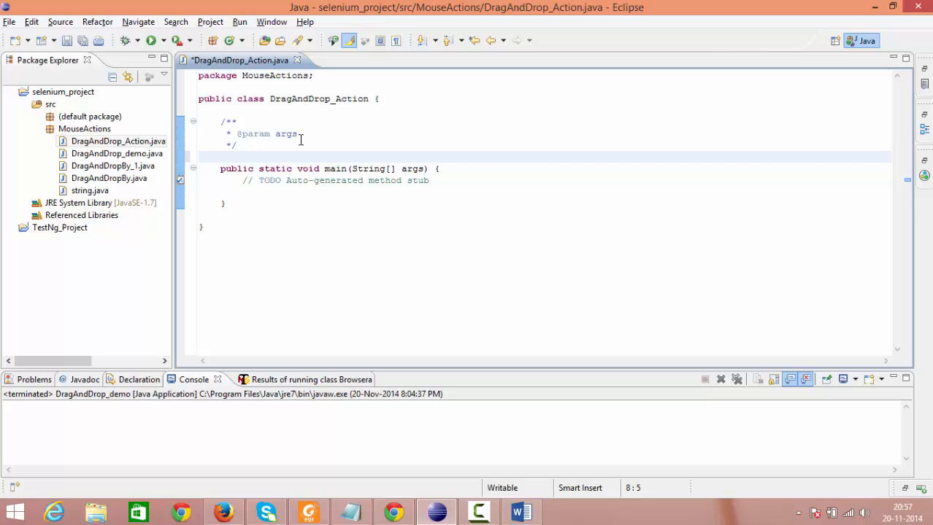
{"action": "type", "text": "pub"}
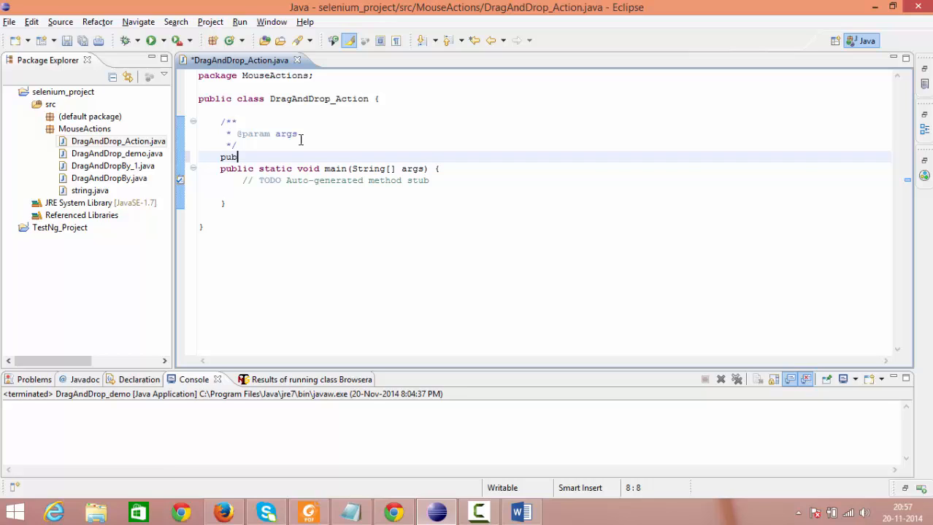
{"action": "type", "text": "lic s"}
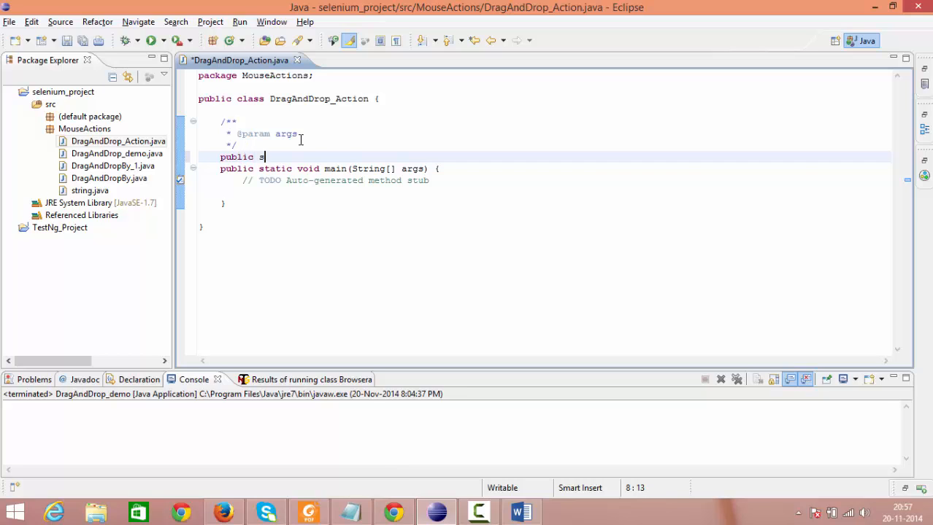
{"action": "type", "text": "tatic"}
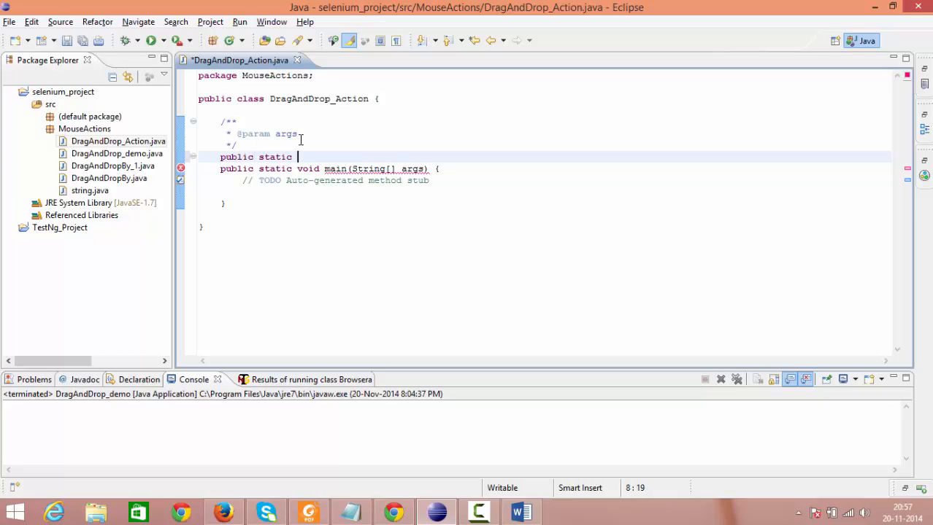
{"action": "type", "text": "WebDriver"}
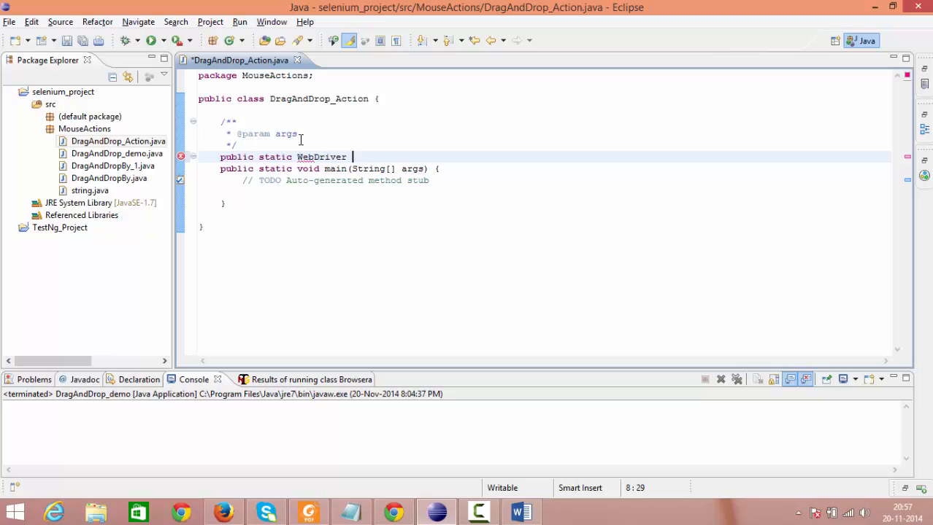
{"action": "type", "text": "driver"}
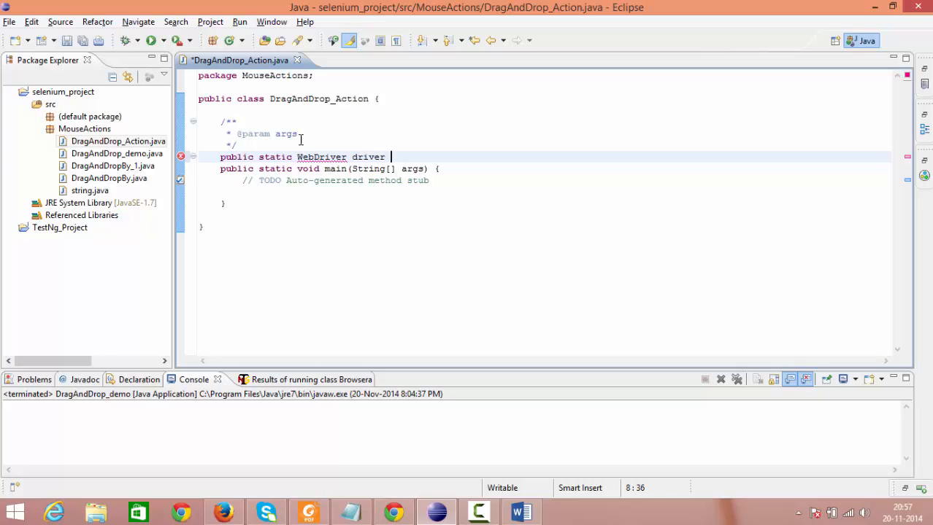
{"action": "type", "text": "= new"}
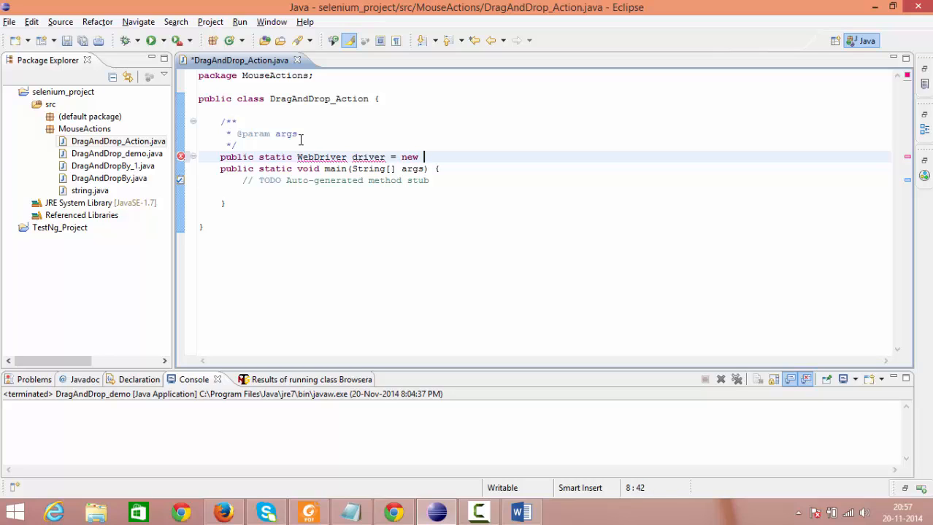
{"action": "type", "text": "FirefoxDri"}
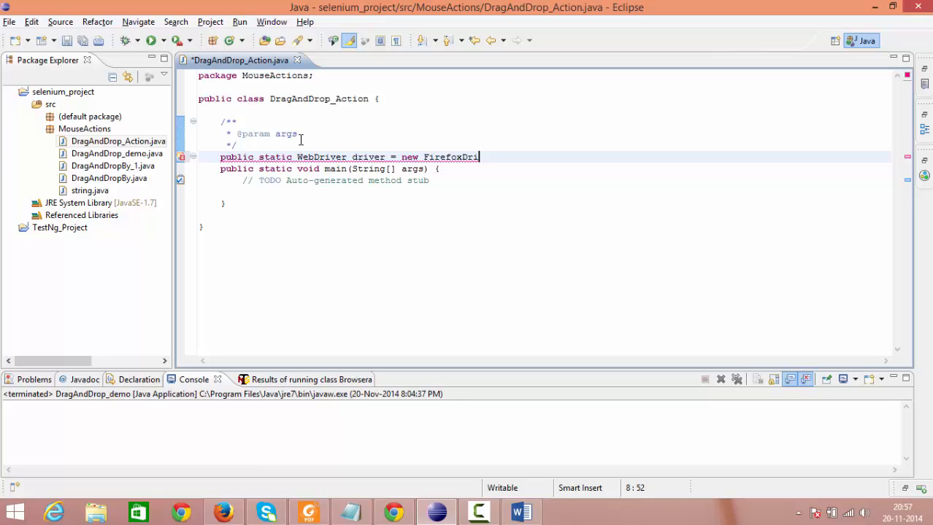
{"action": "type", "text": "ver()"}
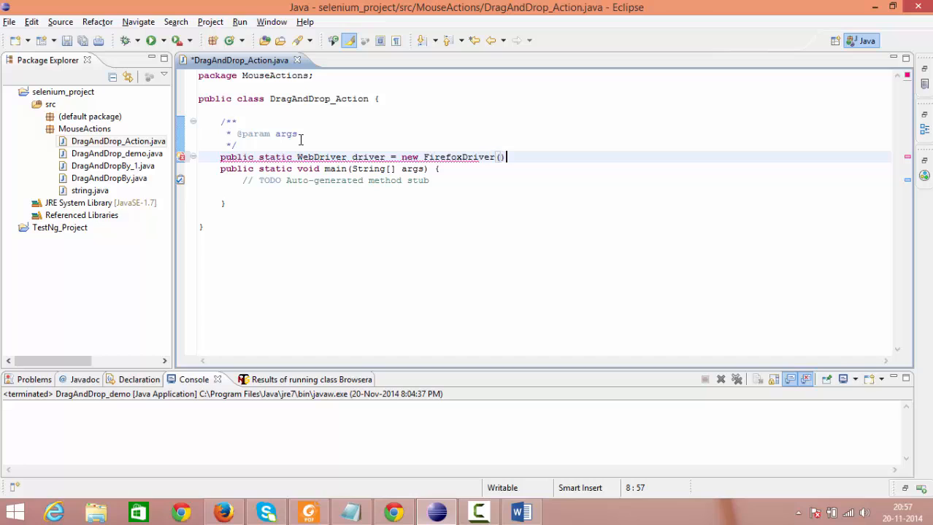
{"action": "type", "text": ";"}
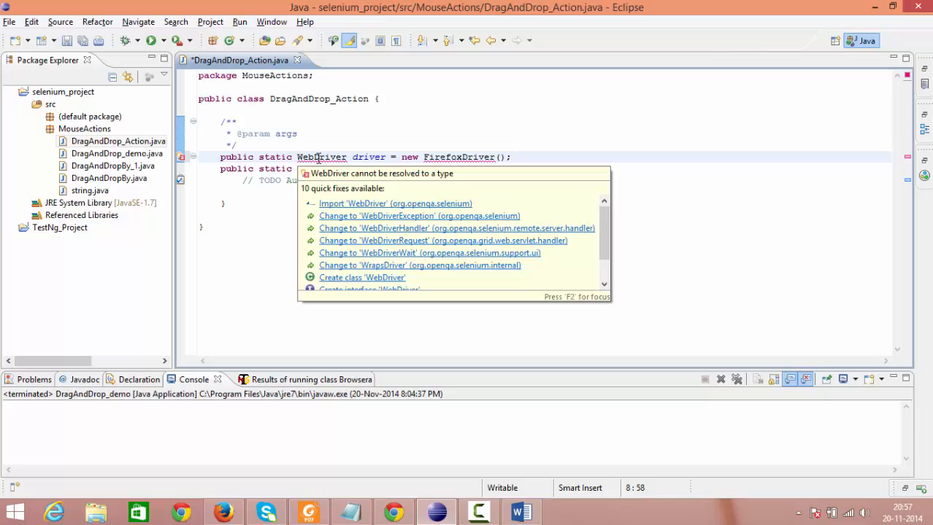
{"action": "mouse_move", "coordinate": [337, 189]}
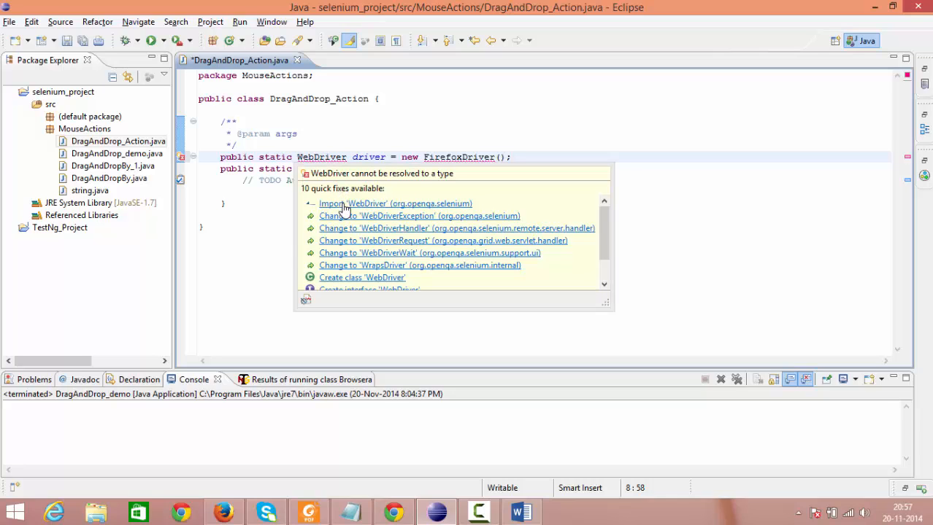
{"action": "left_click", "coordinate": [395, 204]}
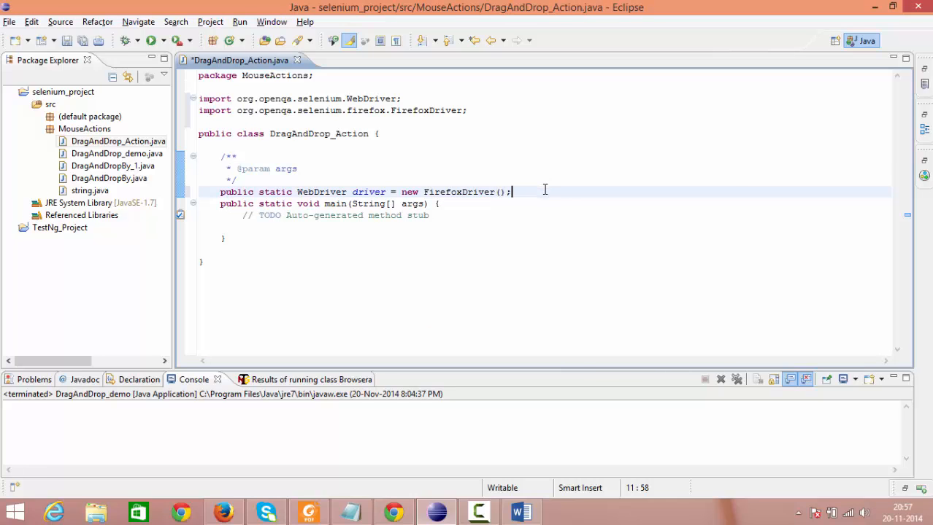
Declare public String baseurl set to the dhtmlgoodies demo-drag-drop-3.html page address
{"action": "key", "text": "Return"}
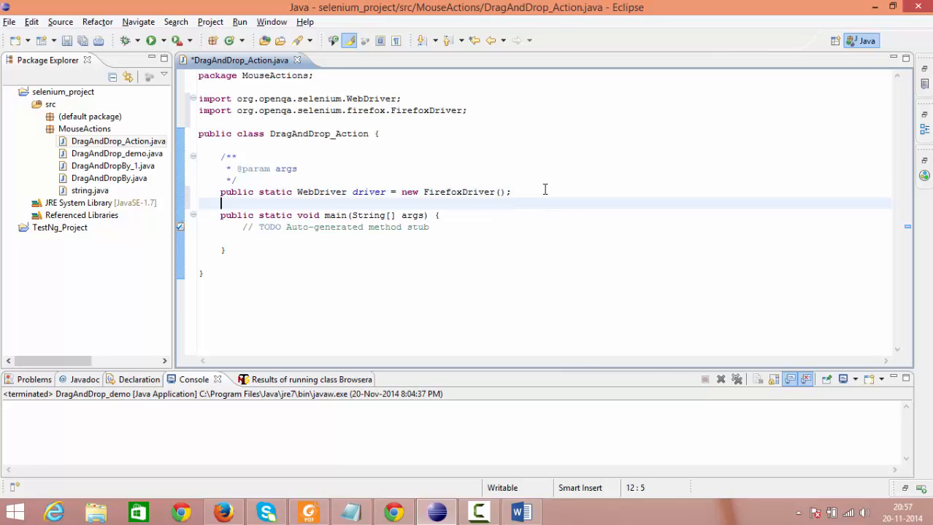
{"action": "type", "text": "public"}
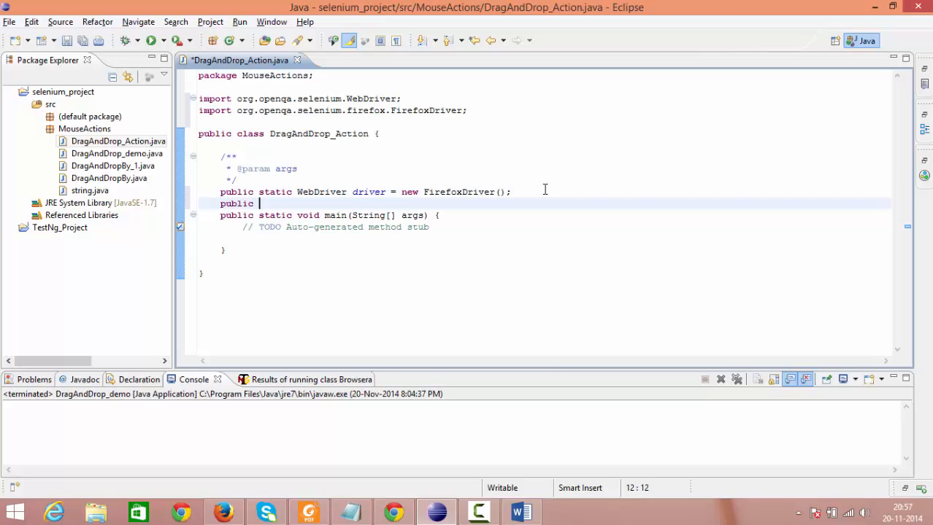
{"action": "type", "text": "St"}
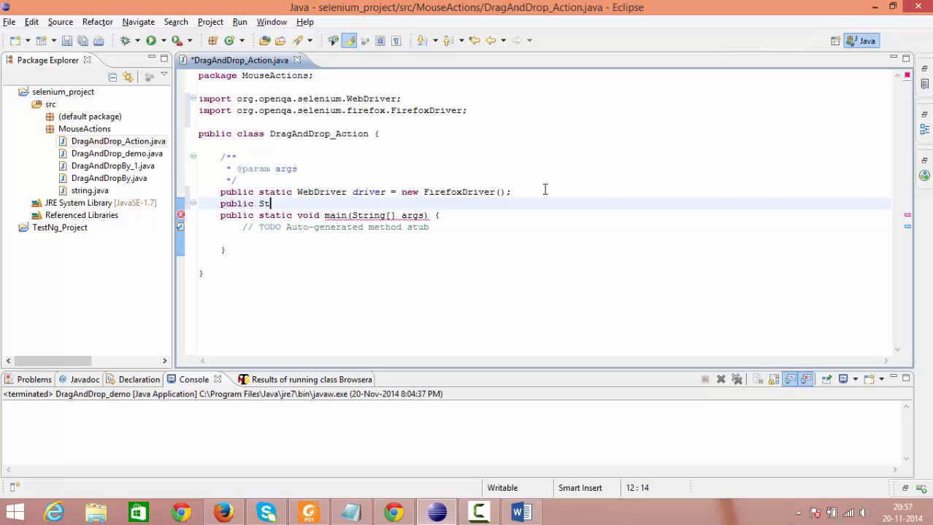
{"action": "type", "text": "ing base"}
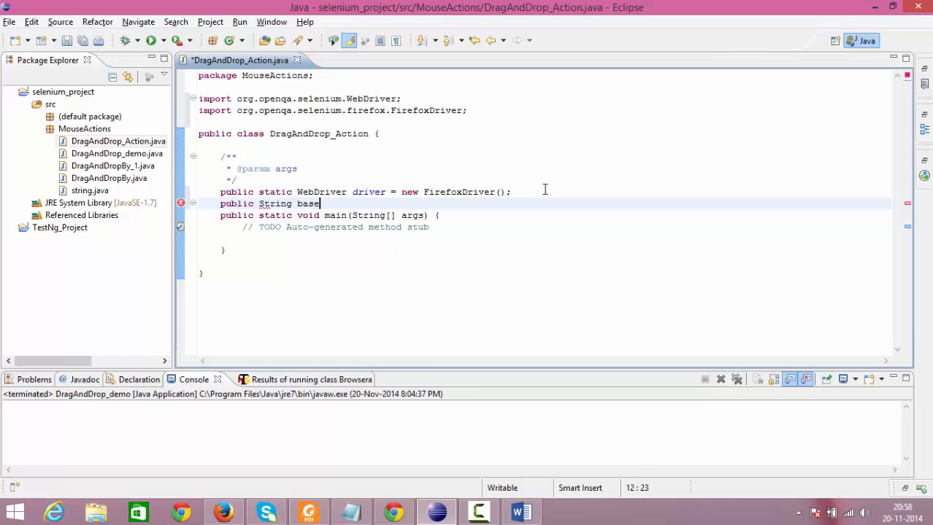
{"action": "type", "text": "url"}
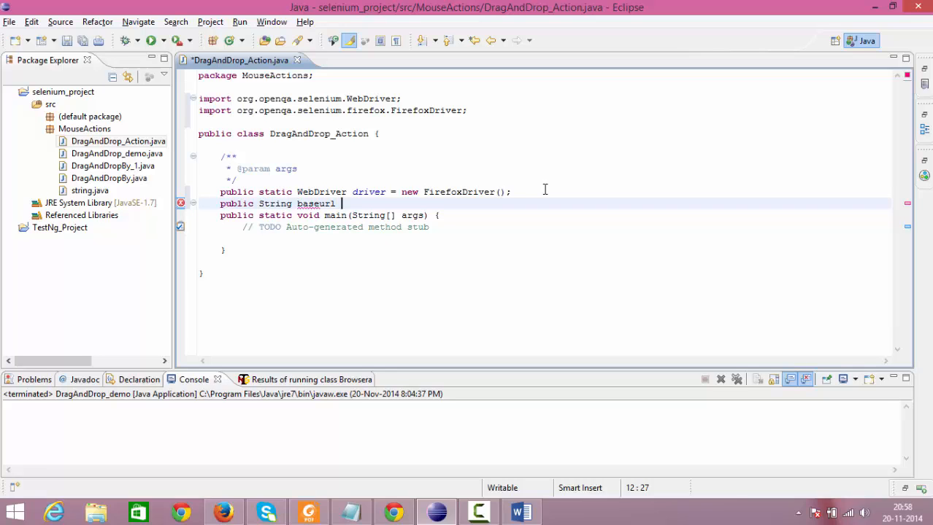
{"action": "type", "text": "= \""}
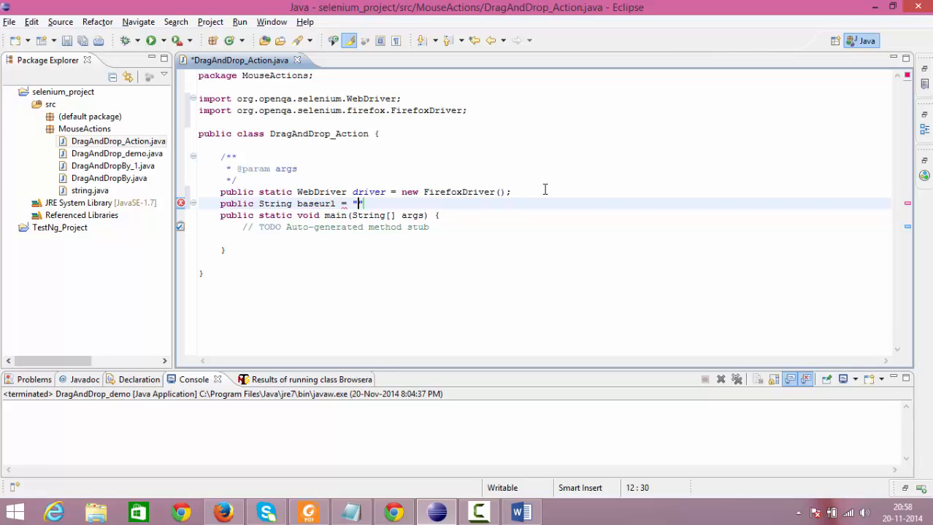
{"action": "type", "text": "http://www.dhtmlgoodies.com/scripts/drag-drop-custom/demo-drag-drop-3.html"}
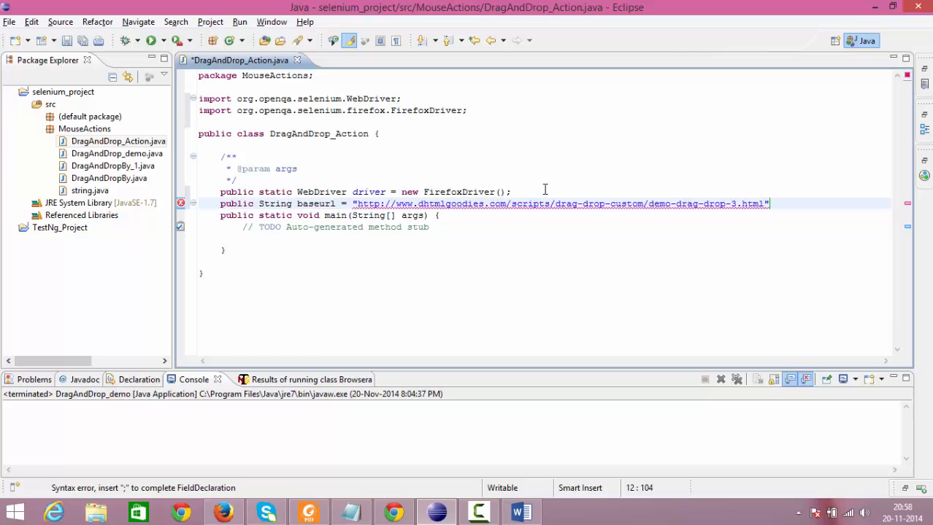
{"action": "type", "text": ";"}
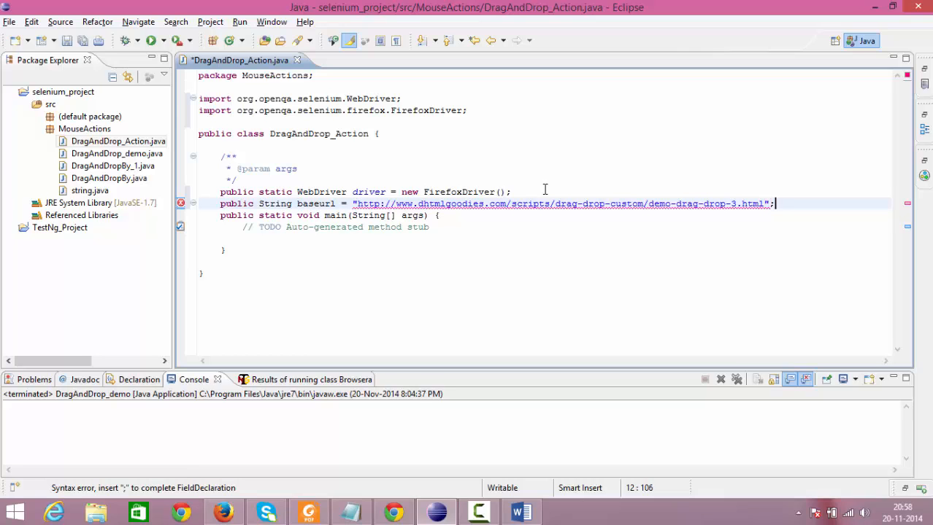
{"action": "key", "text": "Return"}
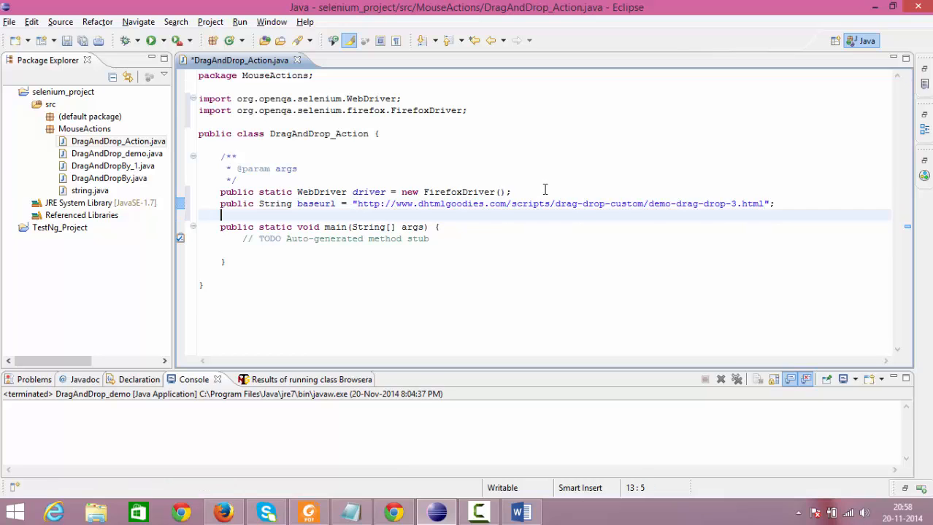
Write a public void open_url() method whose body calls driver.get(baseurl)
{"action": "key", "text": "Return"}
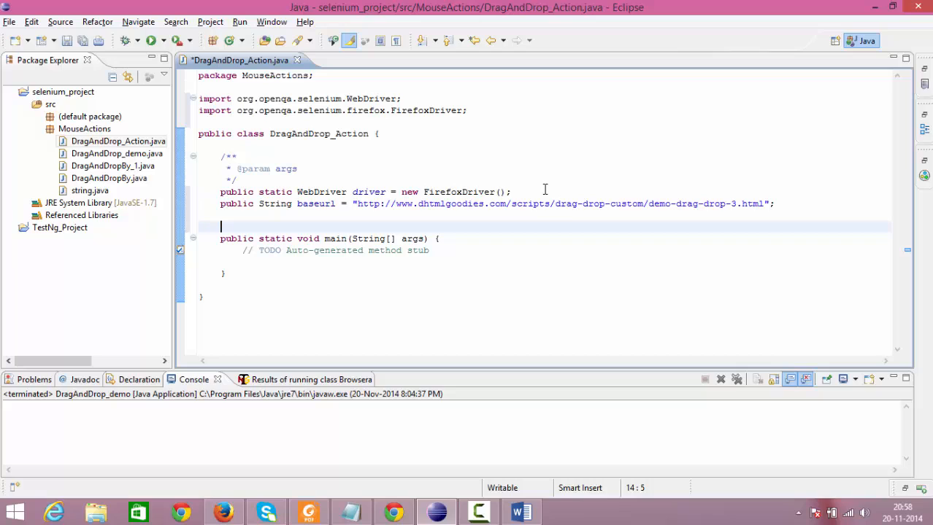
{"action": "type", "text": "p"}
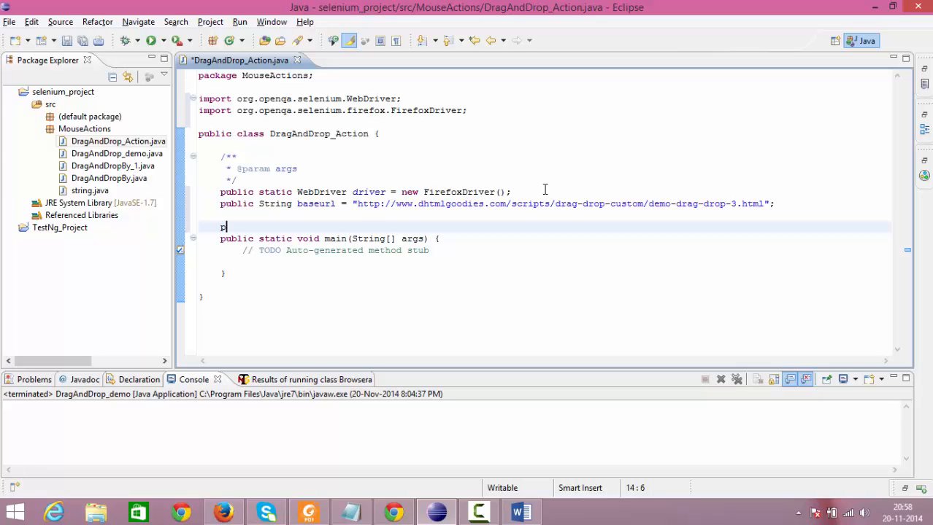
{"action": "type", "text": "ublic v"}
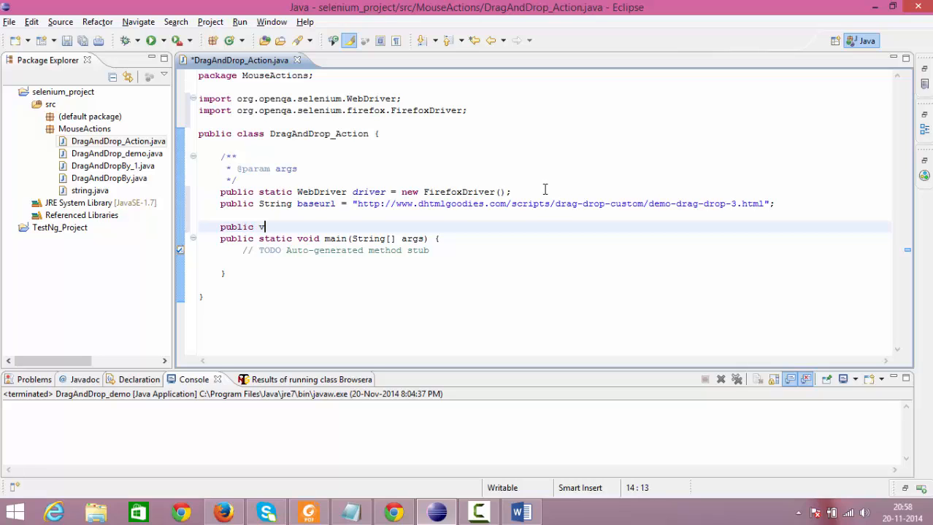
{"action": "type", "text": "oid ope"}
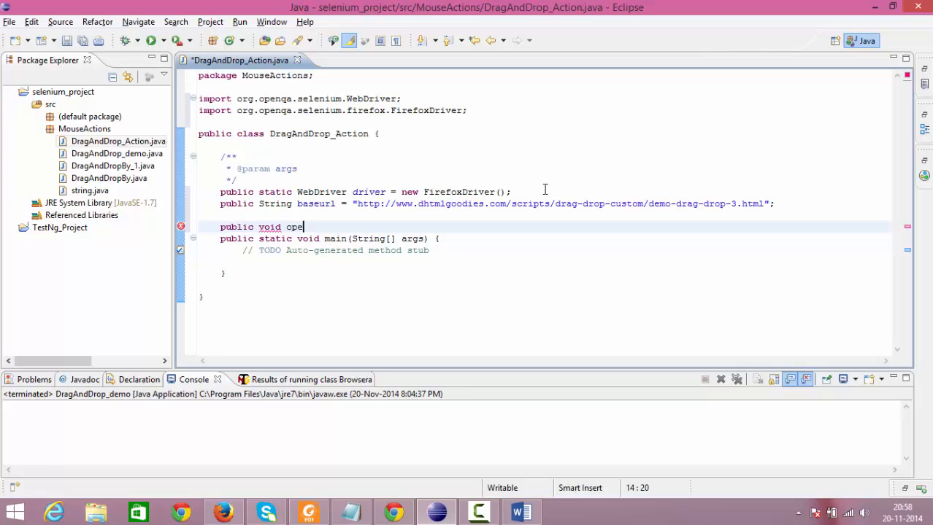
{"action": "key", "text": "BackSpace"}
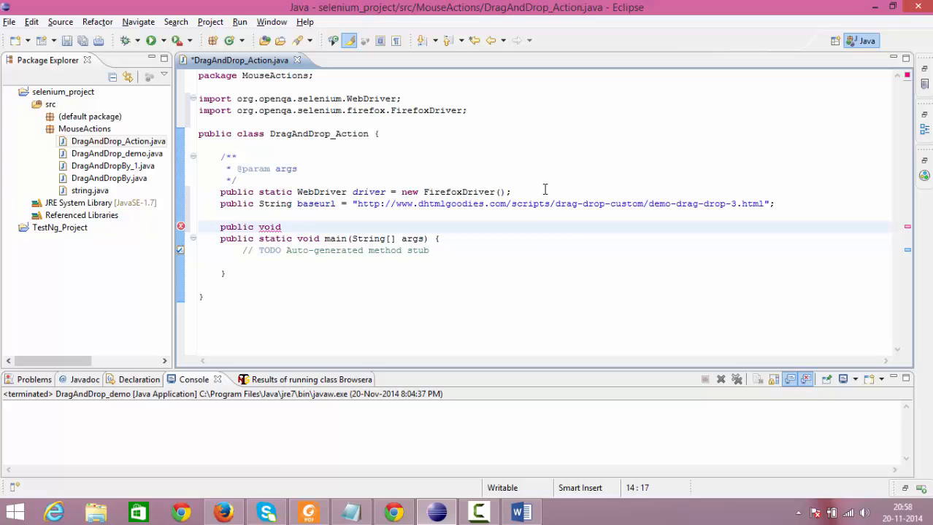
{"action": "type", "text": "open"}
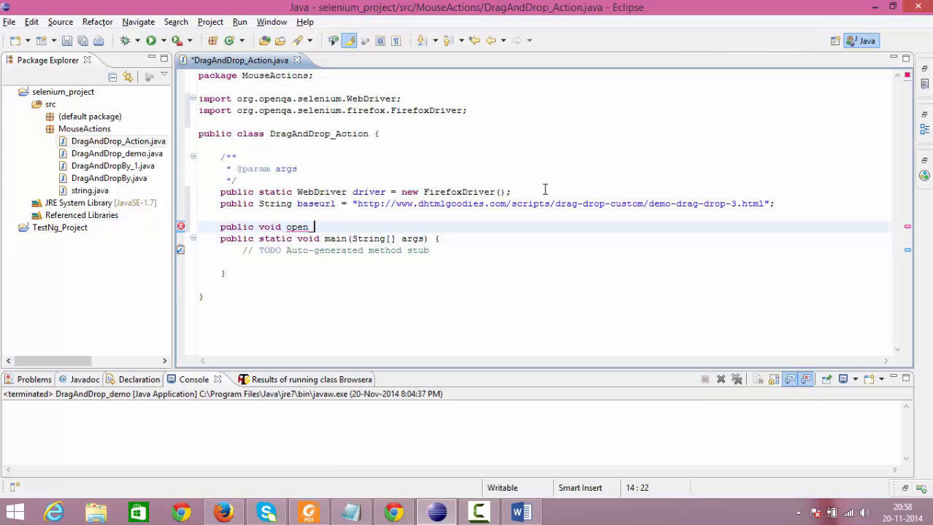
{"action": "type", "text": "_url()"}
{"action": "type", "text": "{"}
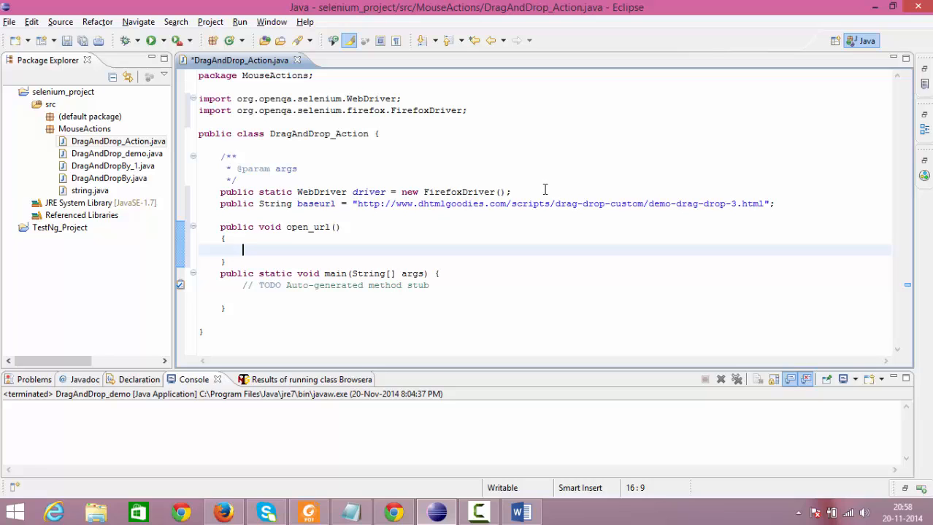
{"action": "mouse_move", "coordinate": [329, 210]}
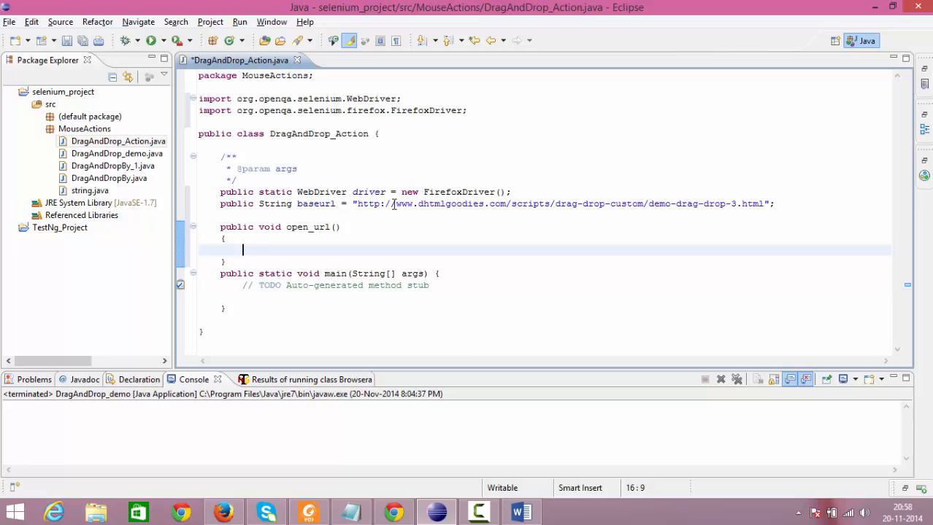
{"action": "type", "text": "driver.get(baseurl"}
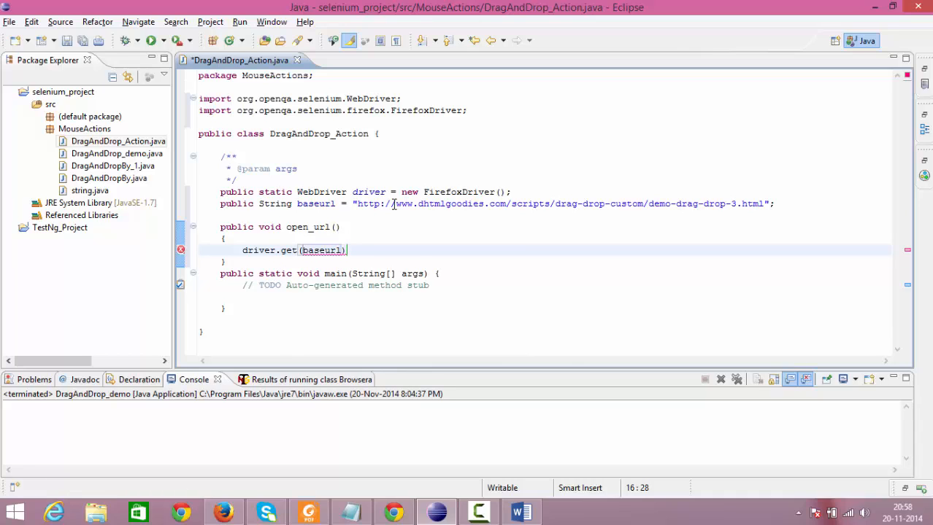
{"action": "type", "text": ";"}
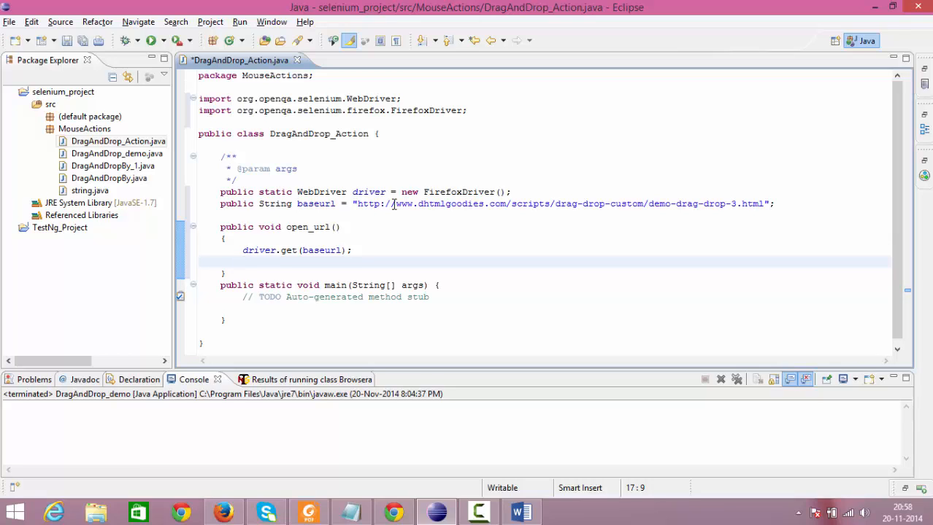
Add driver.manage().window().maximize(); inside open_url using content assist
{"action": "left_click", "coordinate": [243, 261]}
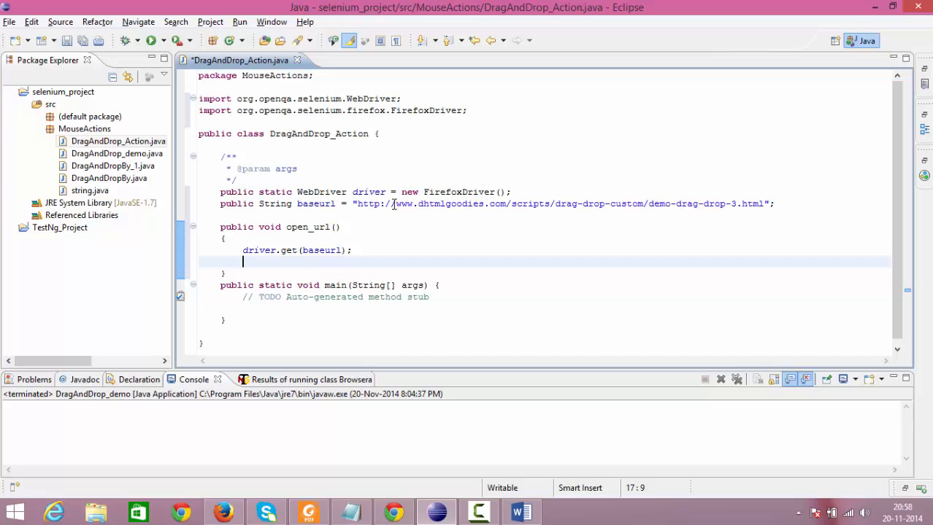
{"action": "type", "text": "driver.manage("}
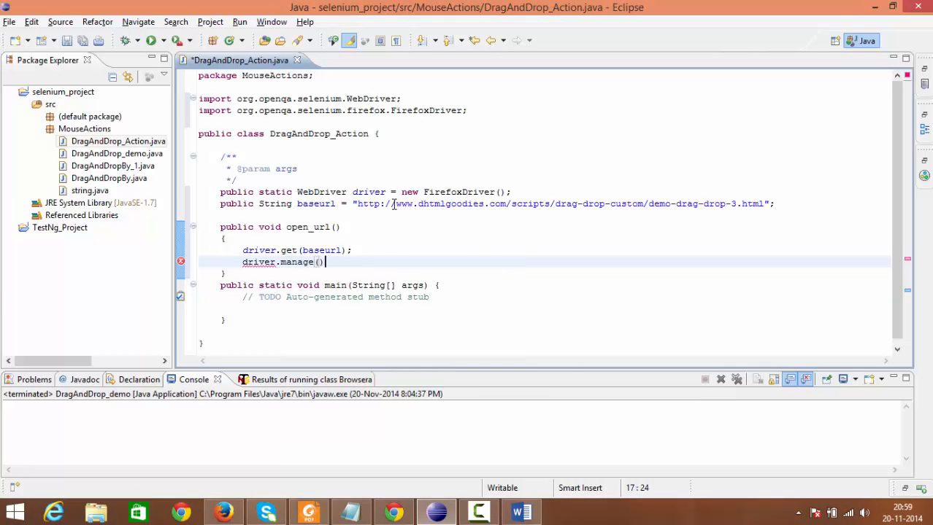
{"action": "type", "text": ".window("}
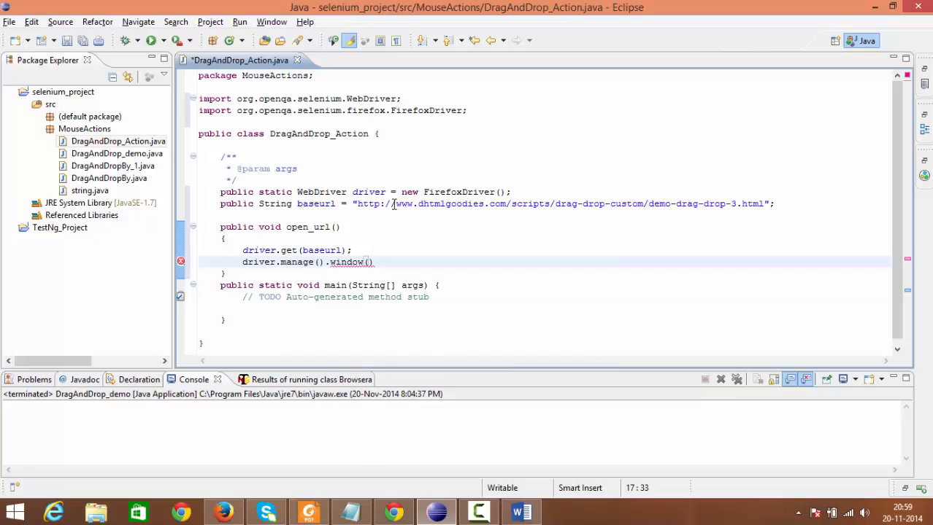
{"action": "type", "text": ".ma"}
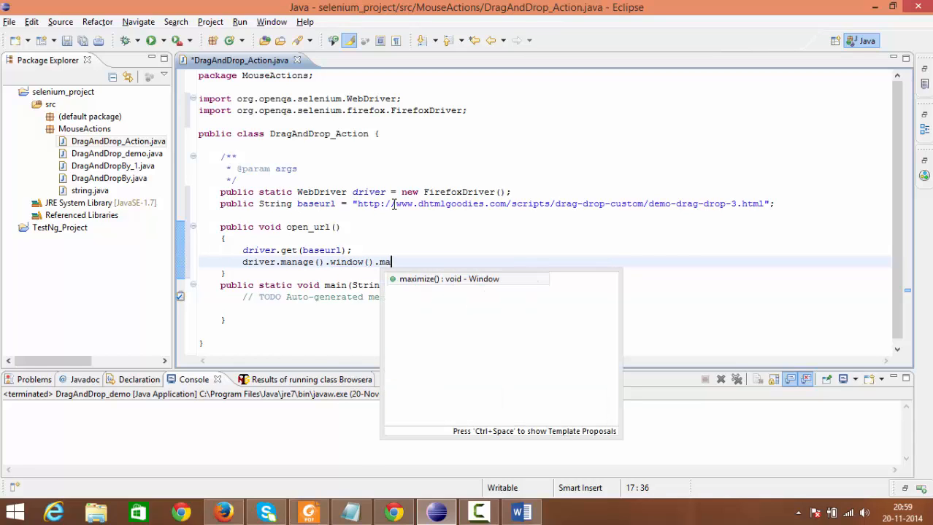
{"action": "left_click", "coordinate": [449, 278]}
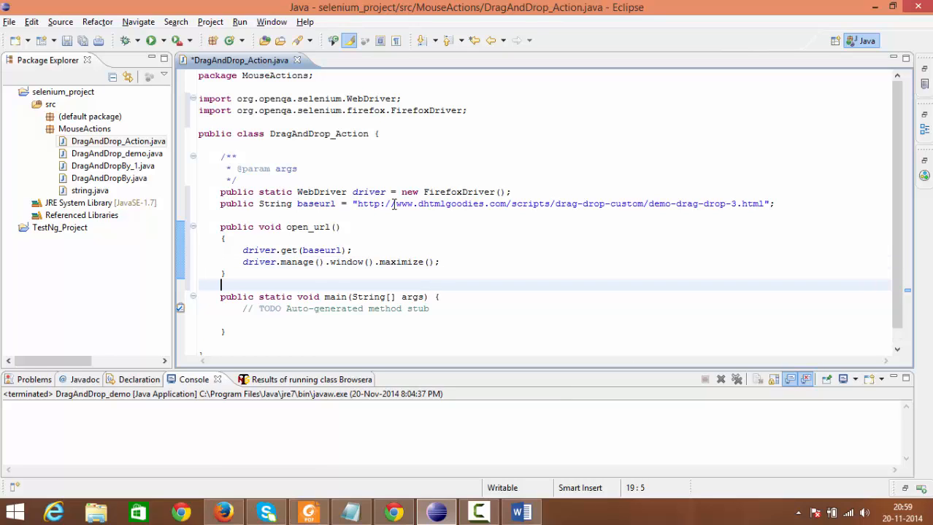
Write an empty public void action_1() method below open_url
{"action": "type", "text": "publ"}
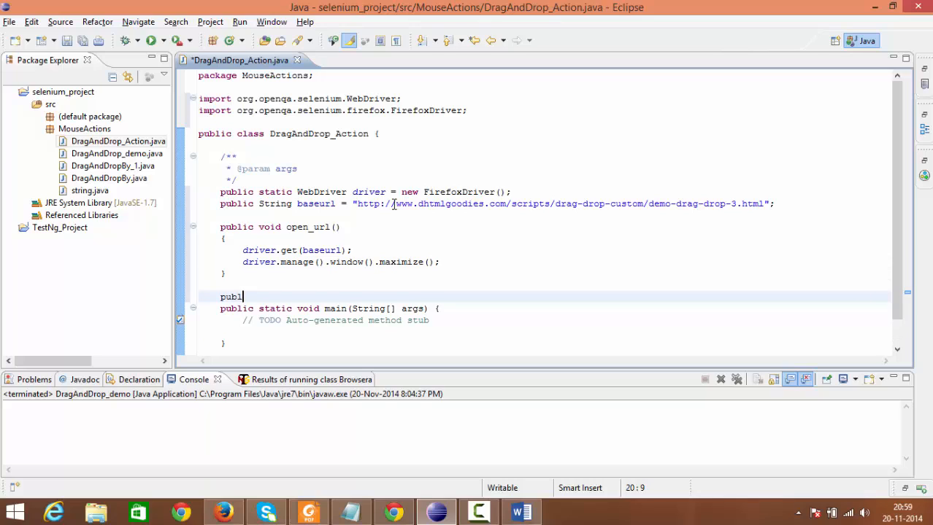
{"action": "type", "text": "ic"}
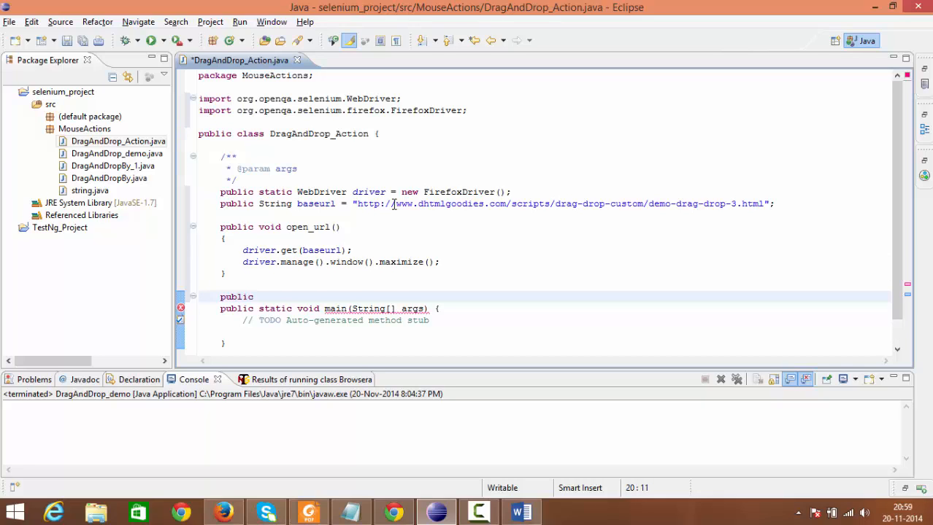
{"action": "type", "text": "vo"}
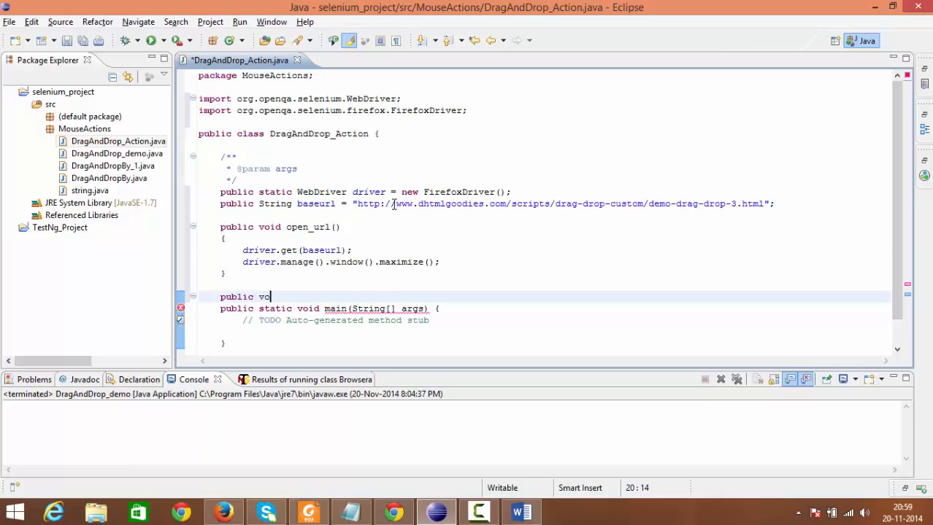
{"action": "type", "text": "id act"}
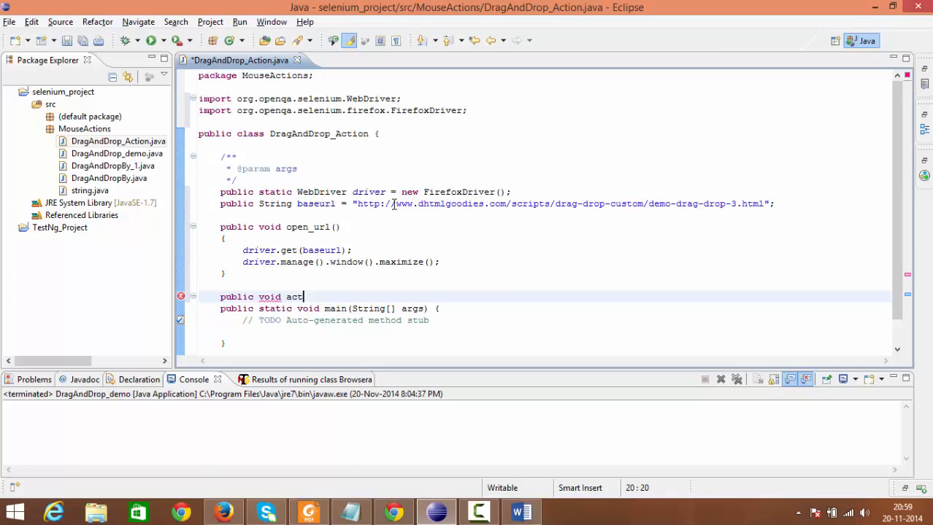
{"action": "type", "text": "ion"}
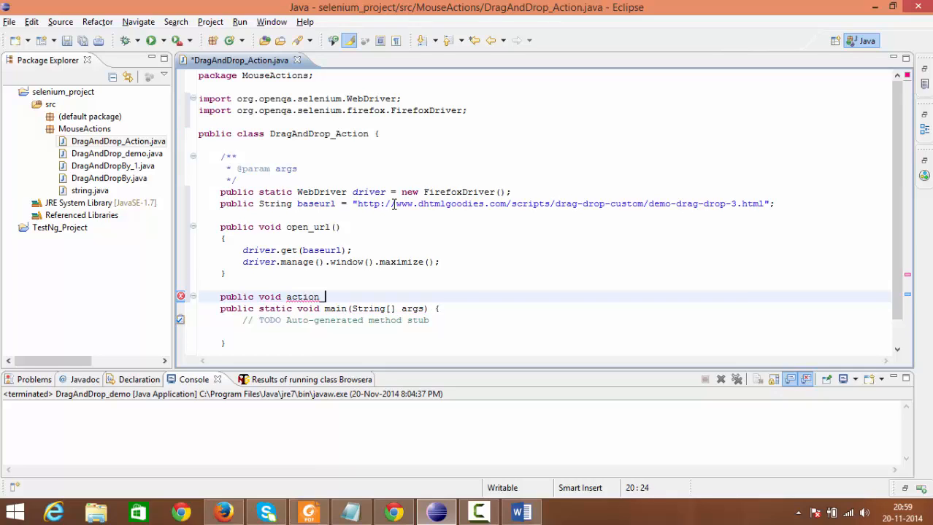
{"action": "type", "text": "_1("}
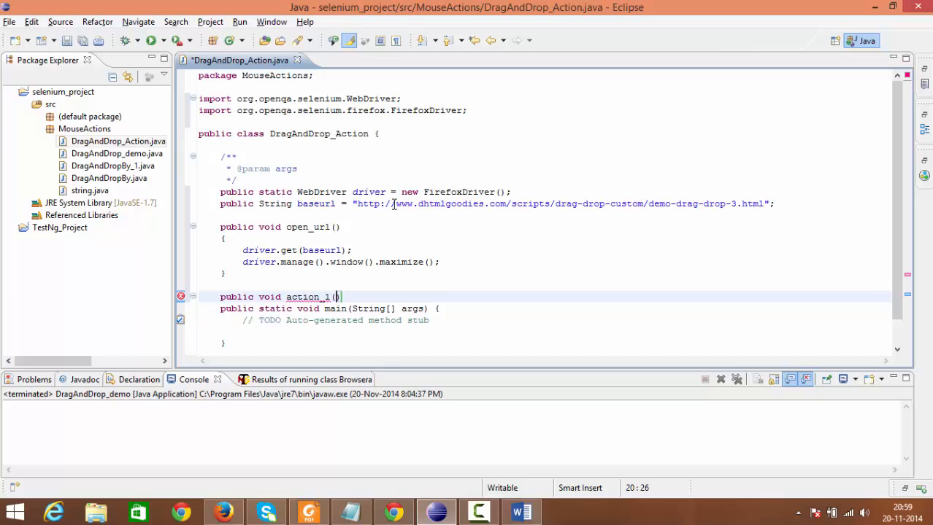
{"action": "key", "text": "Return"}
{"action": "type", "text": "{"}
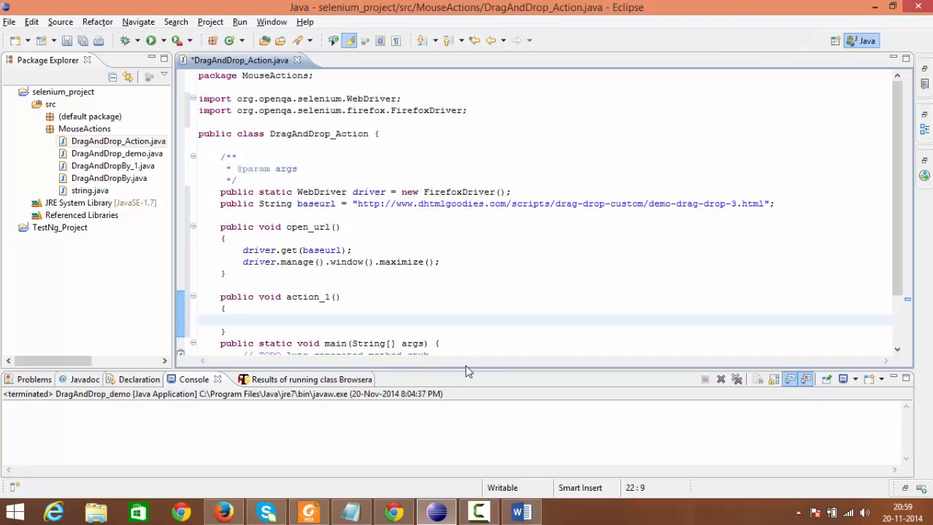
{"action": "mouse_move", "coordinate": [223, 510]}
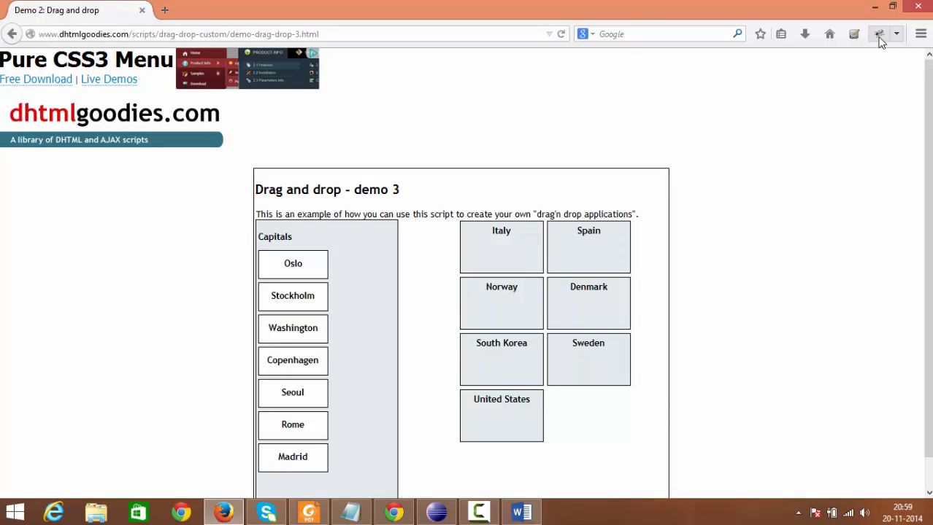
{"action": "left_click", "coordinate": [879, 34]}
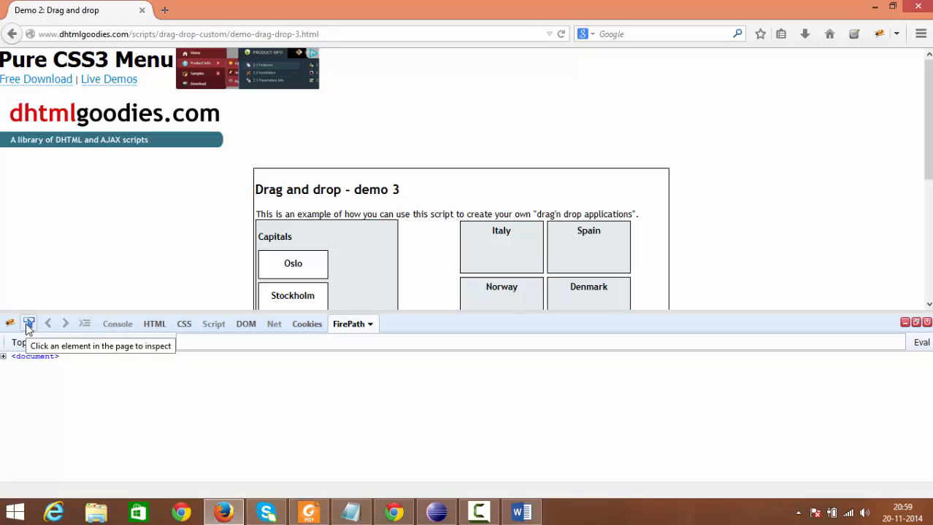
{"action": "left_click", "coordinate": [28, 324]}
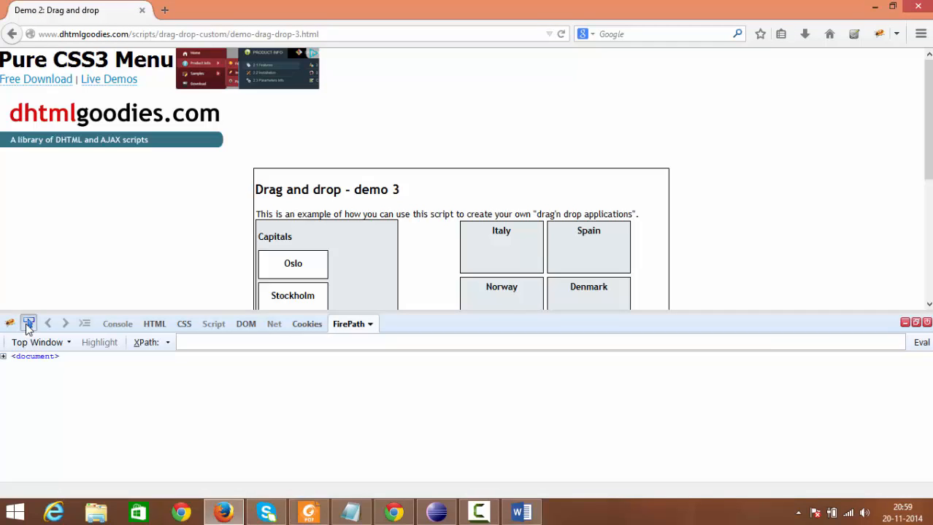
{"action": "type", "text": ".//*[@id='header']"}
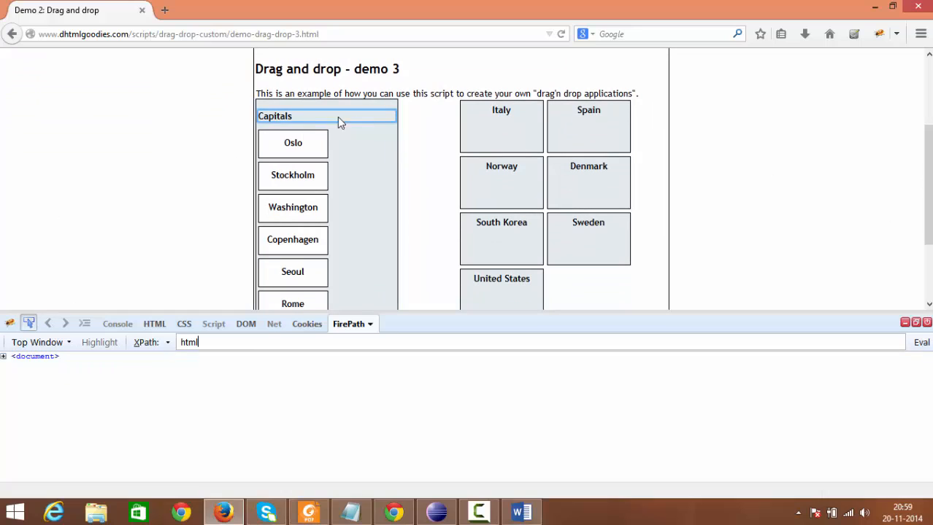
{"action": "left_click", "coordinate": [292, 143]}
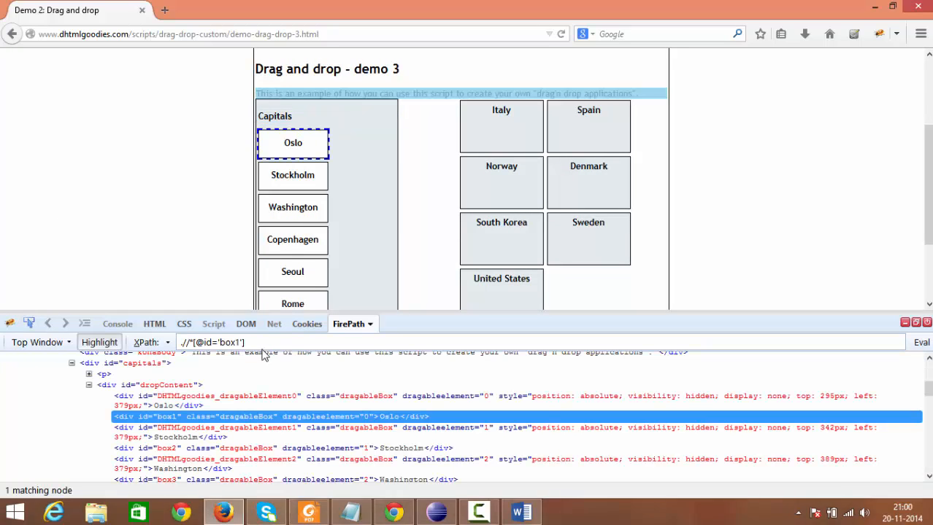
{"action": "triple_click", "coordinate": [211, 342]}
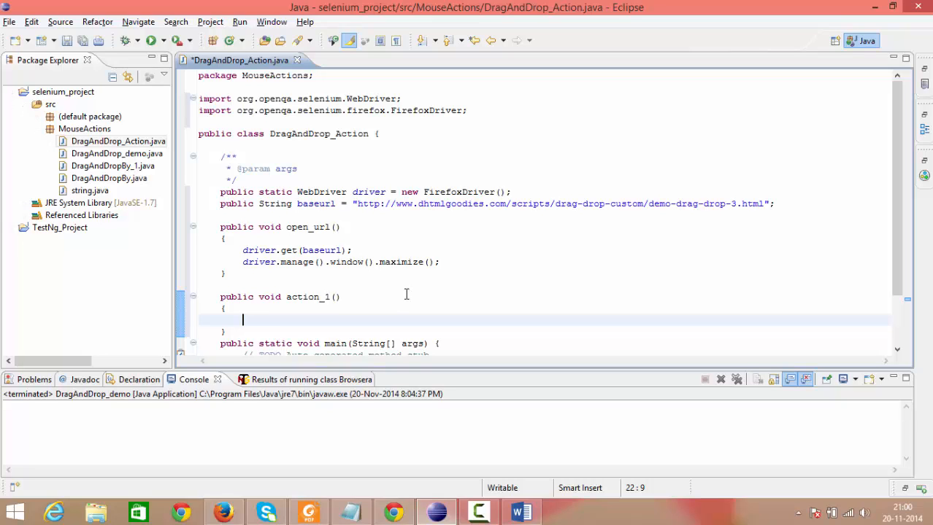
{"action": "type", "text": "driver"}
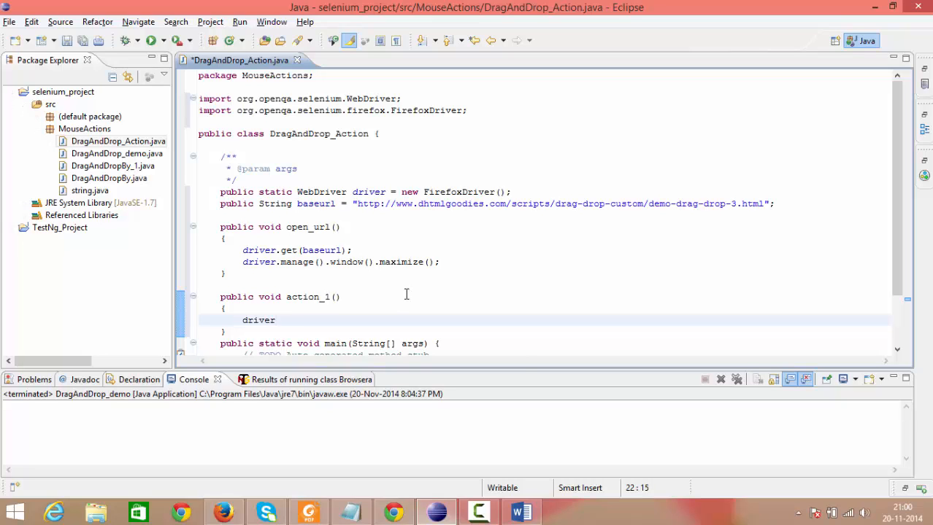
{"action": "type", "text": ".findElement(By"}
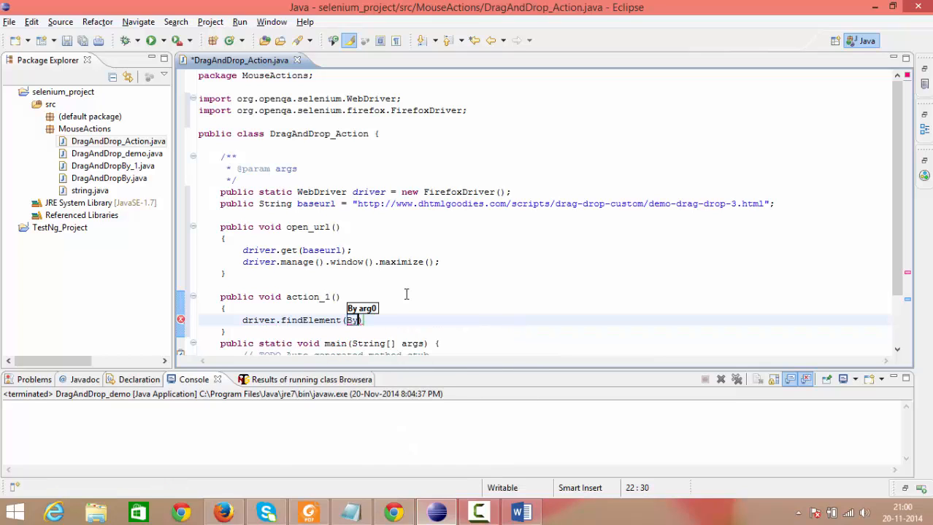
{"action": "type", "text": "."}
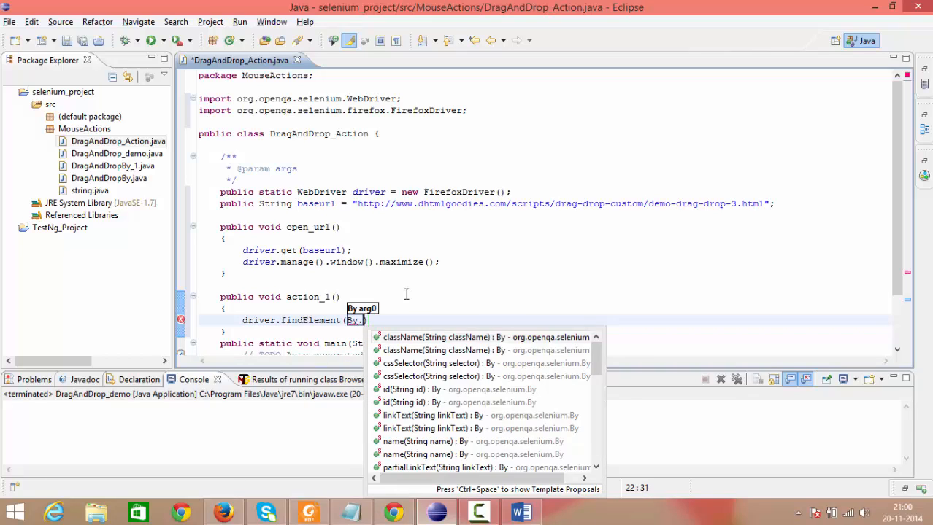
{"action": "type", "text": "xpath(\".//*[@id='box1"}
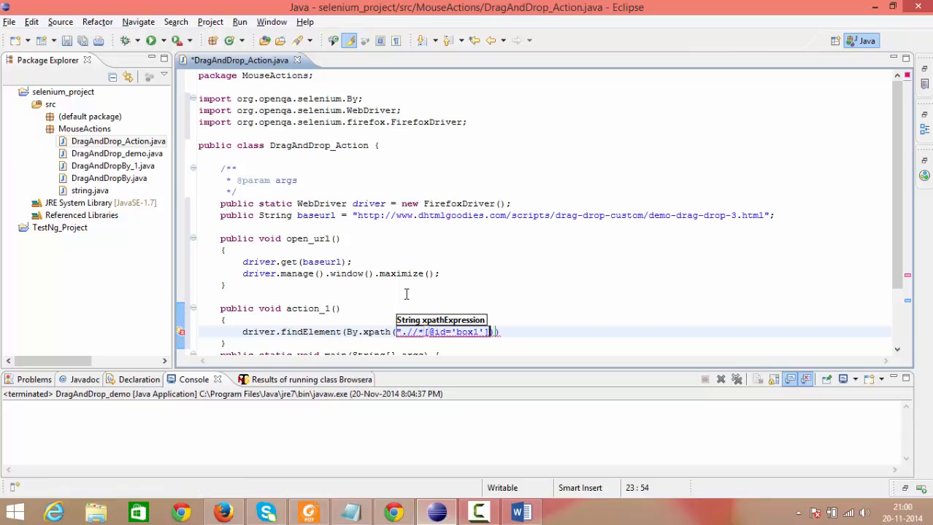
{"action": "type", "text": "\""}
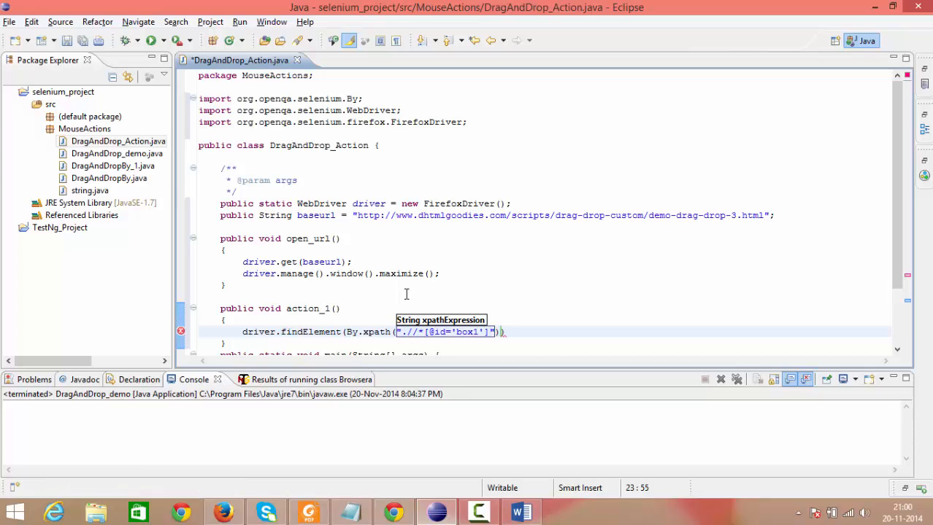
{"action": "type", "text": ");"}
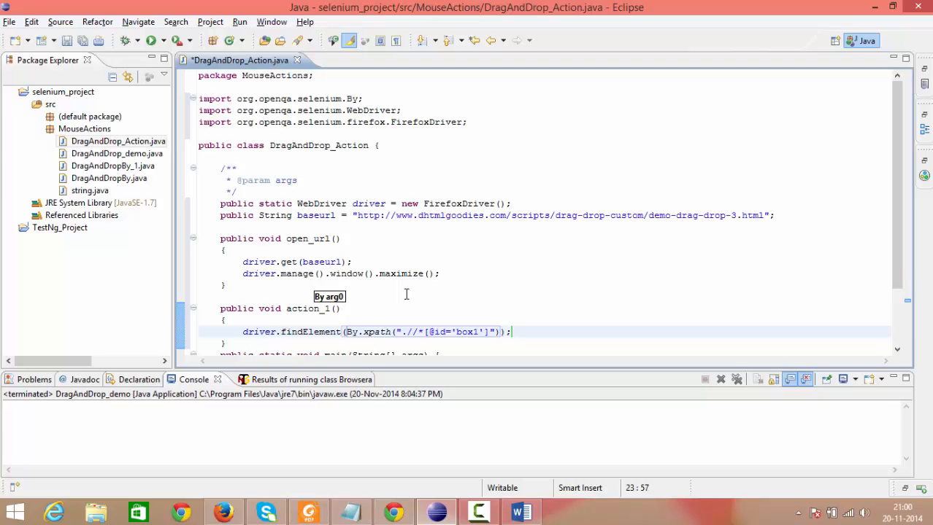
{"action": "type", "text": "."}
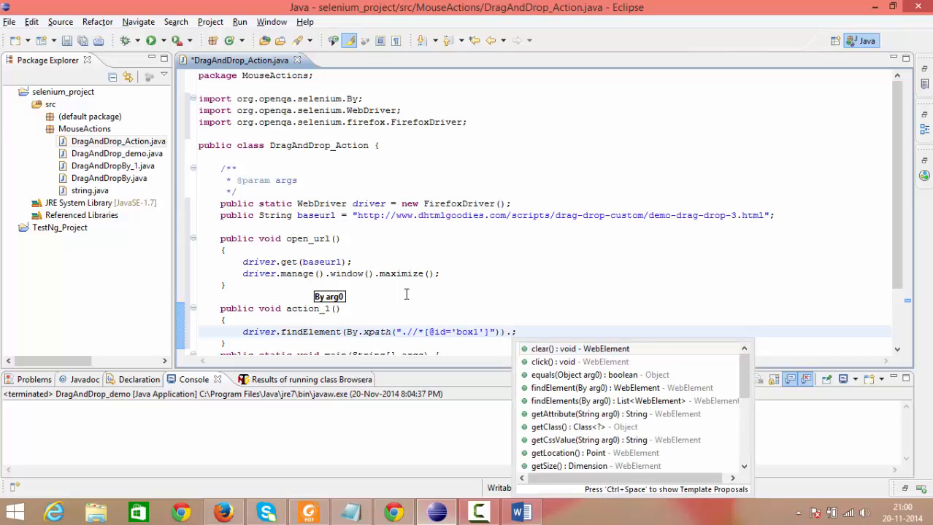
{"action": "type", "text": "click()"}
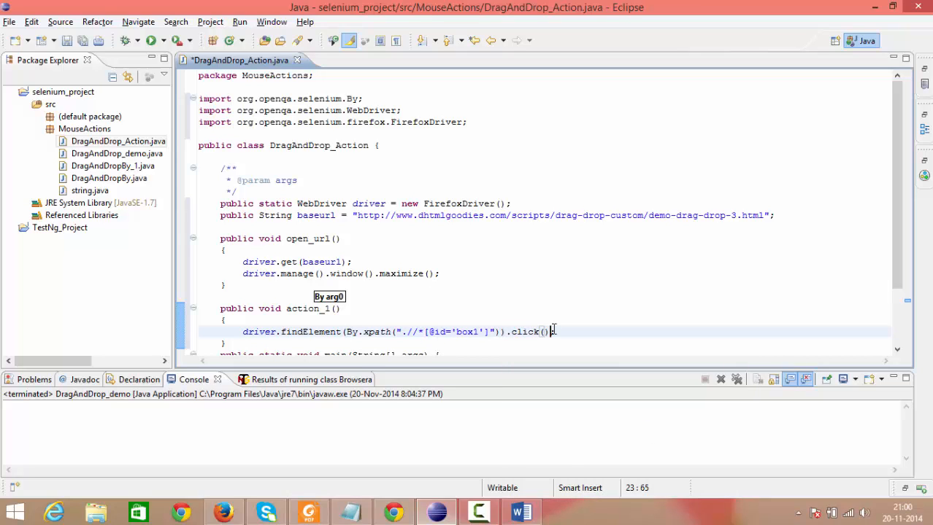
{"action": "key", "text": "Return"}
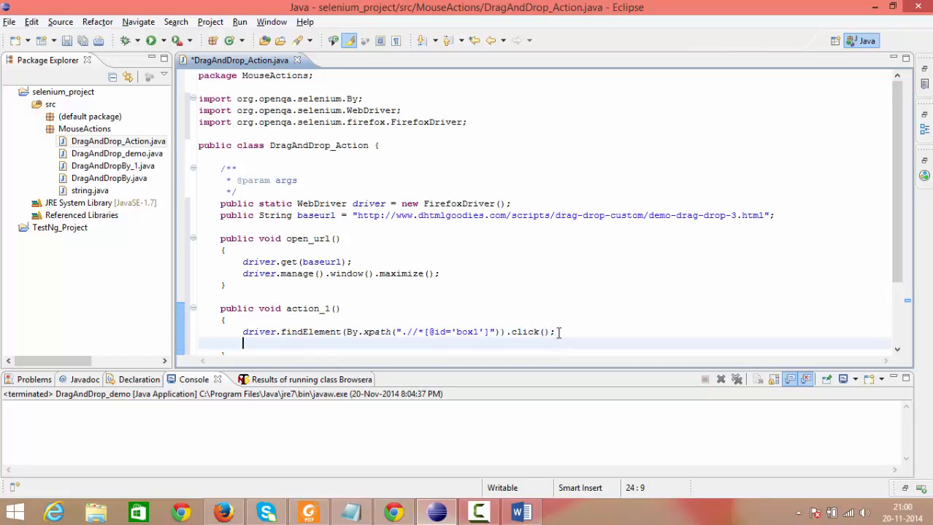
Check the dragAndDrop syntax notes, selecting the word WebElement, and return to the code
{"action": "scroll", "scroll_direction": "down", "scroll_amount": 3}
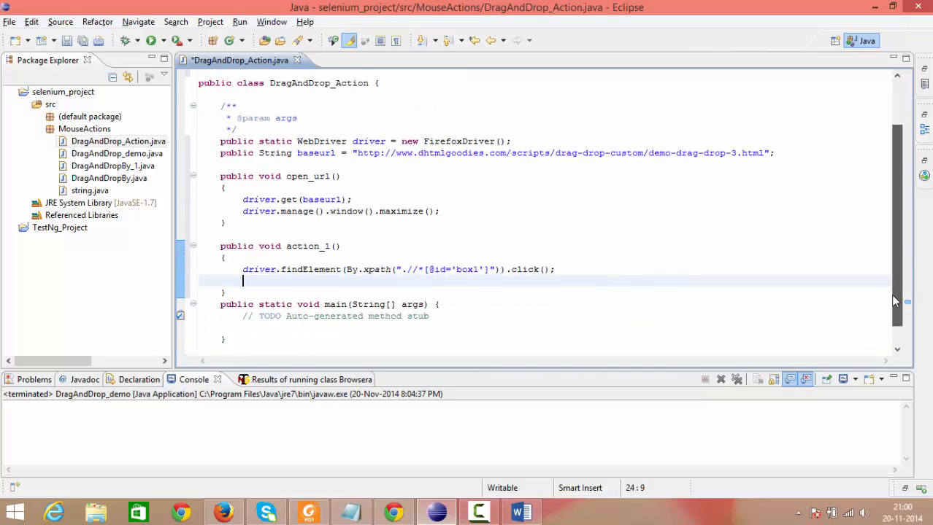
{"action": "mouse_move", "coordinate": [520, 511]}
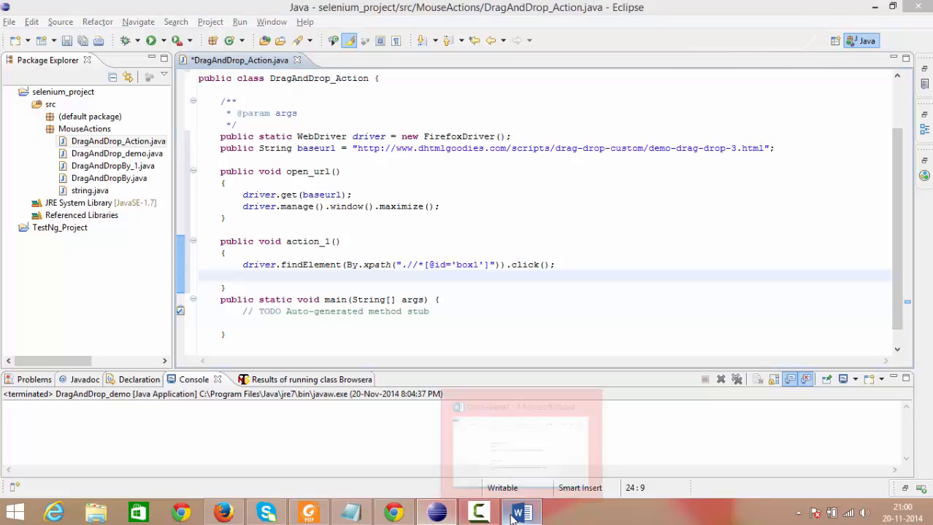
{"action": "left_click", "coordinate": [520, 512]}
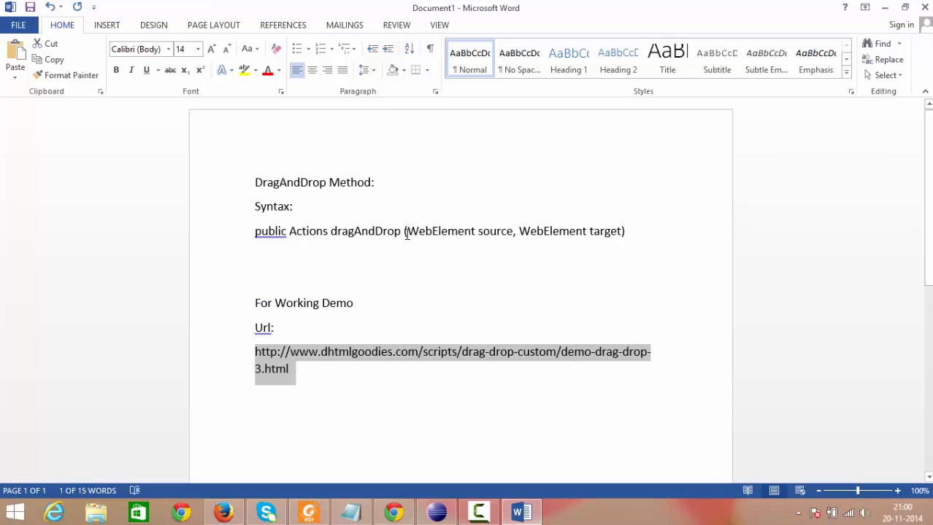
{"action": "double_click", "coordinate": [439, 231]}
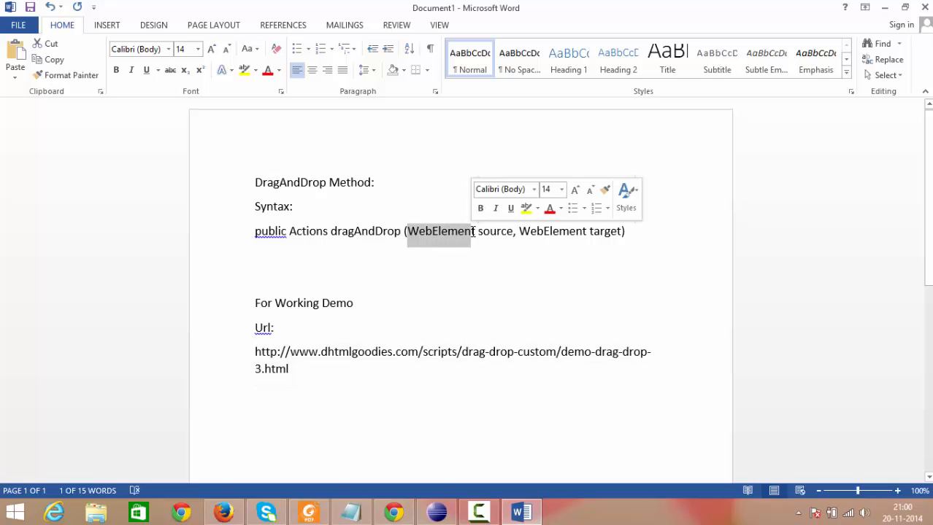
{"action": "left_click", "coordinate": [479, 512]}
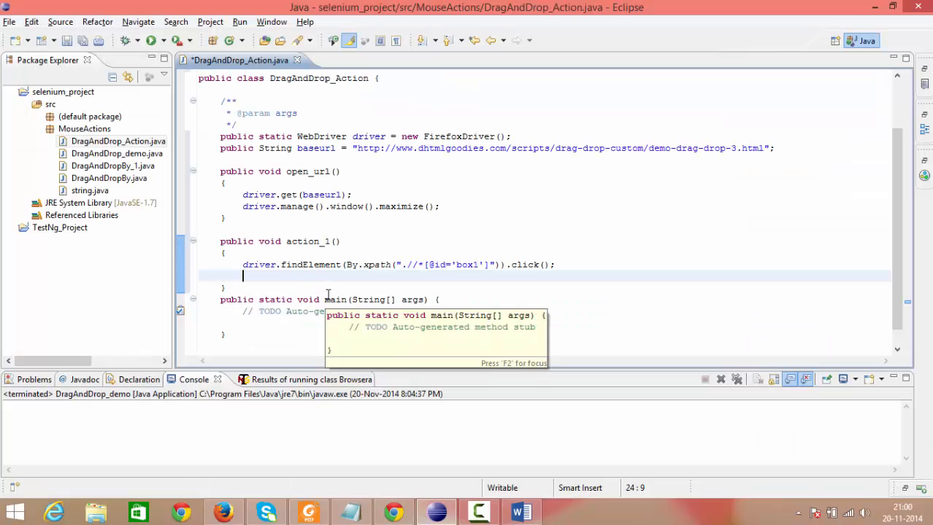
Begin the line WebElement dragme = driver.findElement(...) and look back at the syntax notes
{"action": "type", "text": "WebElem"}
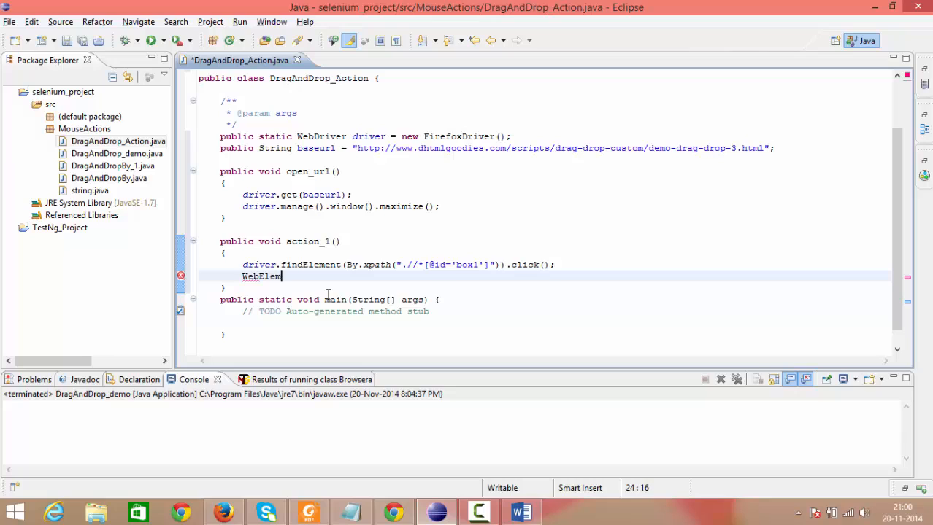
{"action": "type", "text": "ent"}
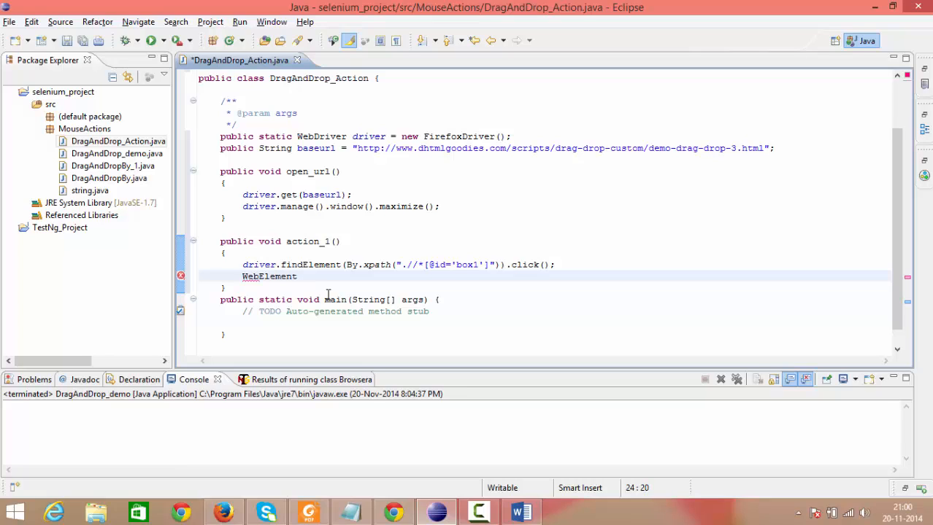
{"action": "type", "text": "drag"}
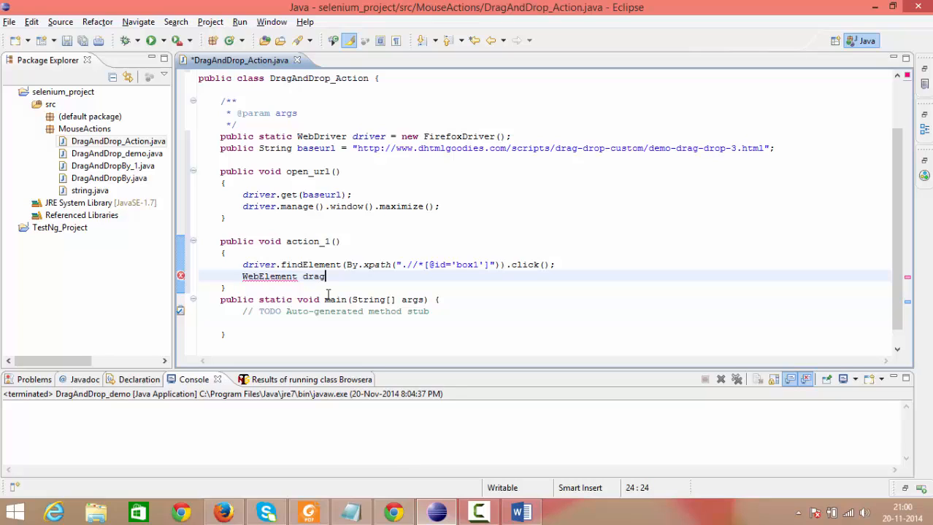
{"action": "type", "text": "me ="}
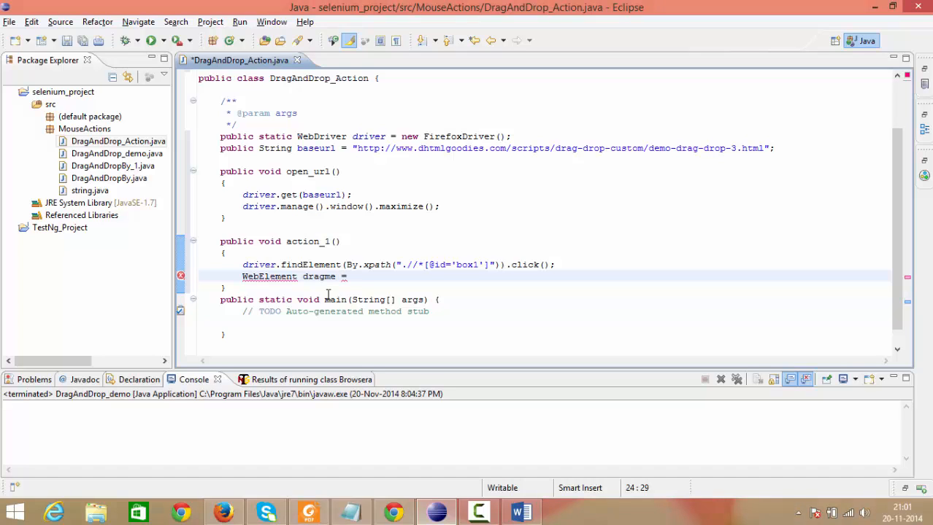
{"action": "type", "text": "driver."}
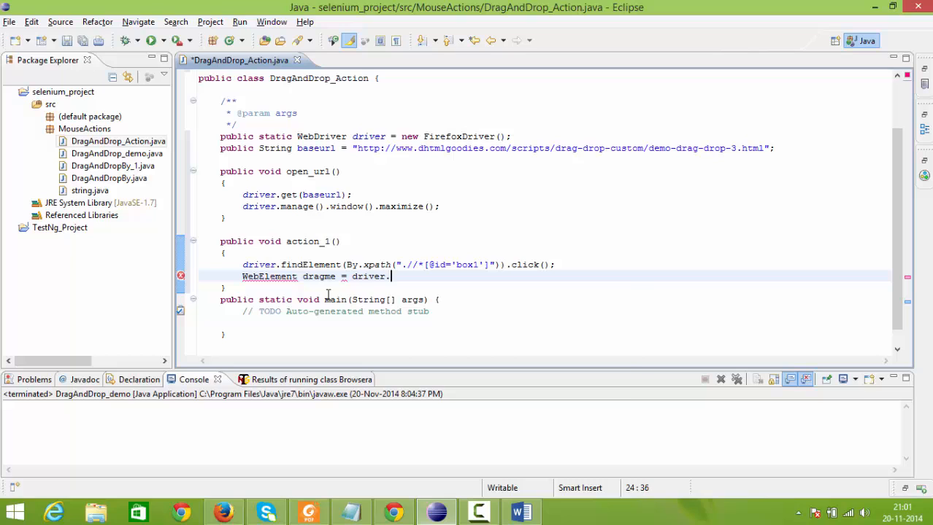
{"action": "type", "text": ".findElement(By.xpath(\""}
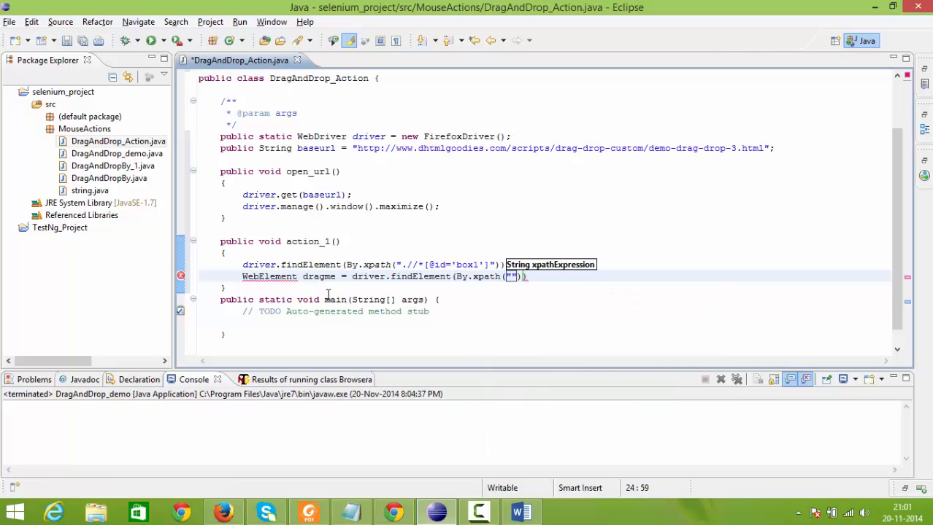
{"action": "left_click", "coordinate": [520, 511]}
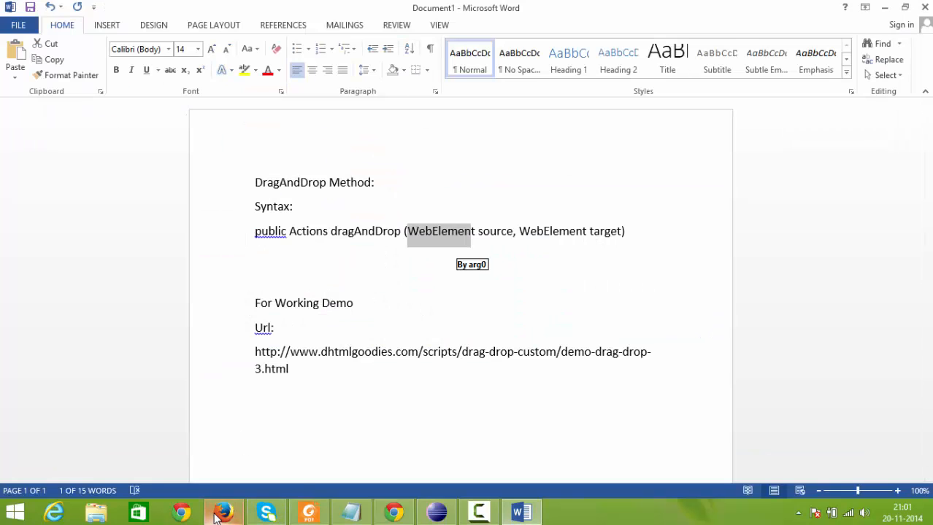
{"action": "left_click", "coordinate": [222, 512]}
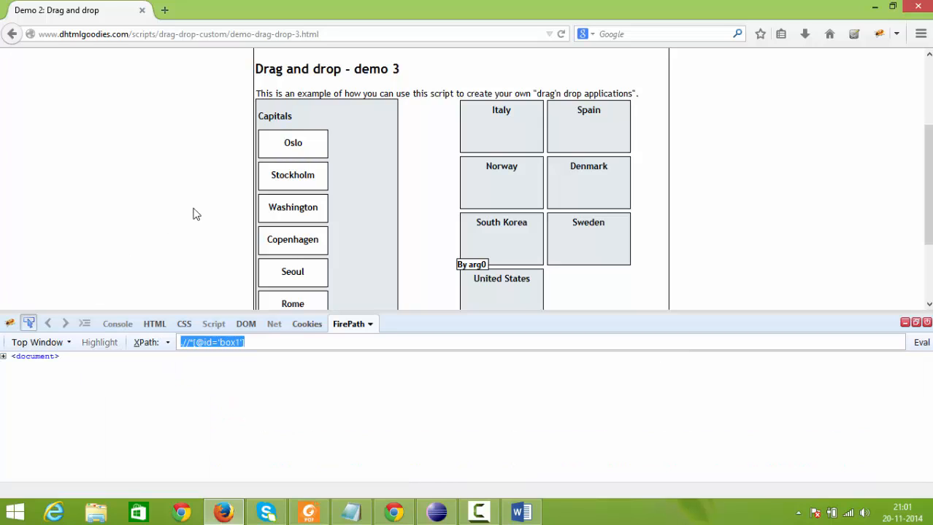
{"action": "left_click", "coordinate": [293, 142]}
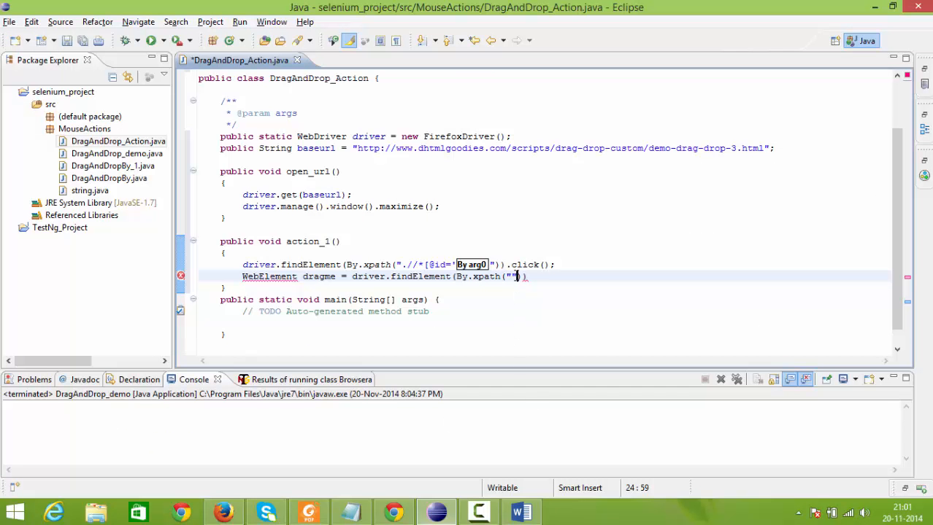
Complete the box1 locator and declare a second WebElement, naming the pair dragme and dropme
{"action": "type", "text": "box1'"}
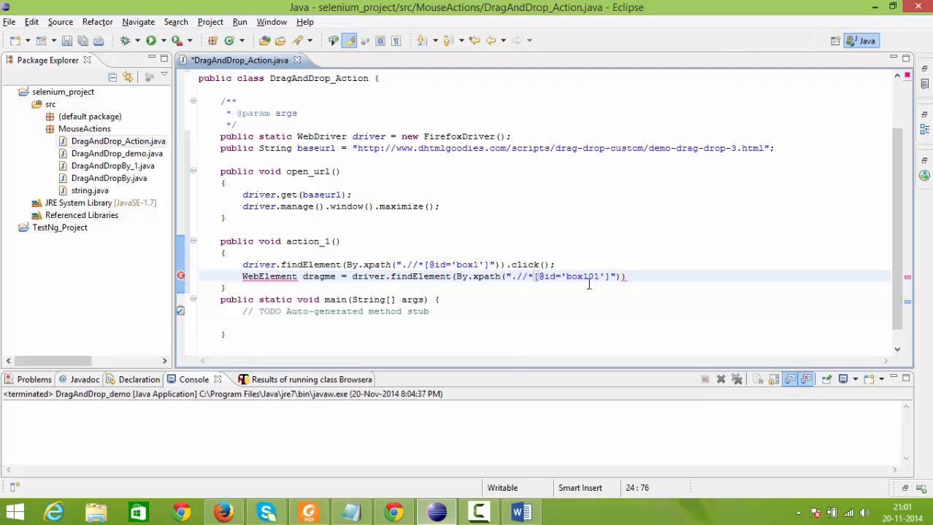
{"action": "left_click", "coordinate": [326, 277]}
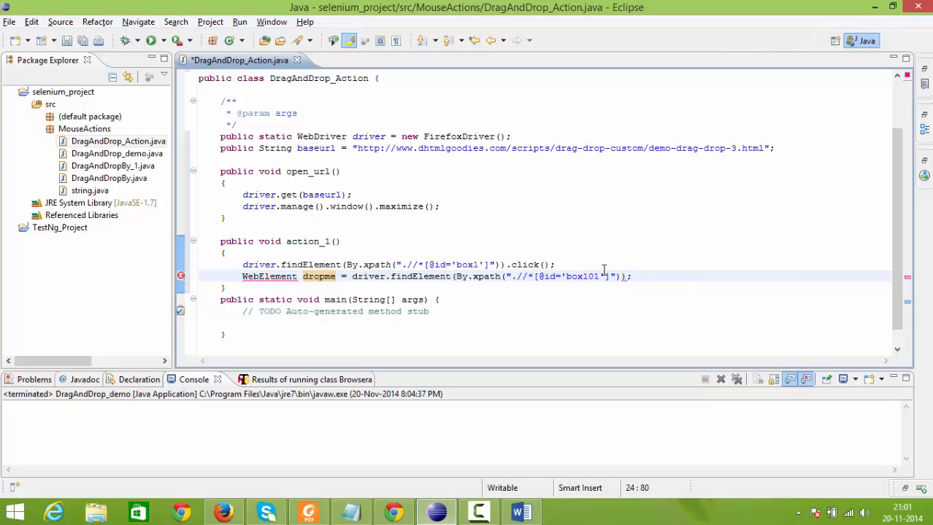
{"action": "left_click", "coordinate": [555, 265]}
{"action": "type", "text": "W"}
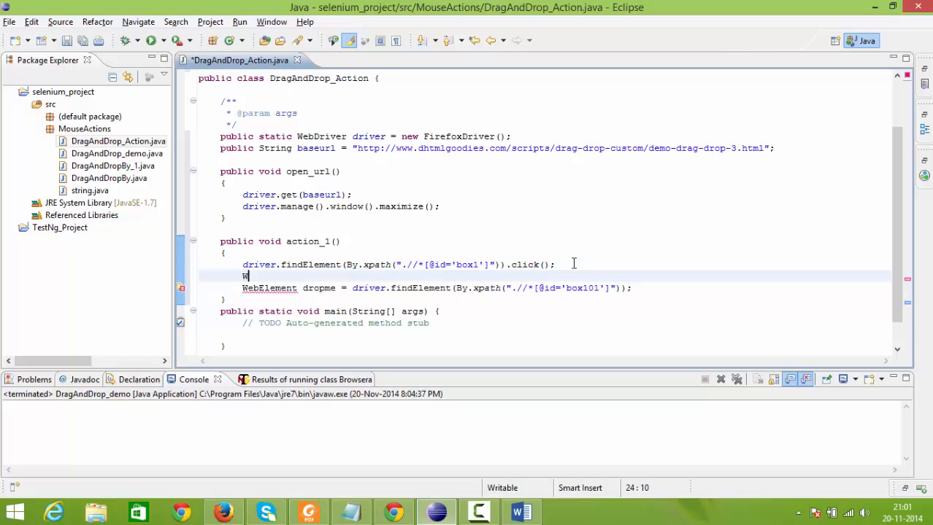
{"action": "type", "text": "eb"}
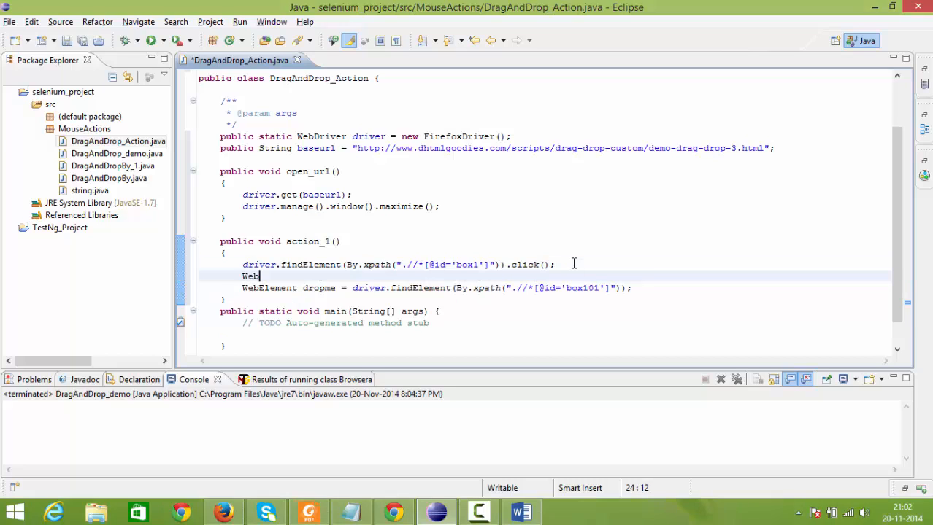
{"action": "type", "text": "E"}
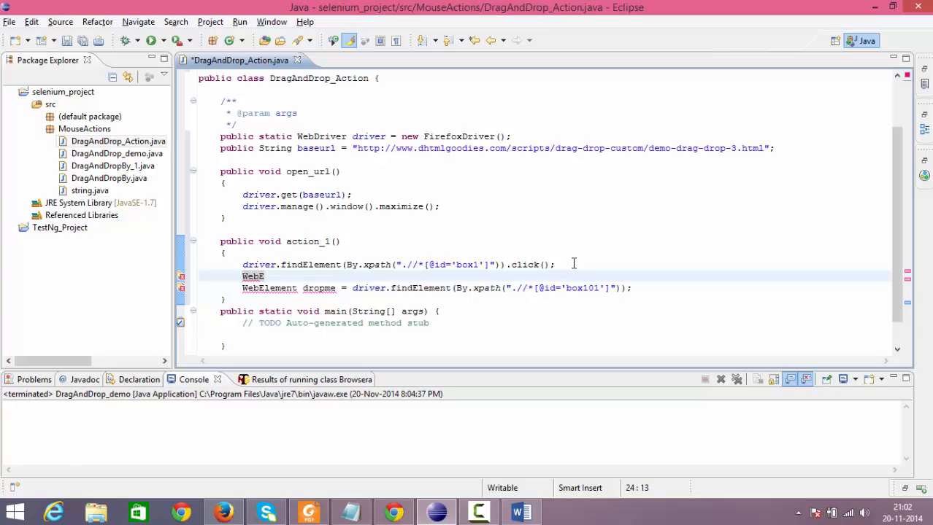
{"action": "type", "text": "lement"}
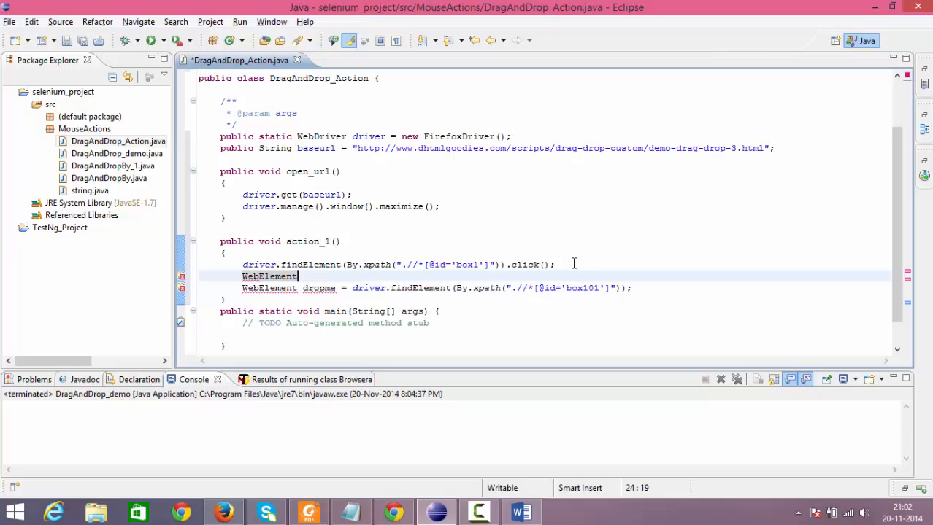
{"action": "type", "text": "drag"}
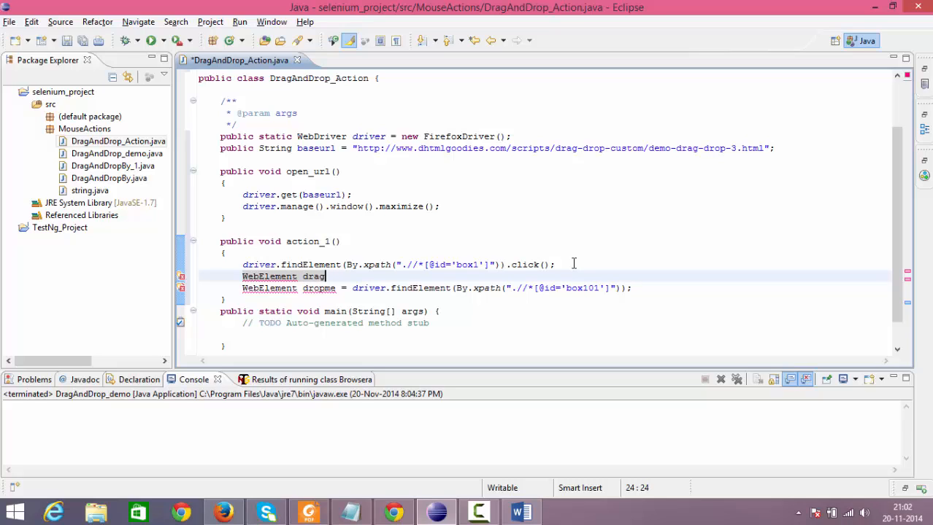
{"action": "type", "text": "me"}
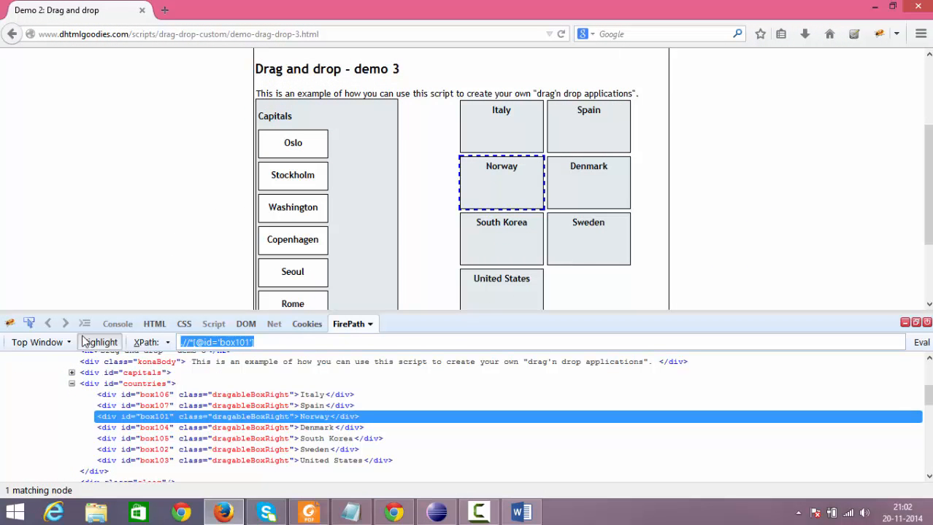
Check box101 is Norway in FirePath and set dropme to locate box101
{"action": "left_click", "coordinate": [520, 511]}
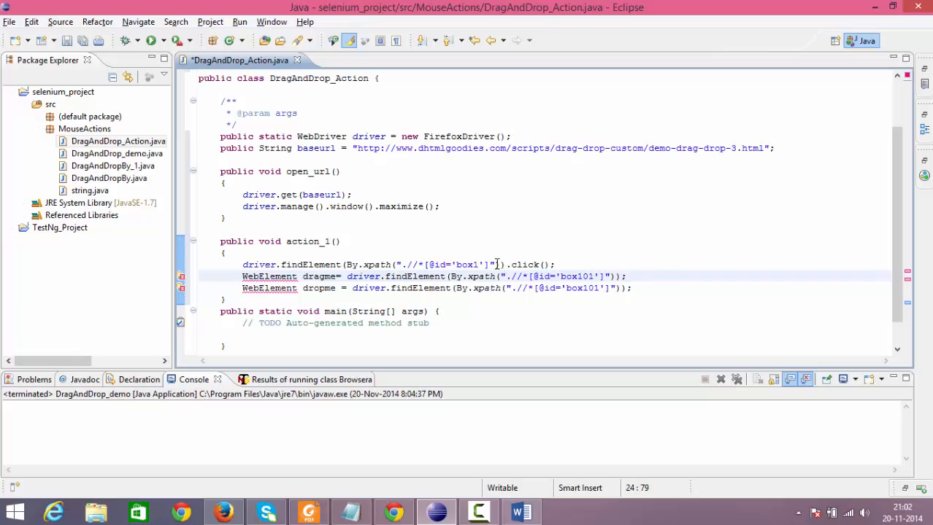
{"action": "double_click", "coordinate": [445, 264]}
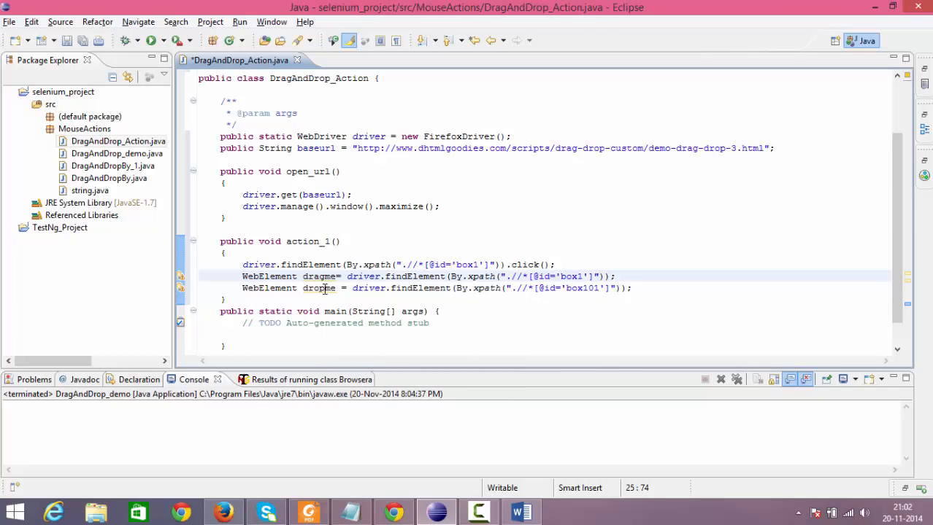
{"action": "left_click", "coordinate": [632, 287]}
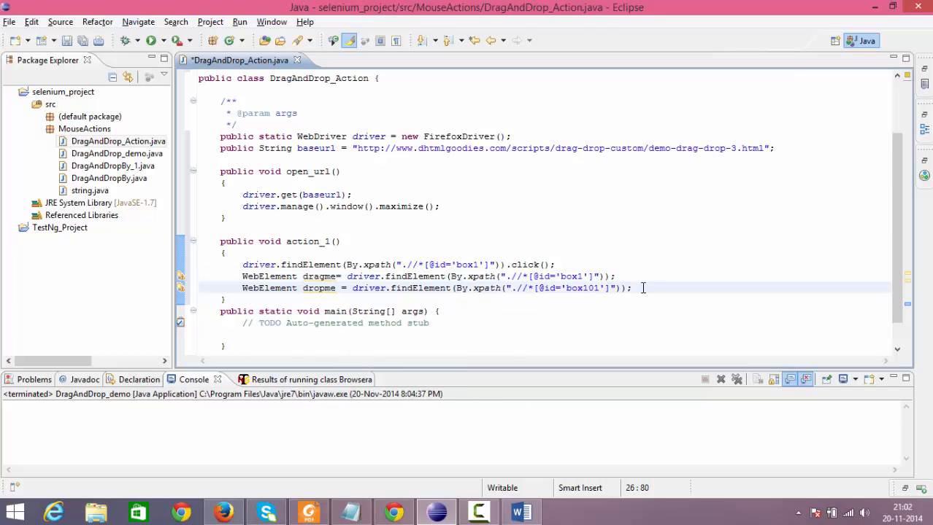
Add Actions builder = new Actions(driver); in action_1
{"action": "key", "text": "Return"}
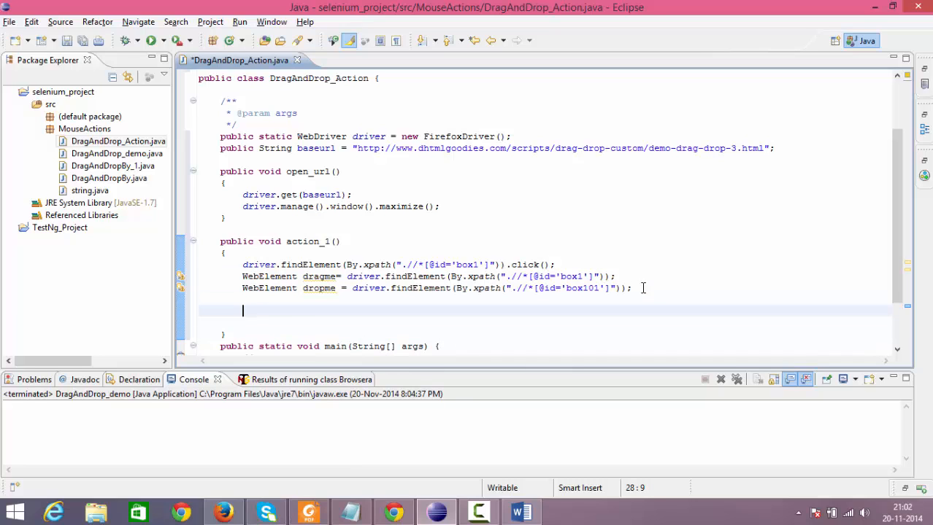
{"action": "type", "text": "A"}
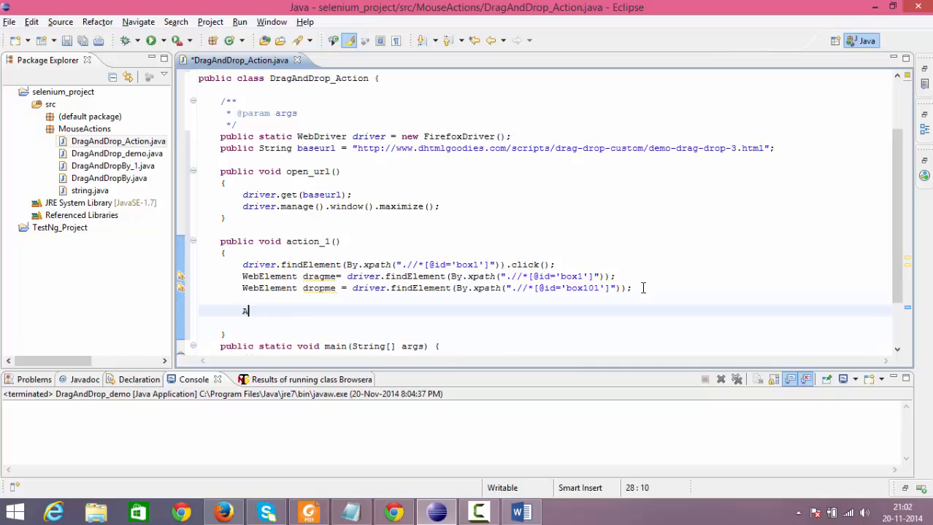
{"action": "type", "text": "ctions"}
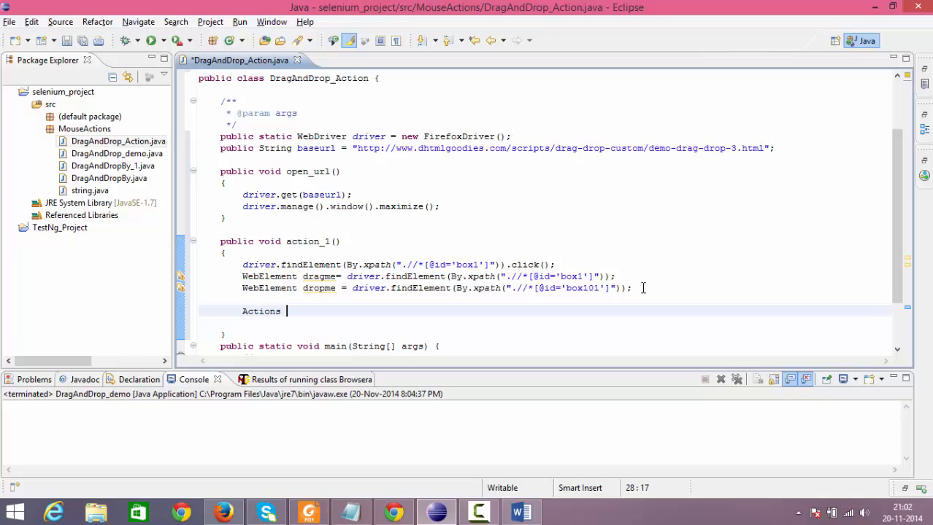
{"action": "type", "text": "builder = new"}
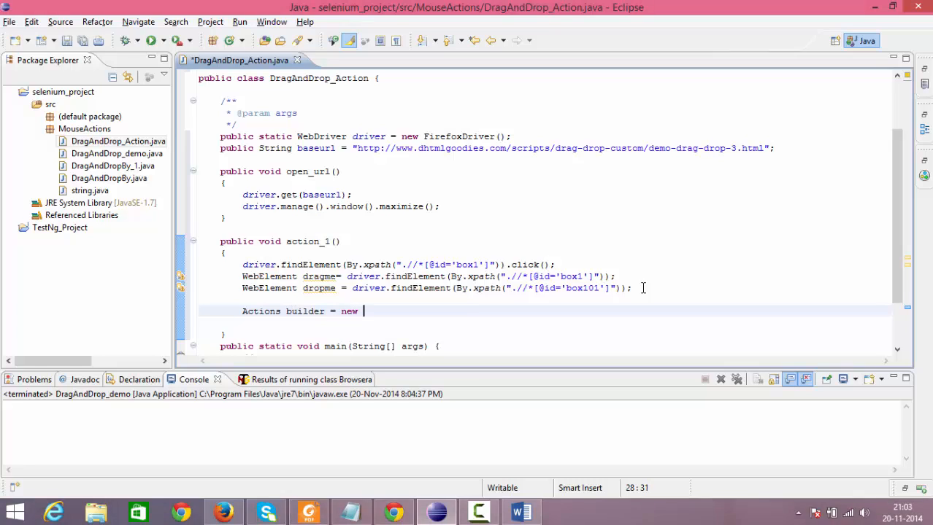
{"action": "type", "text": "Action"}
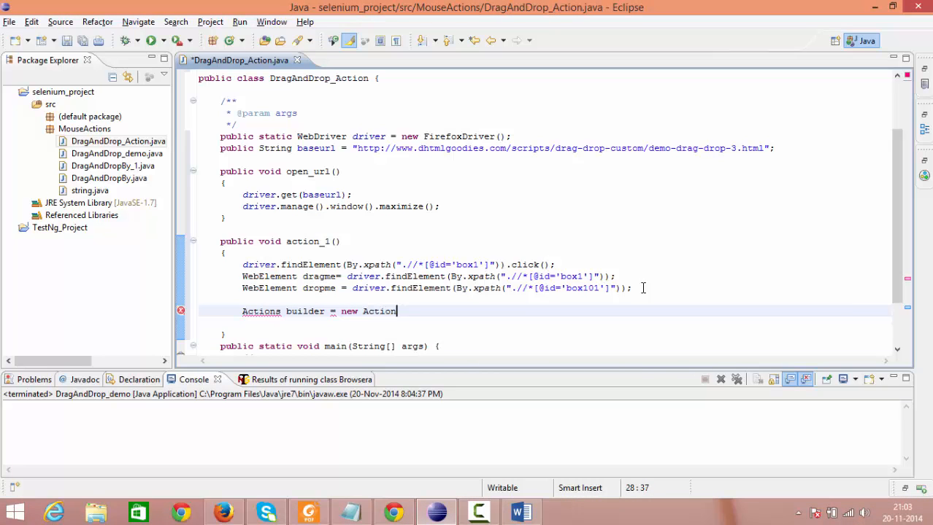
{"action": "type", "text": "s()"}
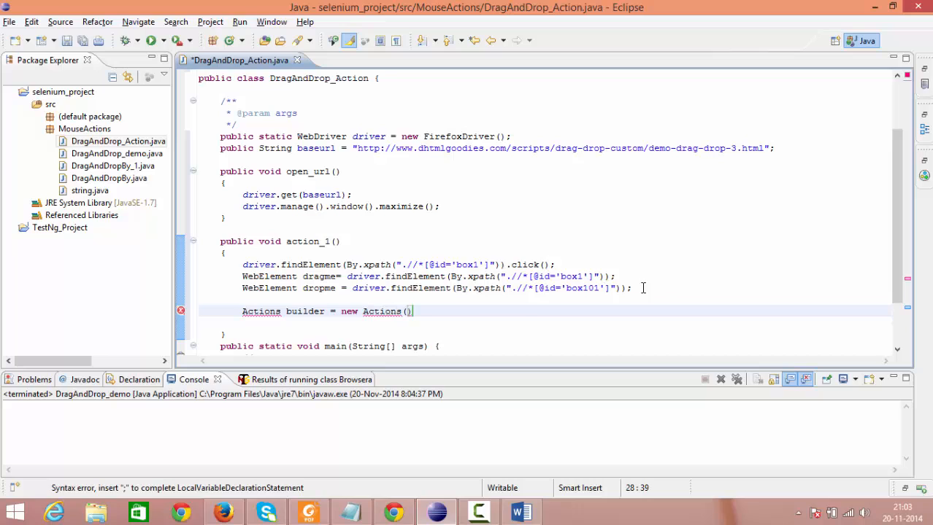
{"action": "type", "text": "driver"}
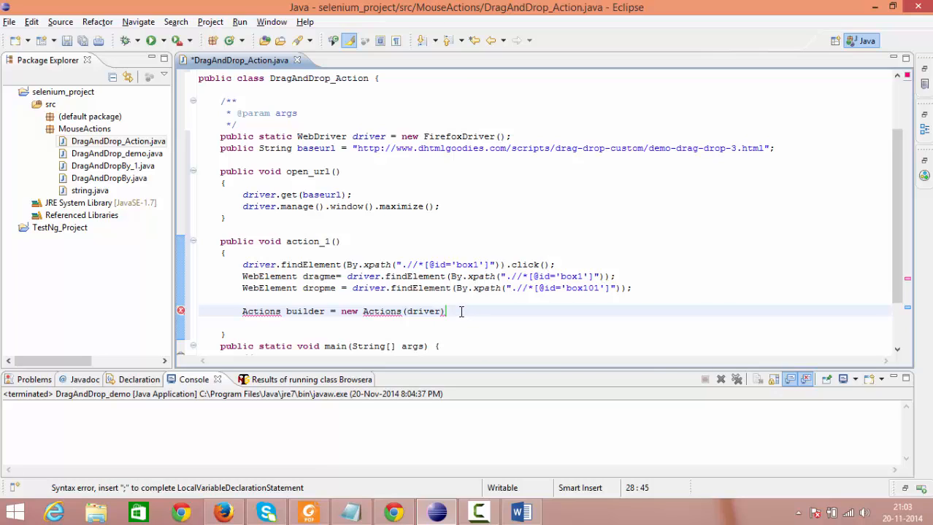
{"action": "type", "text": ";"}
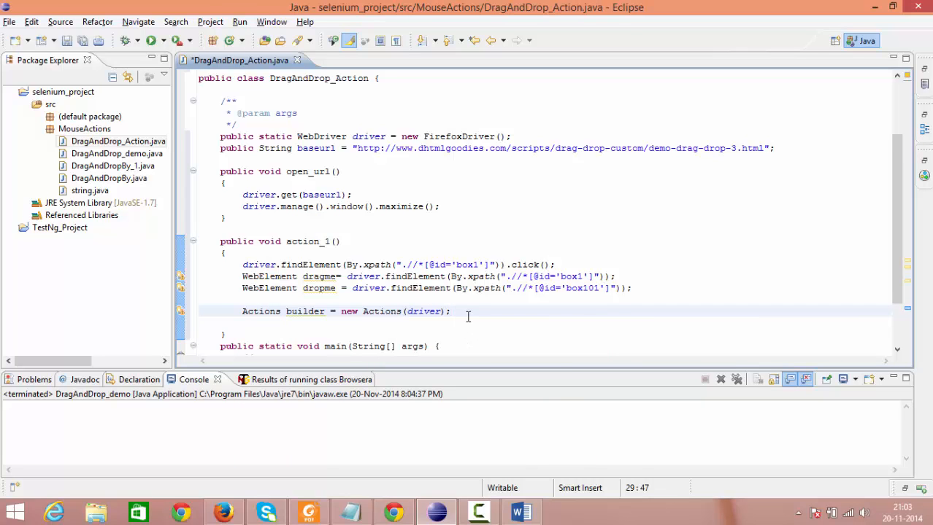
Call builder.dragAndDrop(dragme, dropme).perform() via content assist
{"action": "key", "text": "Return"}
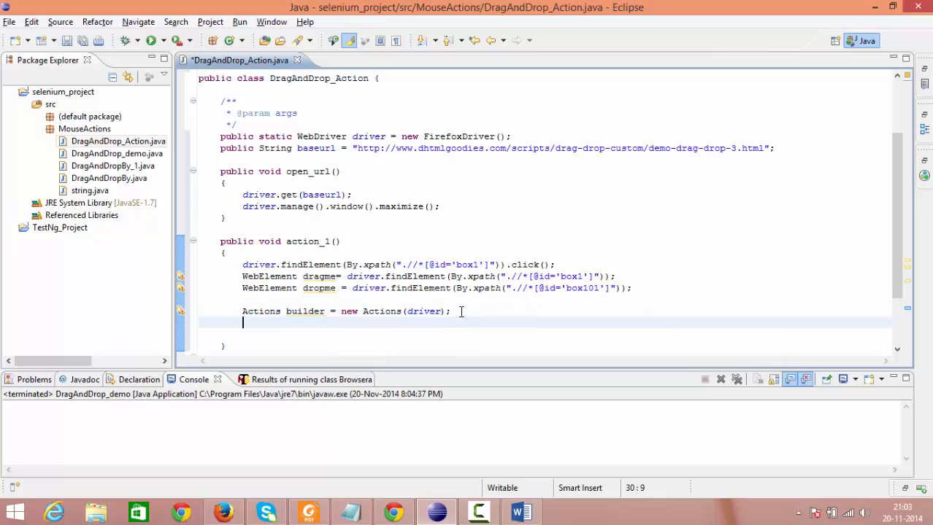
{"action": "type", "text": "builder"}
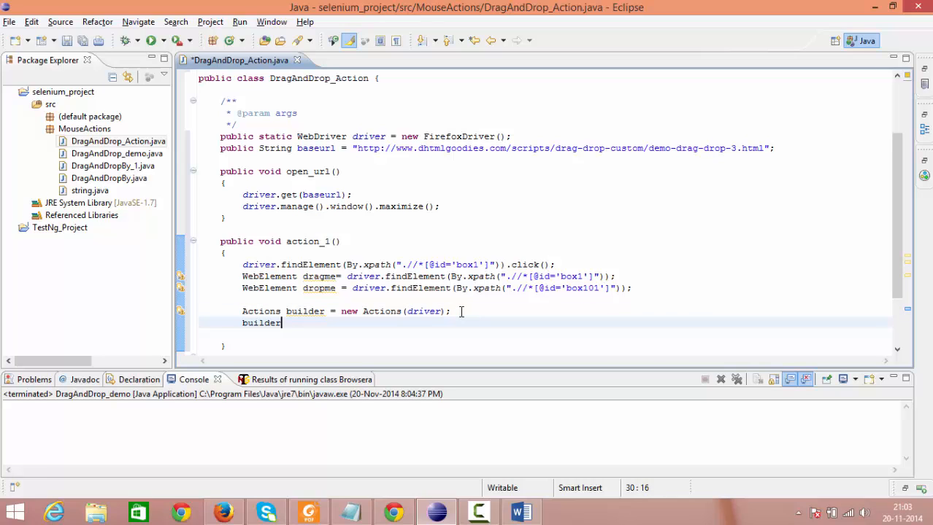
{"action": "type", "text": "."}
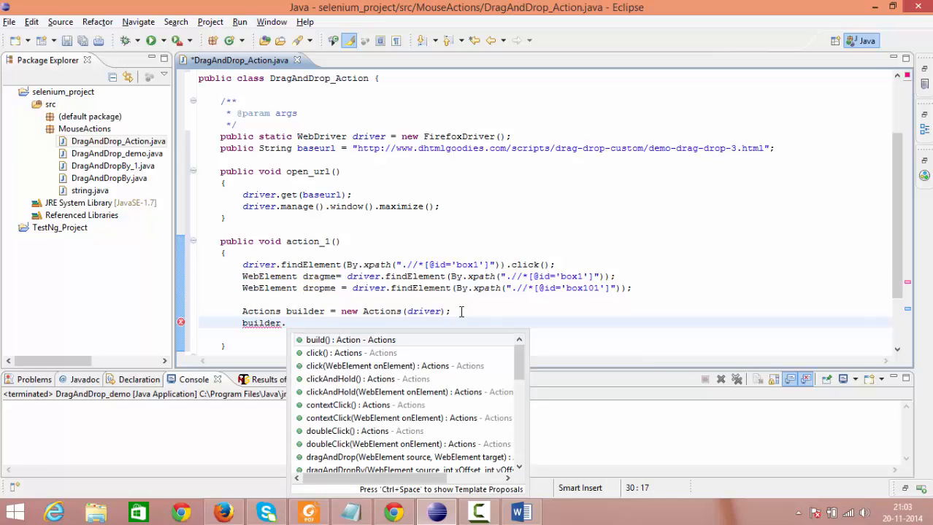
{"action": "type", "text": "dr"}
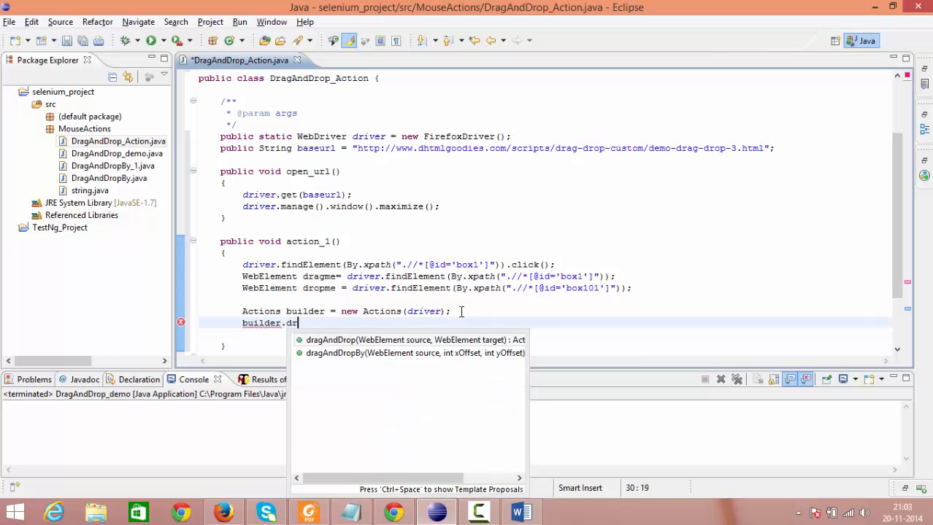
{"action": "left_click", "coordinate": [414, 339]}
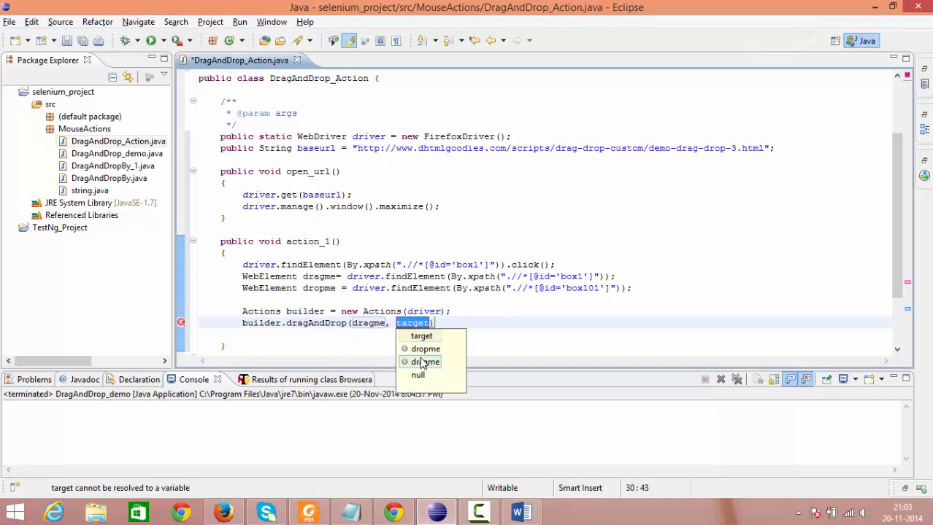
{"action": "mouse_move", "coordinate": [426, 348]}
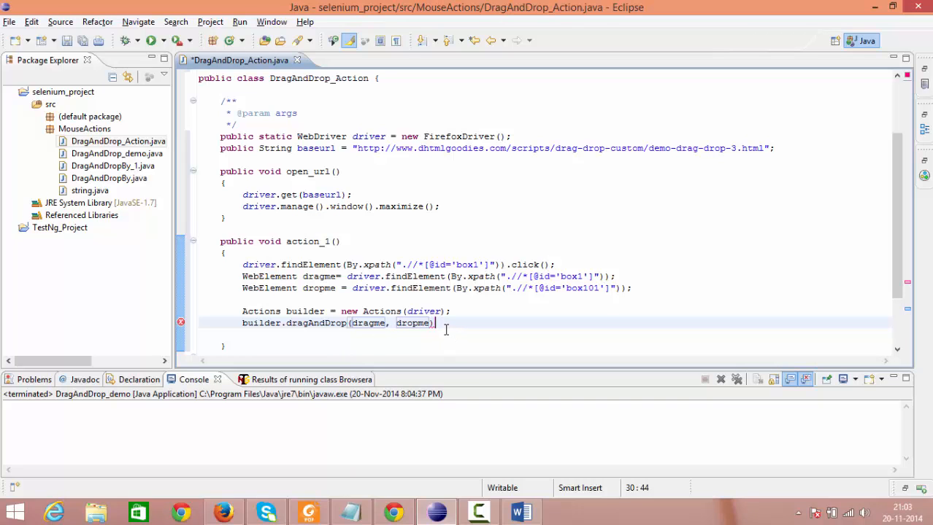
{"action": "type", "text": "."}
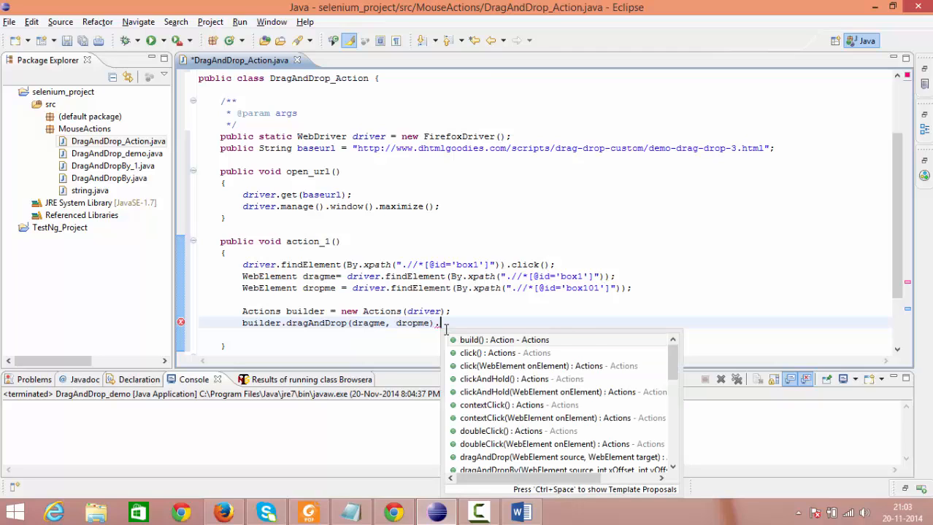
{"action": "type", "text": "perform();"}
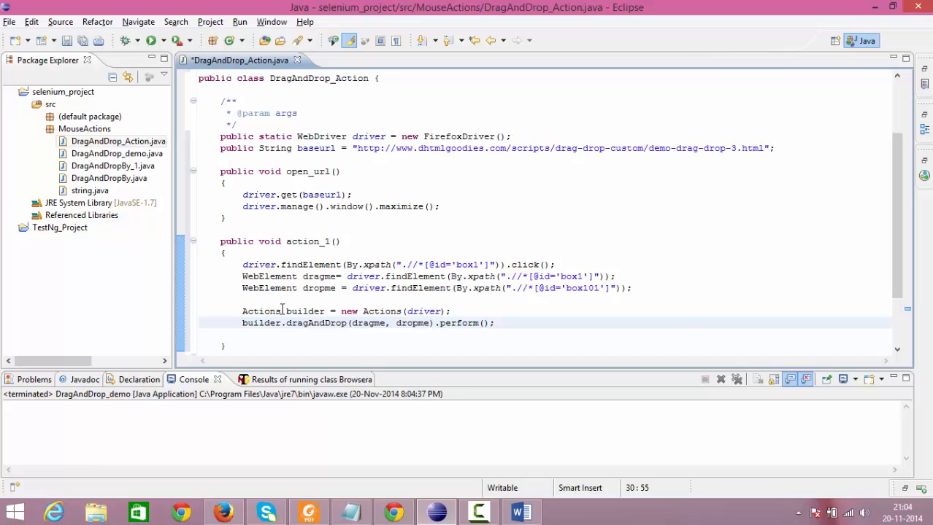
{"action": "left_click", "coordinate": [495, 324]}
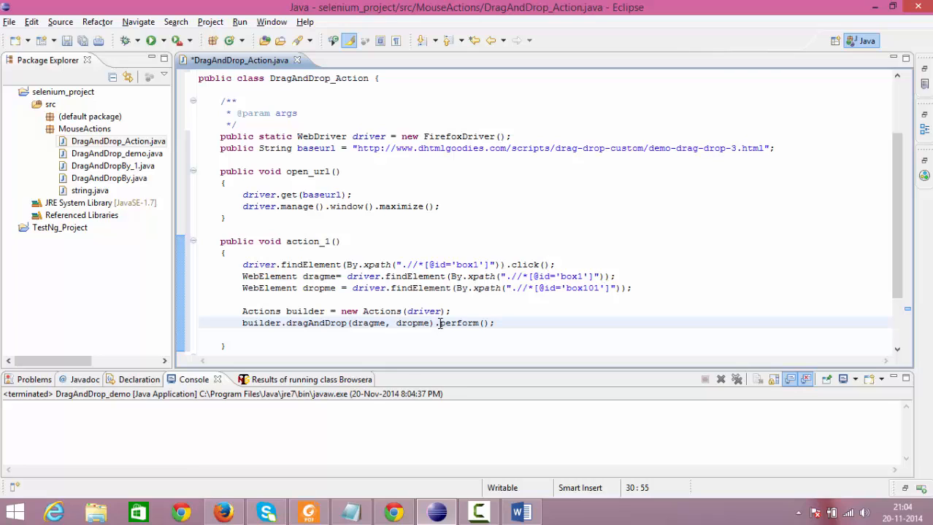
{"action": "double_click", "coordinate": [459, 323]}
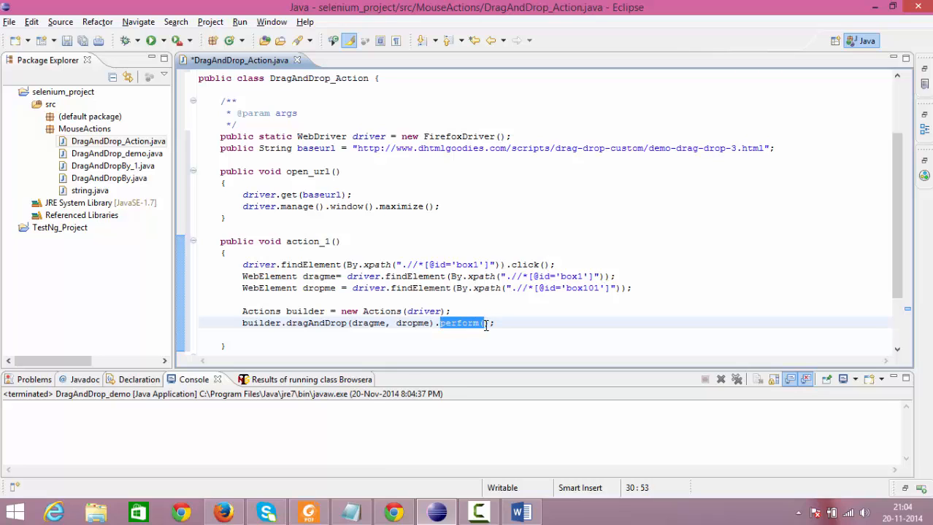
{"action": "mouse_move", "coordinate": [461, 323]}
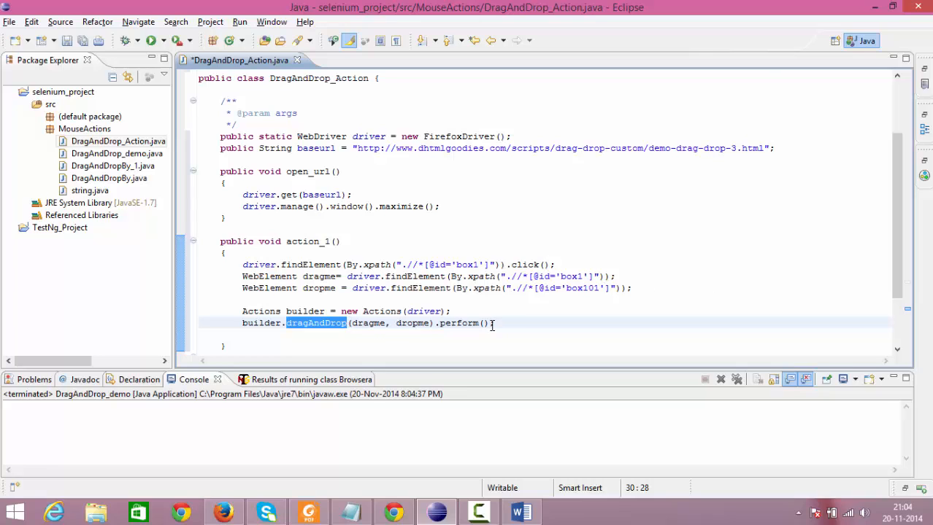
{"action": "mouse_move", "coordinate": [272, 306]}
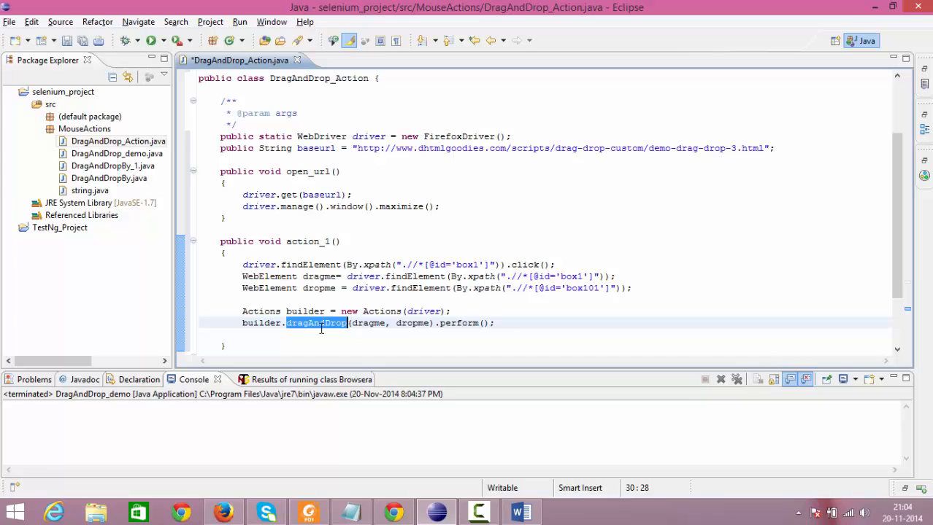
{"action": "mouse_move", "coordinate": [316, 323]}
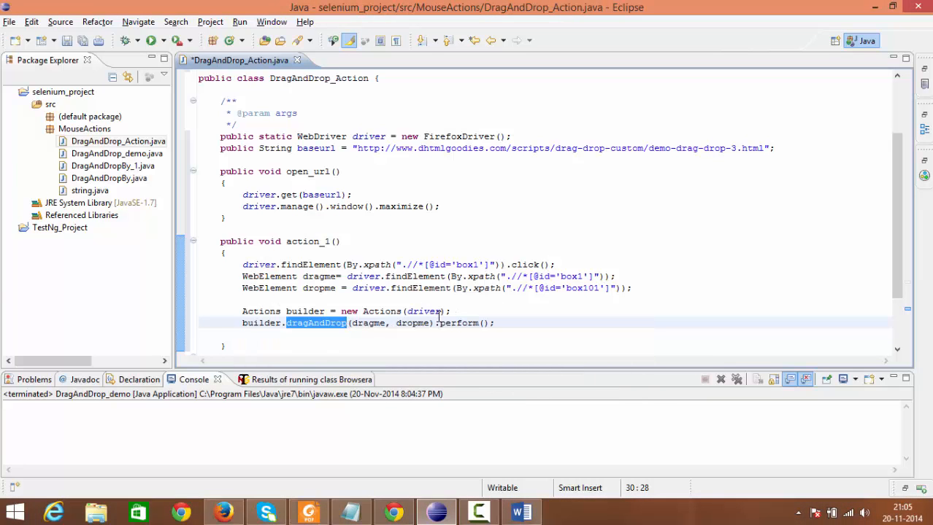
{"action": "mouse_move", "coordinate": [459, 323]}
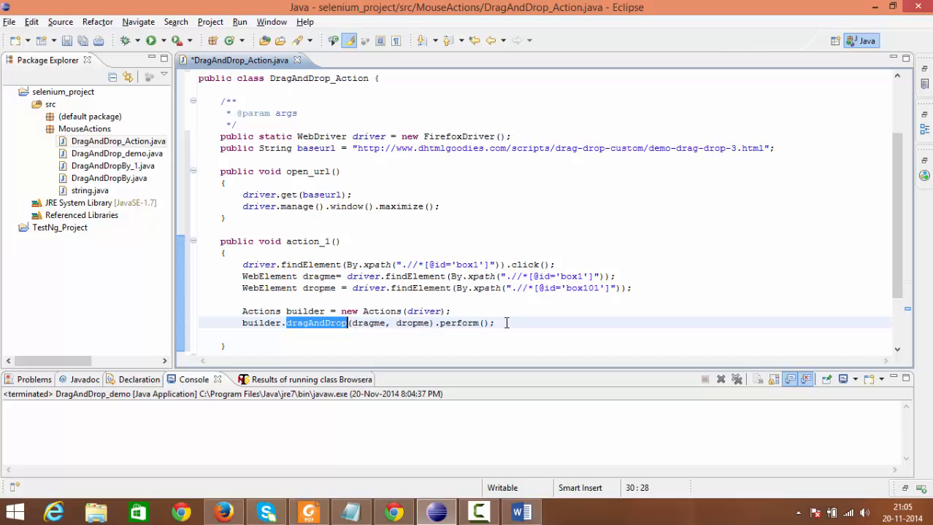
{"action": "mouse_move", "coordinate": [923, 207]}
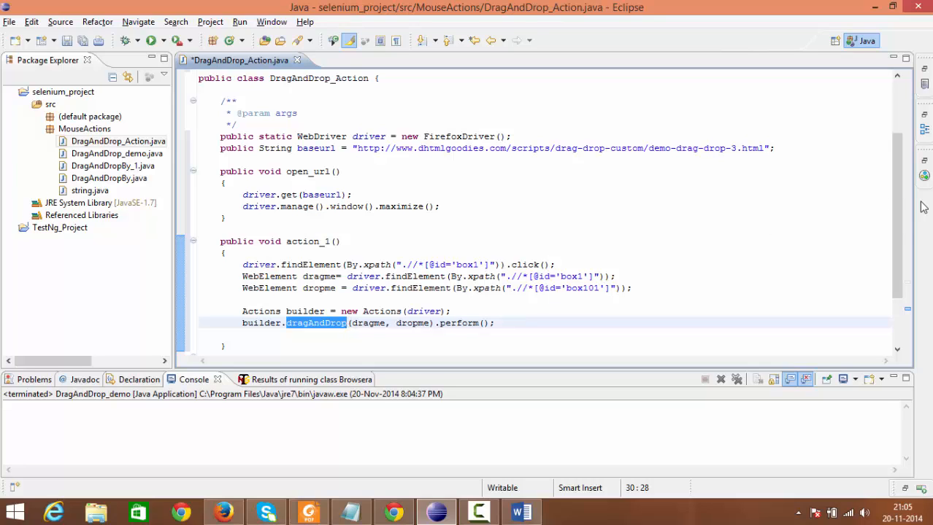
Open a blank line in main and highlight the class name DragAndDrop_Action for reference
{"action": "scroll", "scroll_direction": "down", "scroll_amount": 3}
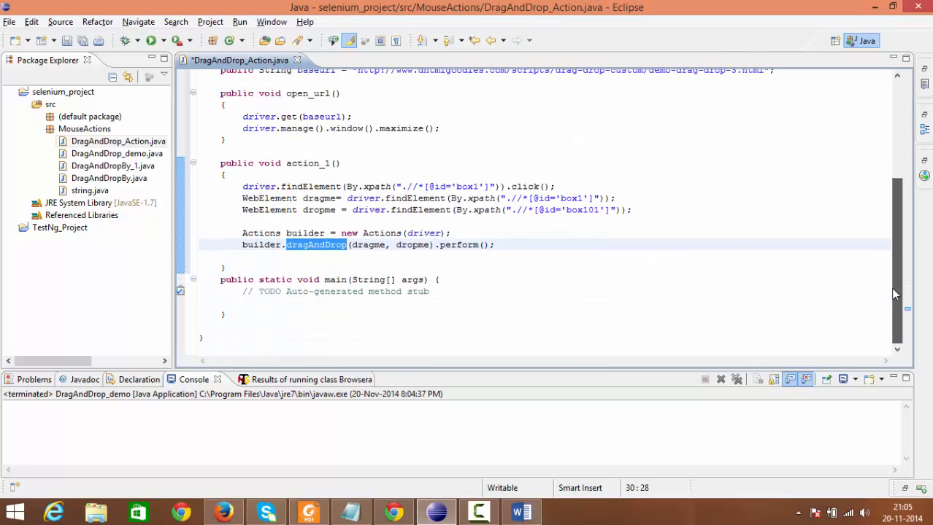
{"action": "left_click", "coordinate": [450, 291]}
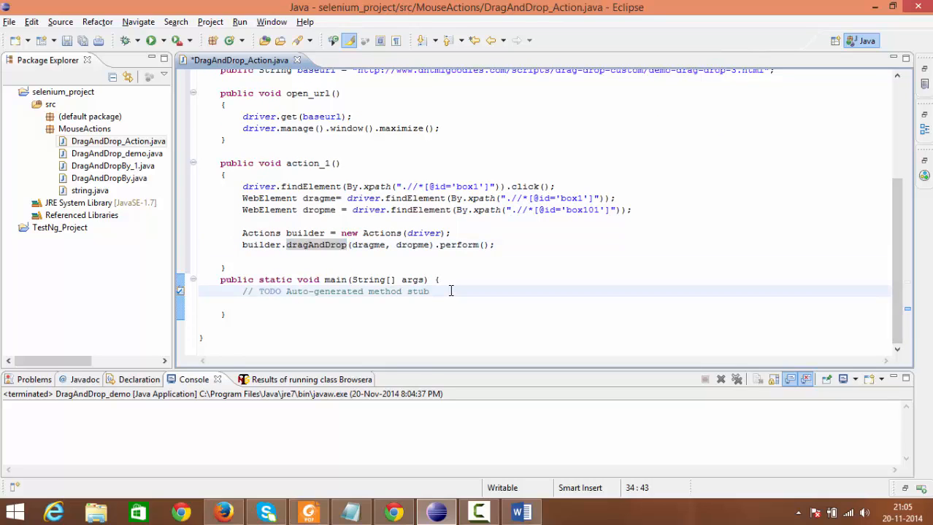
{"action": "left_click", "coordinate": [429, 291]}
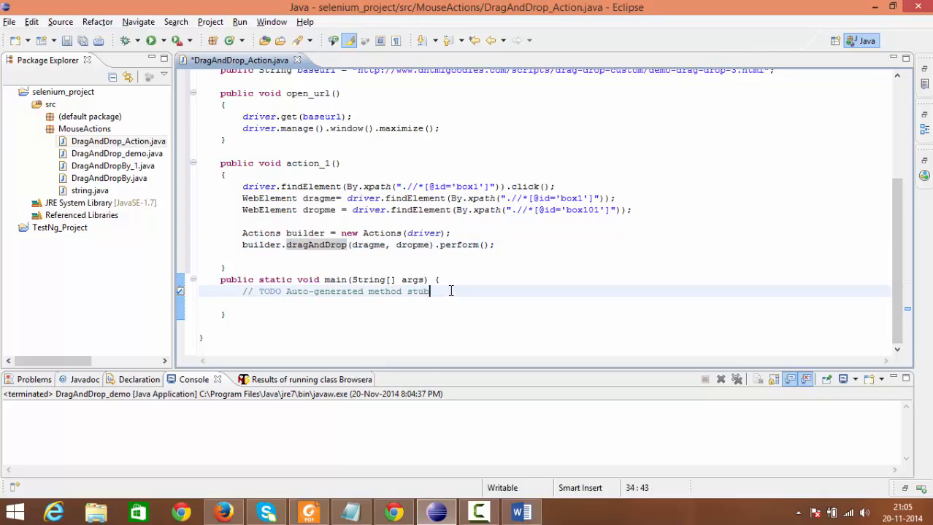
{"action": "key", "text": "Return"}
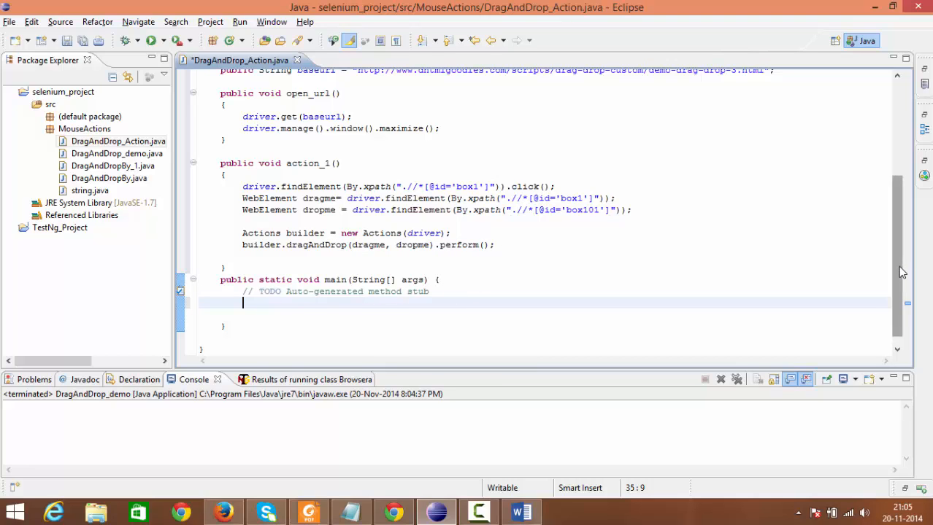
{"action": "scroll", "scroll_direction": "up", "scroll_amount": 3}
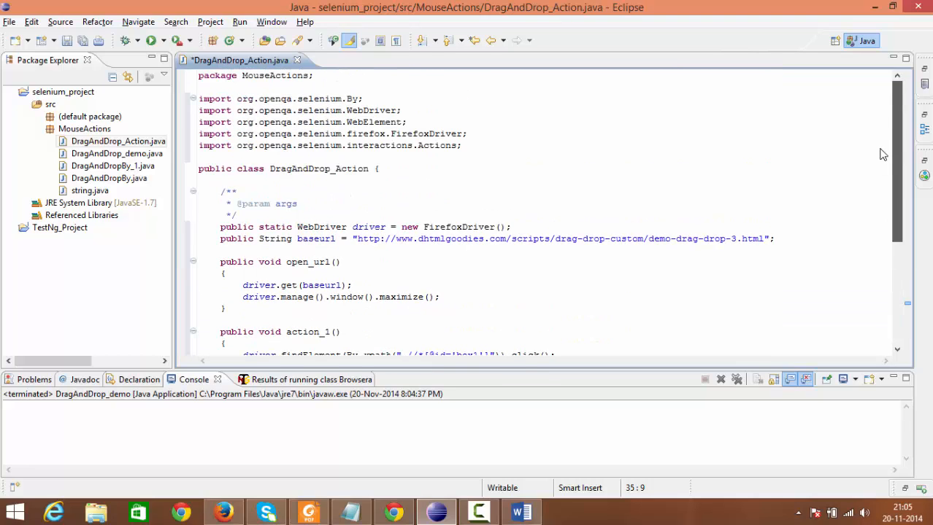
{"action": "scroll", "scroll_direction": "down", "scroll_amount": 3}
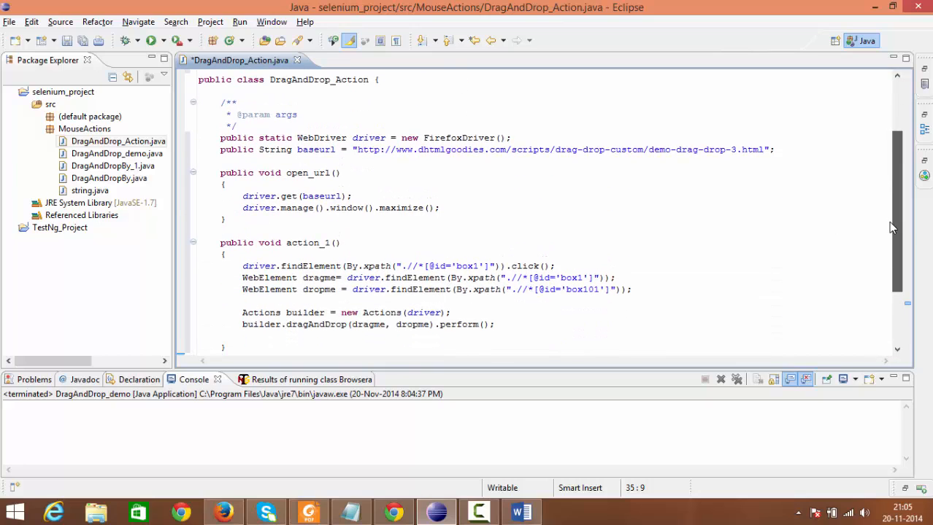
{"action": "mouse_move", "coordinate": [356, 173]}
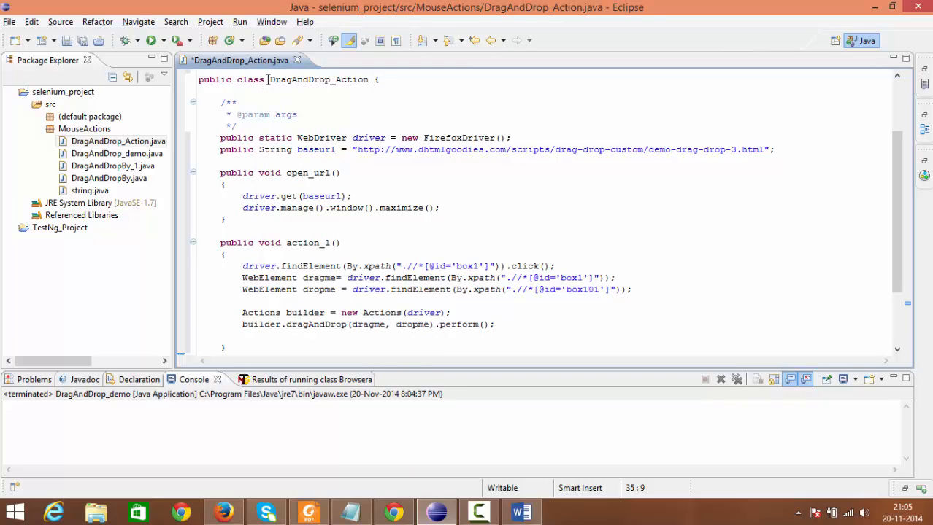
{"action": "double_click", "coordinate": [319, 80]}
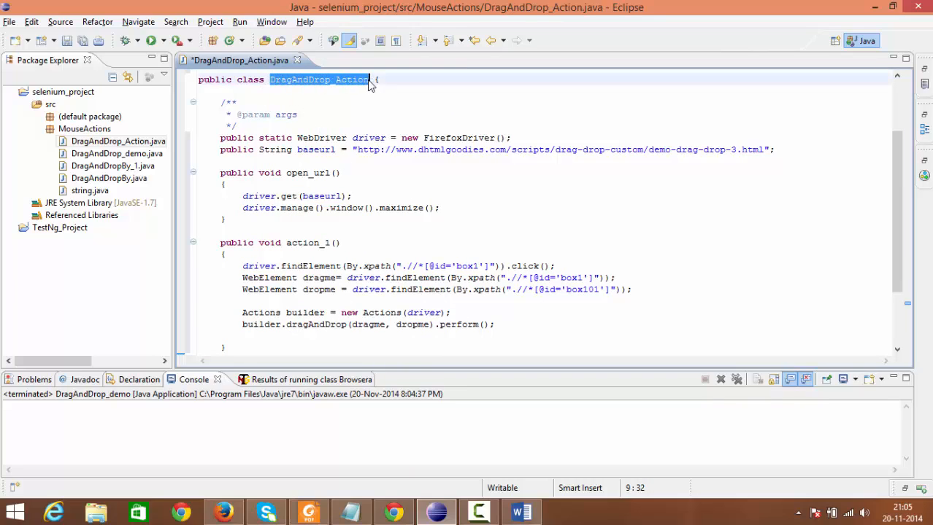
{"action": "mouse_move", "coordinate": [882, 187]}
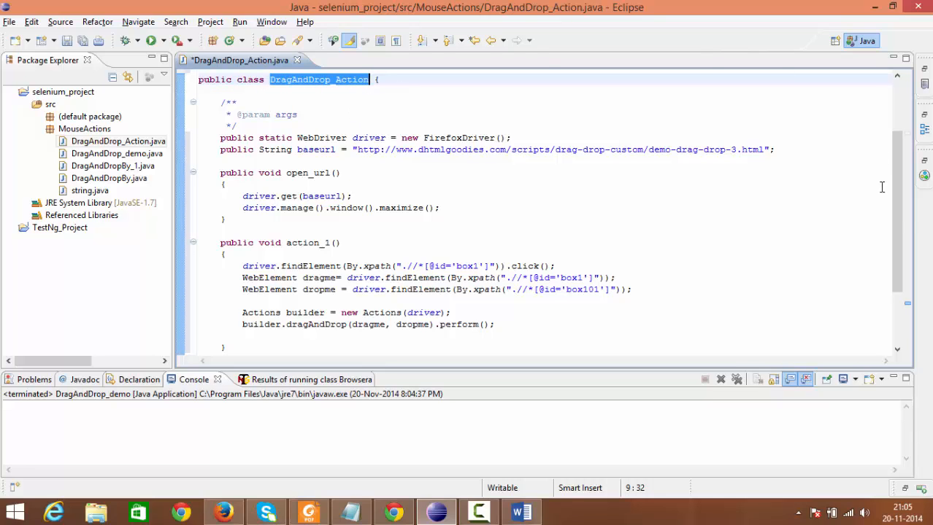
{"action": "scroll", "scroll_direction": "down", "scroll_amount": 3}
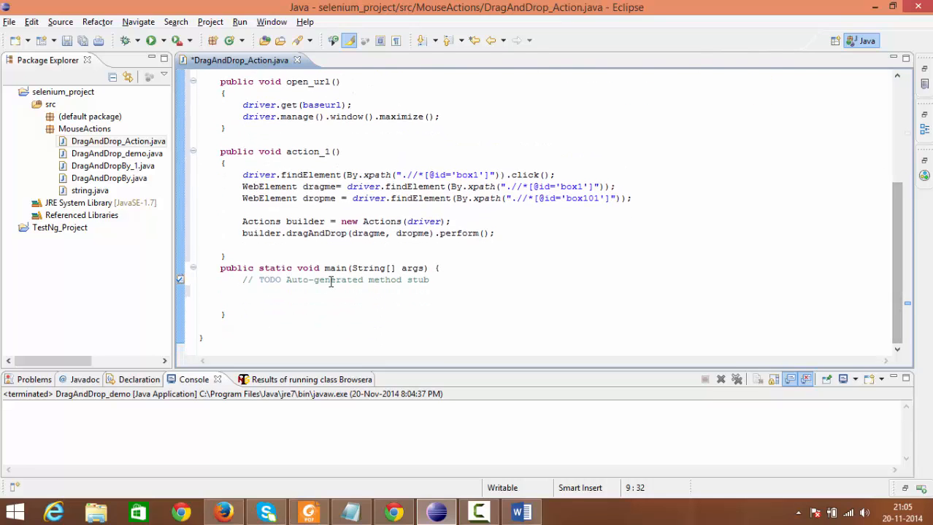
{"action": "left_click", "coordinate": [297, 302]}
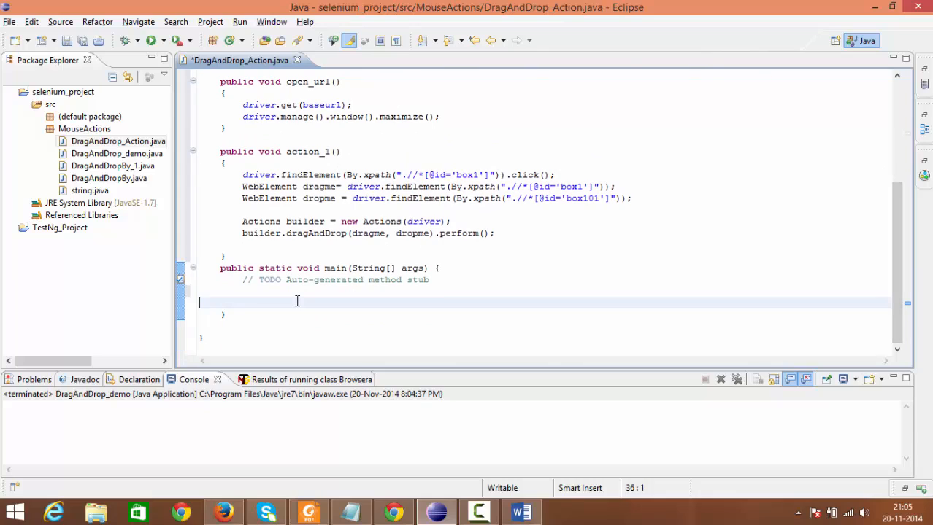
Write DragAndDrop_Action test = new DragAndDrop_Action(); in main
{"action": "type", "text": "DragAndDrop_Action"}
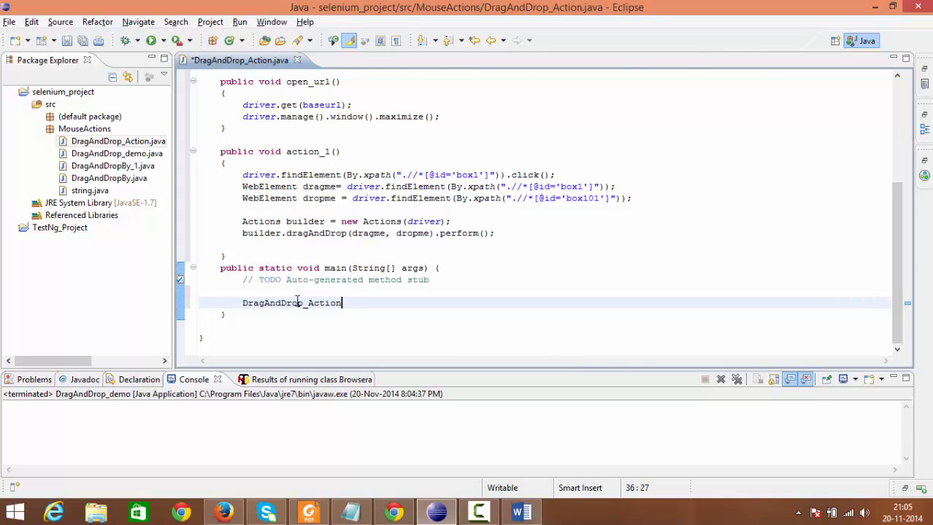
{"action": "type", "text": "test"}
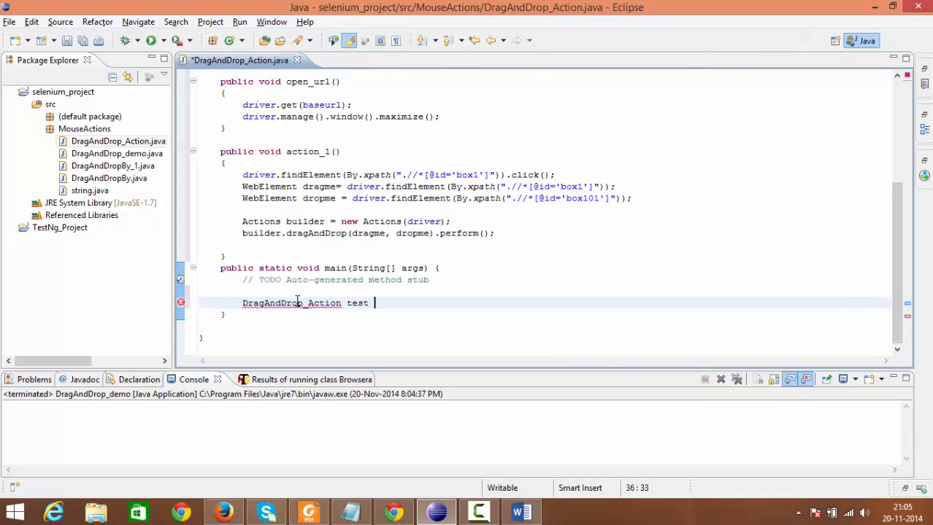
{"action": "type", "text": "= new"}
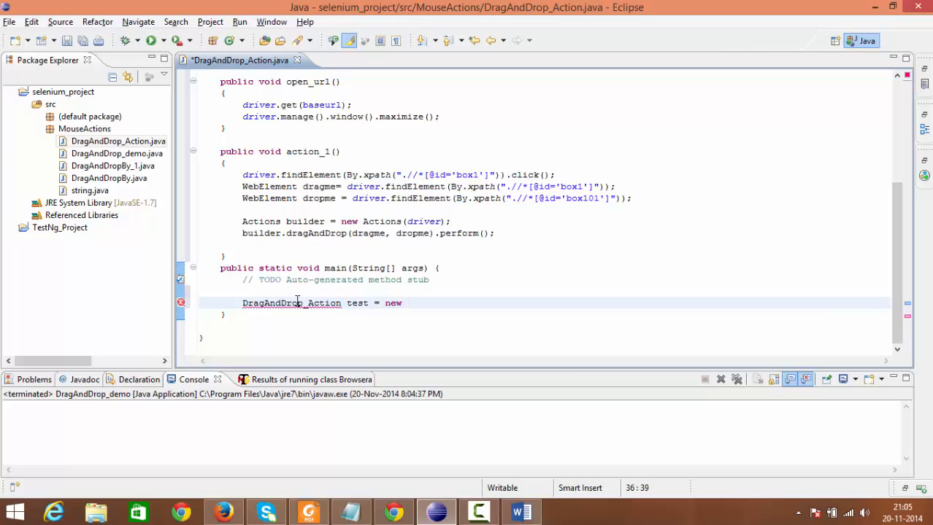
{"action": "type", "text": "DragAndDr"}
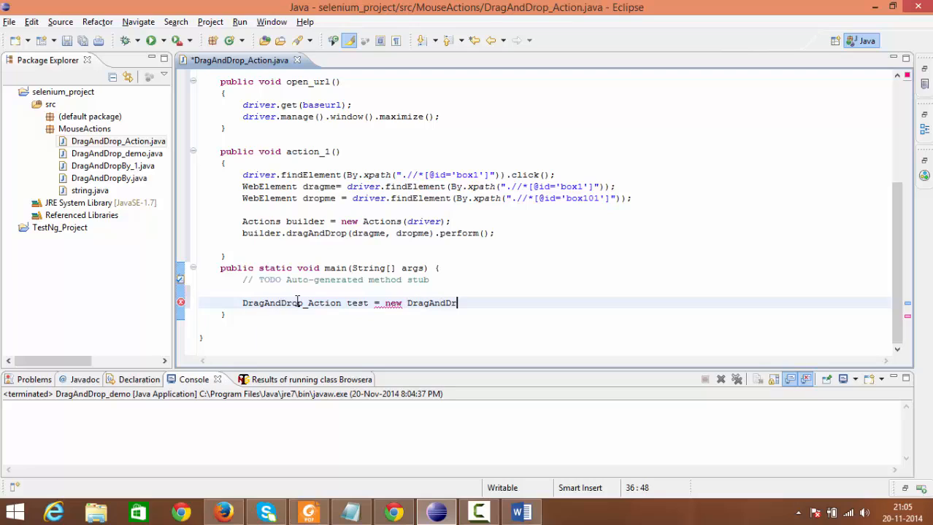
{"action": "type", "text": "op_"}
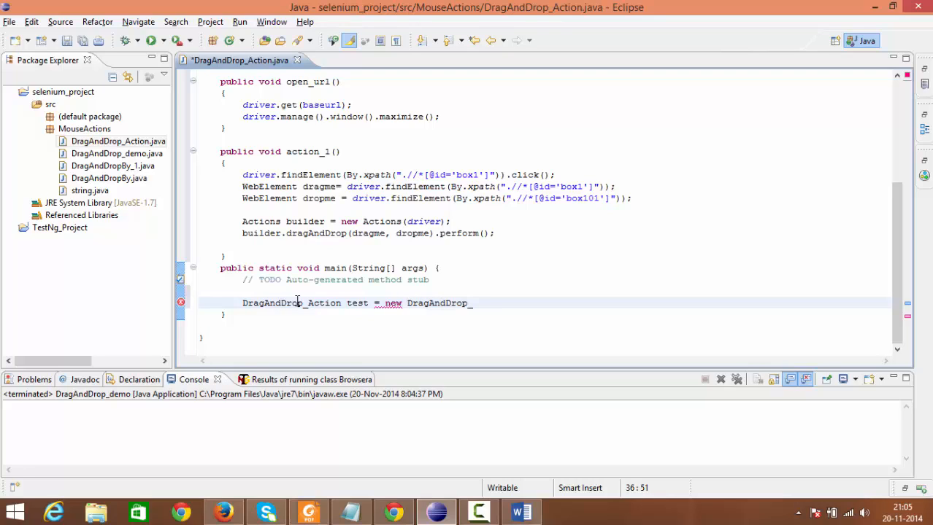
{"action": "type", "text": "_Action"}
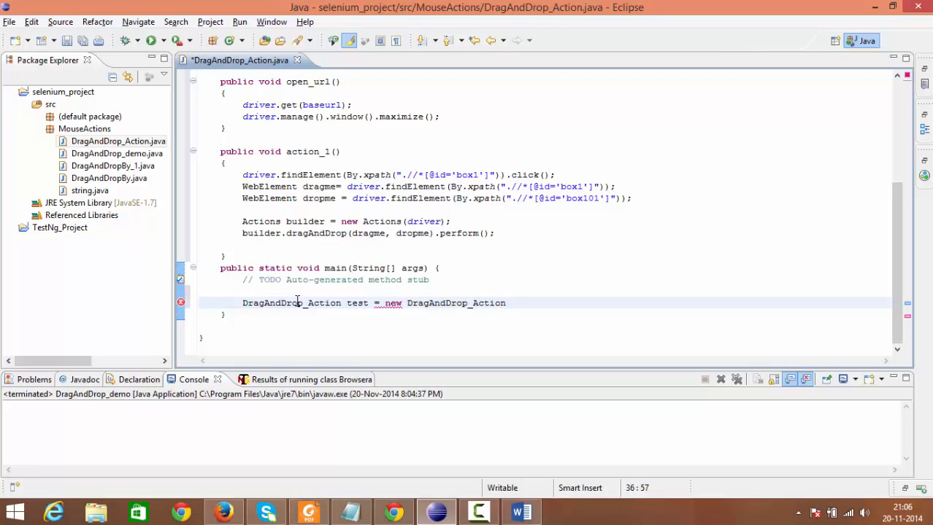
{"action": "type", "text": "();"}
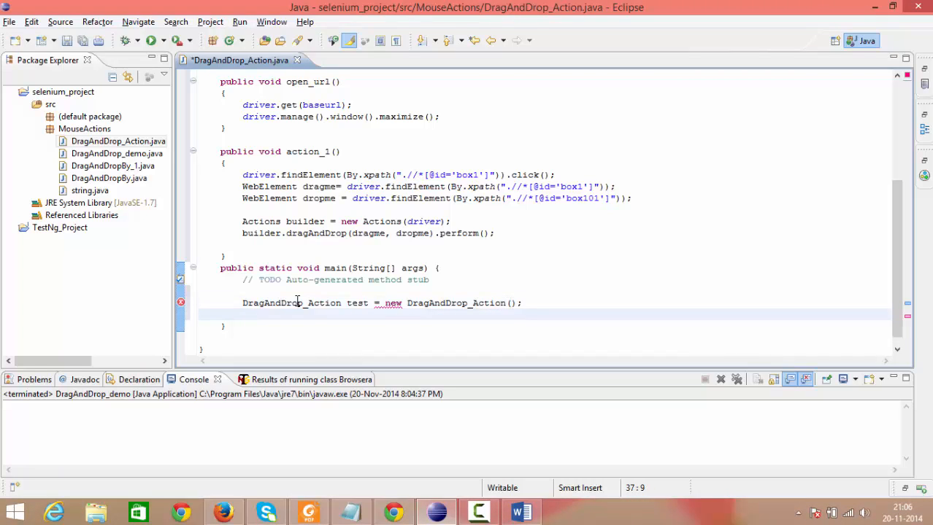
Add test.open_url(); and test.action_1(); calls using content assist
{"action": "type", "text": "test"}
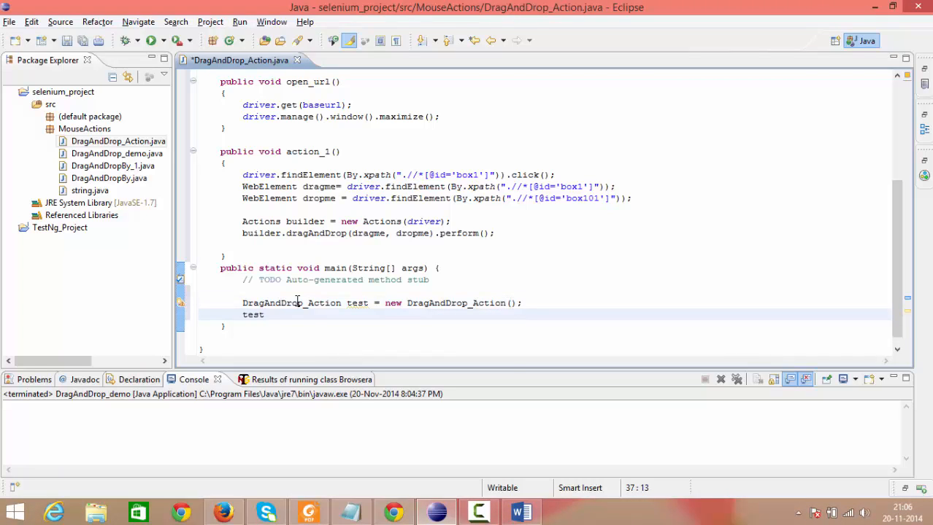
{"action": "type", "text": "."}
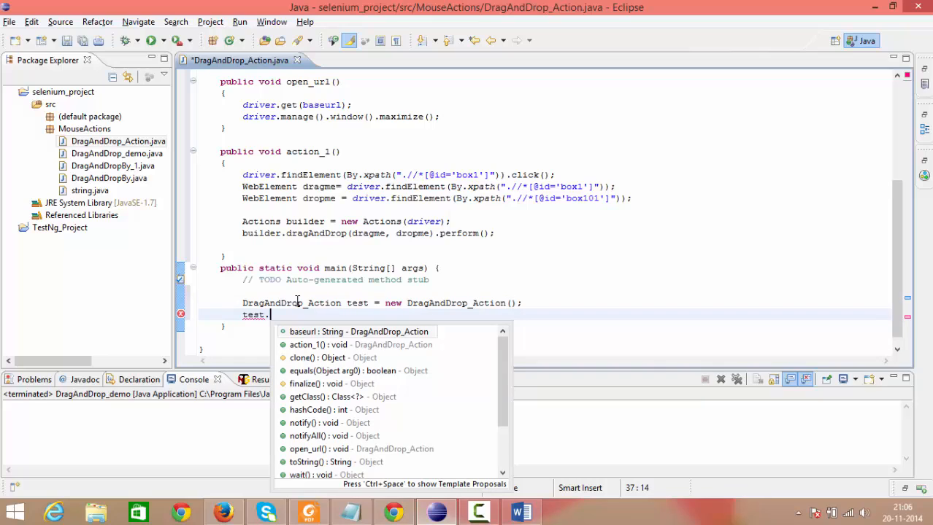
{"action": "type", "text": "o"}
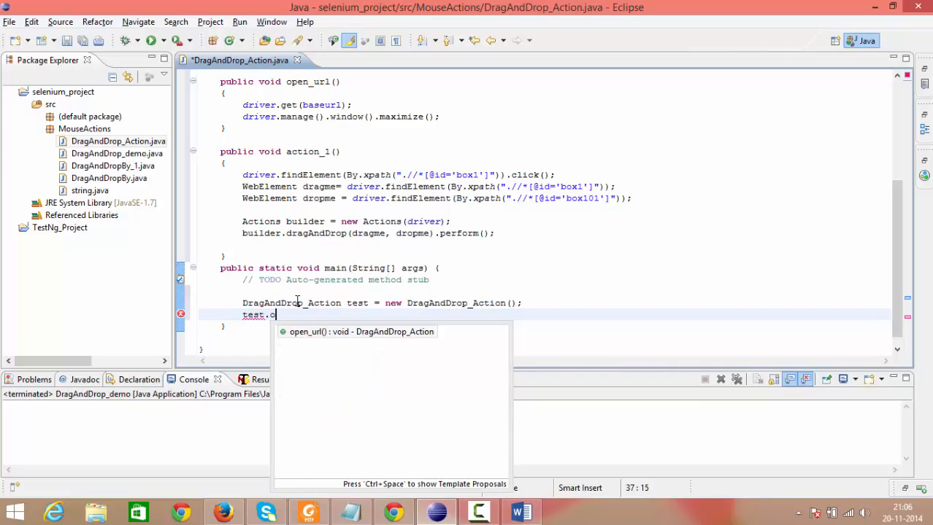
{"action": "left_click", "coordinate": [361, 332]}
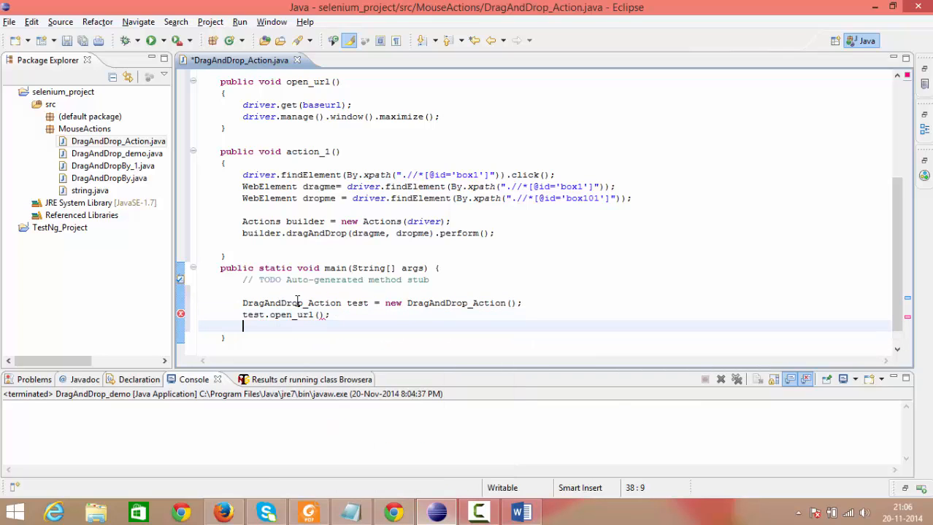
{"action": "type", "text": "test."}
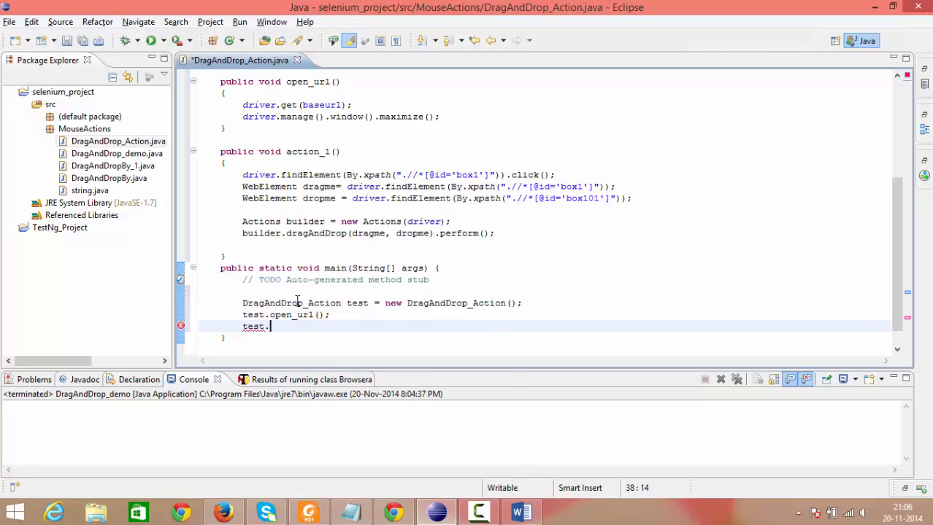
{"action": "type", "text": "."}
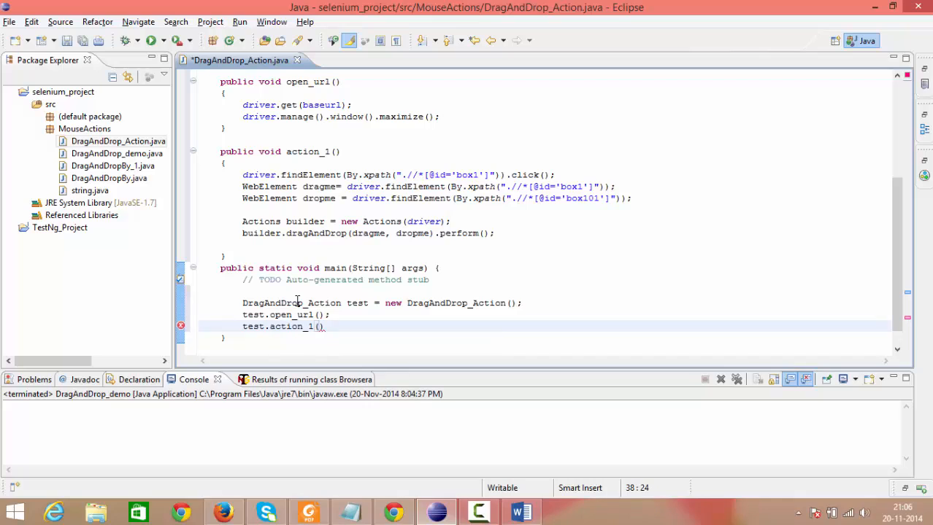
{"action": "type", "text": ";"}
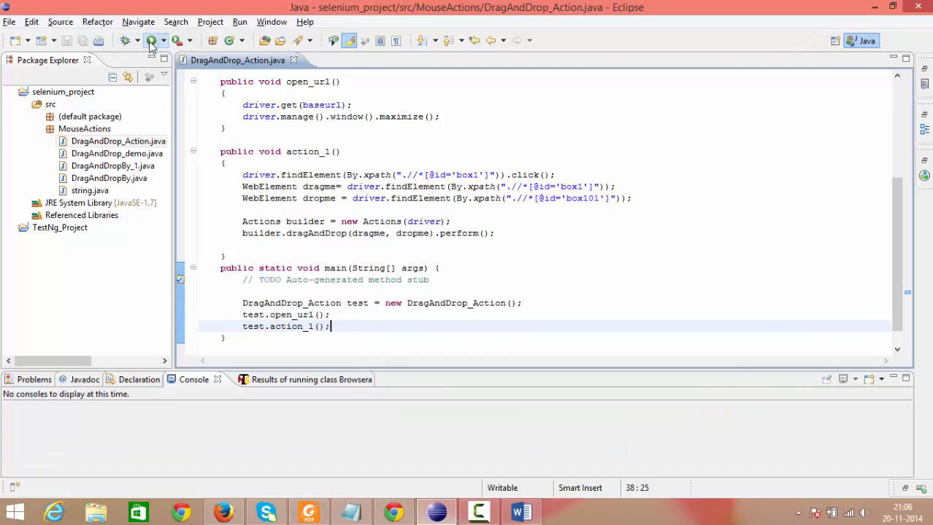
Run DragAndDrop_Action as a Java application from the toolbar
{"action": "left_click", "coordinate": [151, 41]}
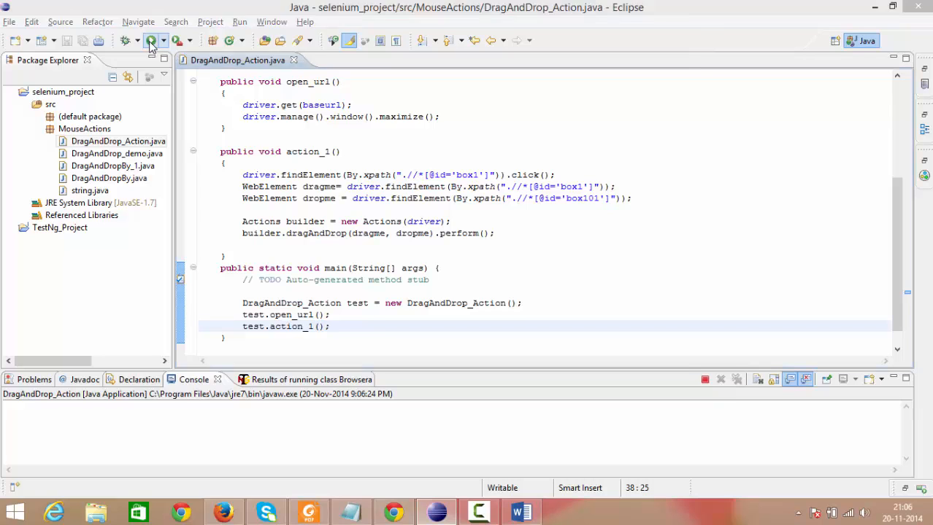
{"action": "left_click", "coordinate": [151, 40]}
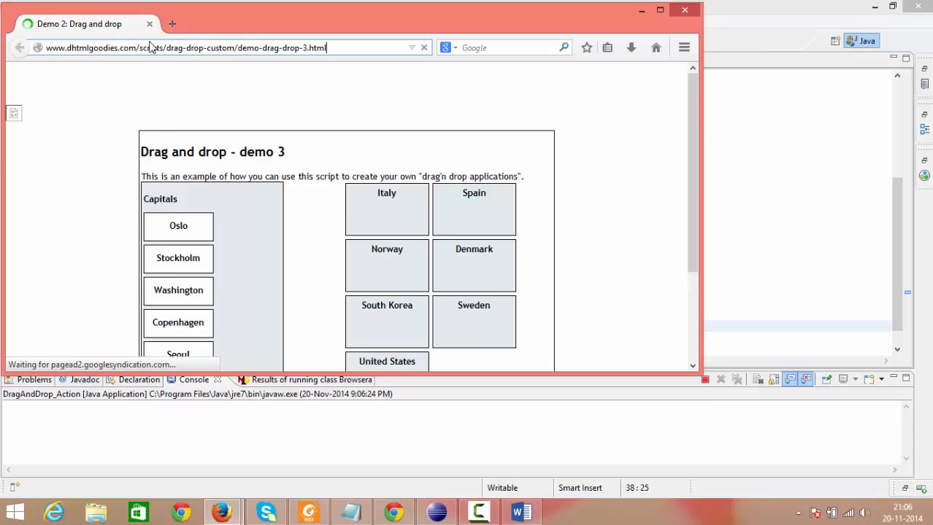
Watch the automated Firefox run drag Oslo onto the Norway box
{"action": "scroll", "scroll_direction": "up", "scroll_amount": 3}
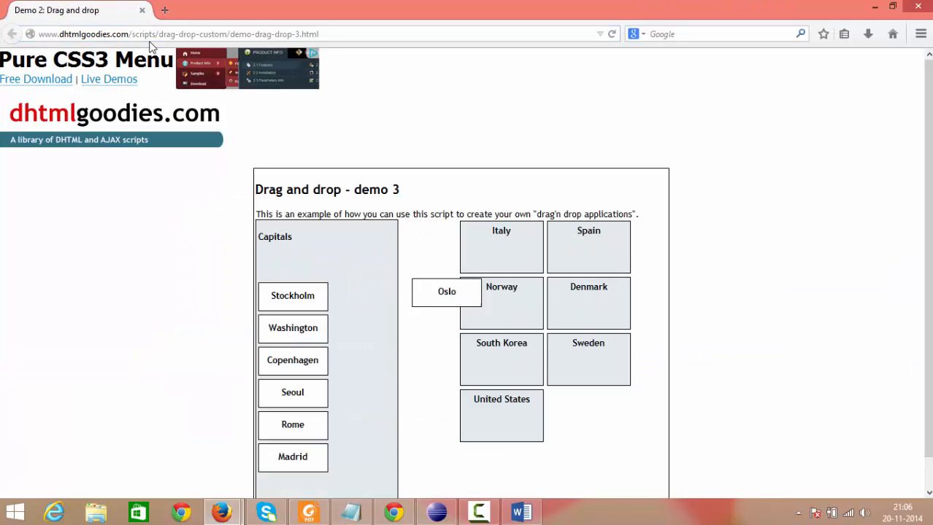
{"action": "left_click_drag", "start_coordinate": [446, 291], "coordinate": [498, 305]}
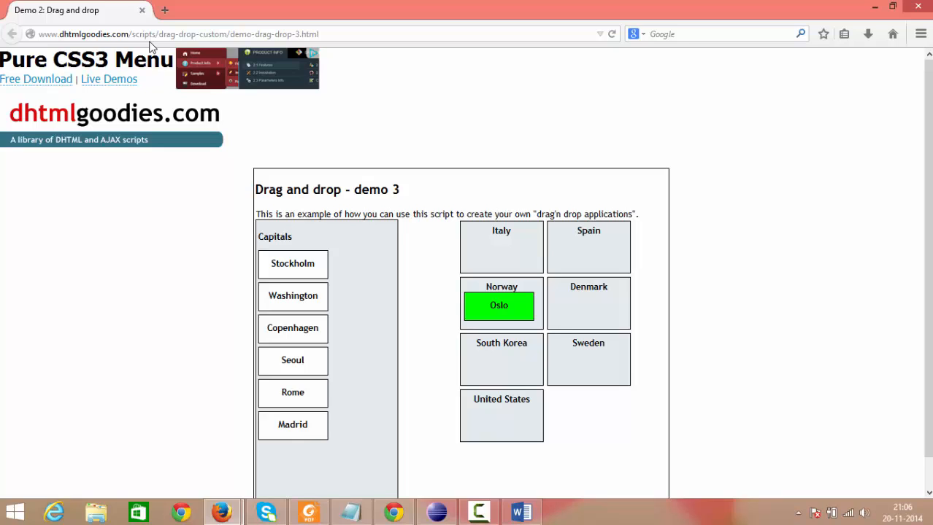
{"action": "mouse_move", "coordinate": [419, 426]}
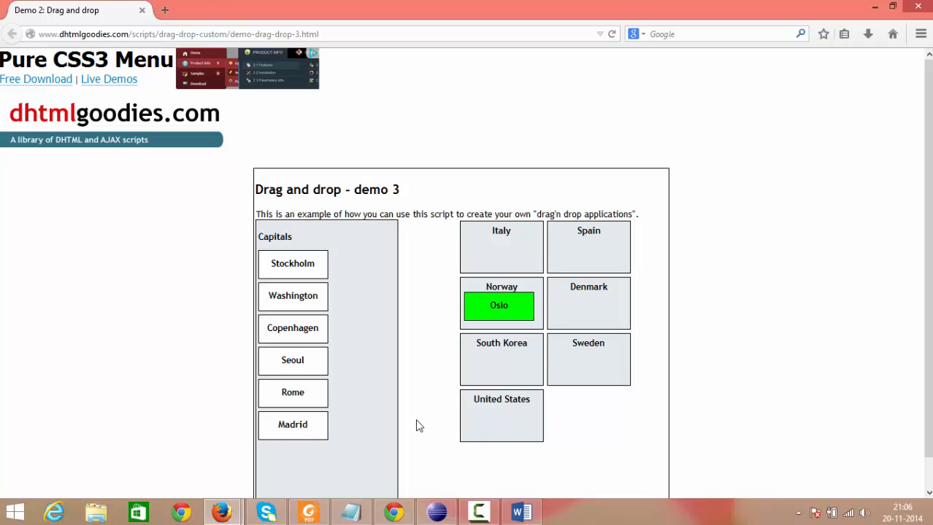
{"action": "mouse_move", "coordinate": [655, 419]}
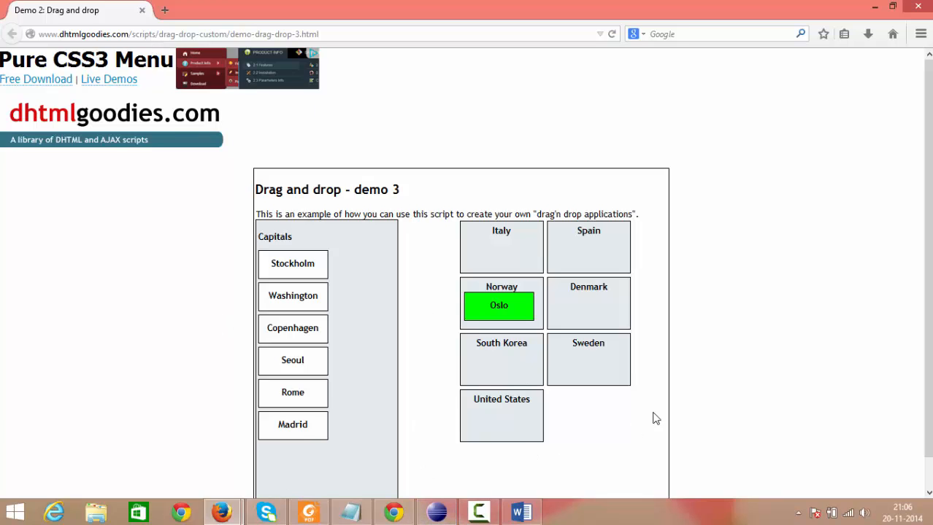
{"action": "mouse_move", "coordinate": [437, 511]}
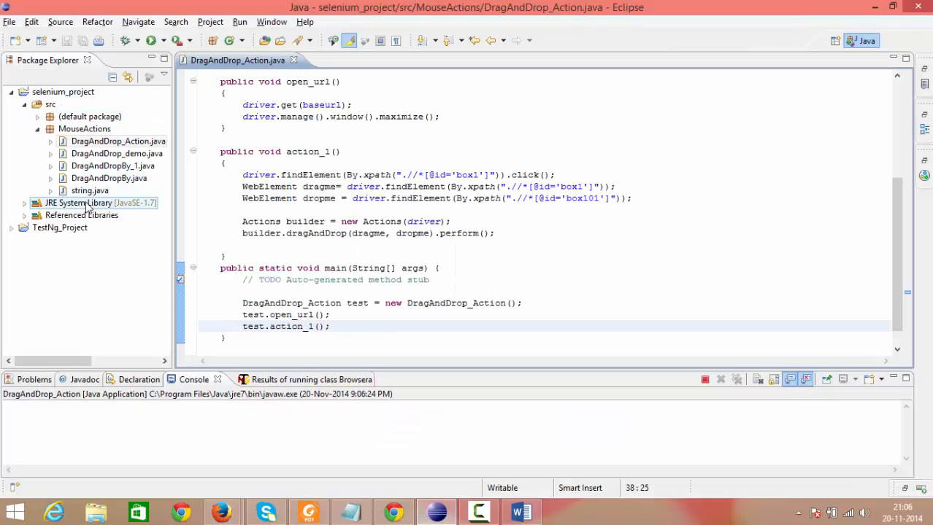
Open DragAndDrop_demo.java from Package Explorer and scroll through drag_action methods to main
{"action": "left_click", "coordinate": [116, 153]}
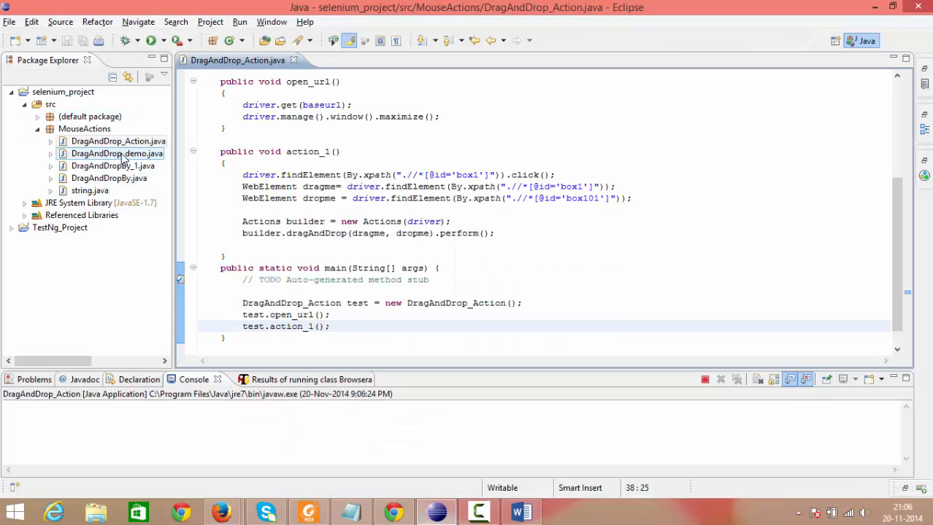
{"action": "right_click", "coordinate": [116, 153]}
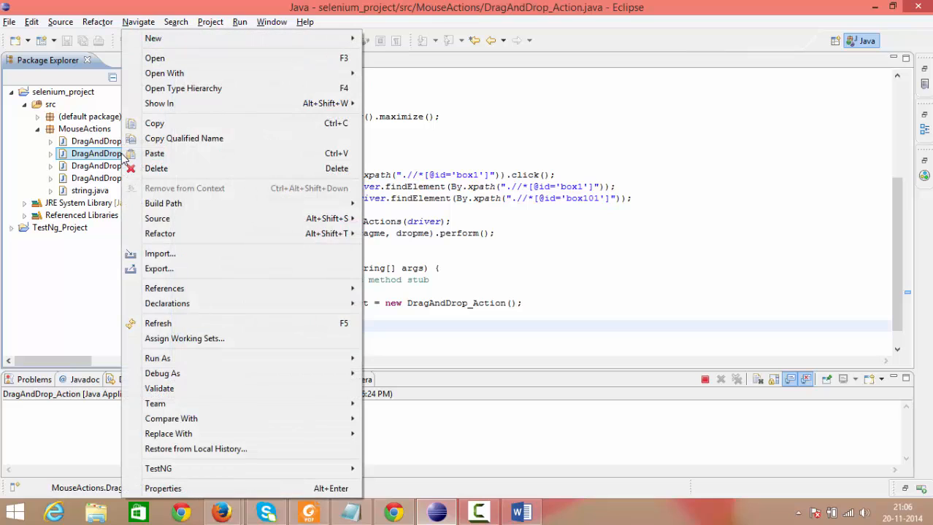
{"action": "mouse_move", "coordinate": [154, 58]}
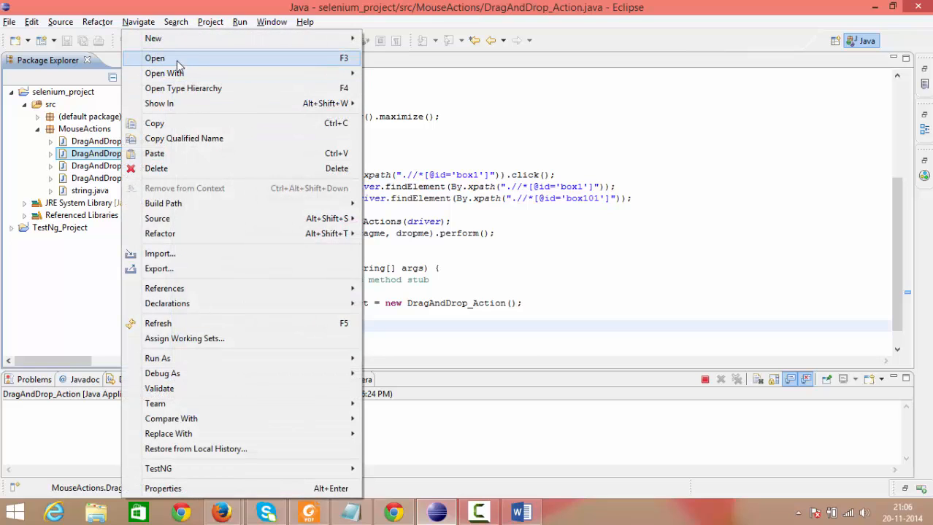
{"action": "left_click", "coordinate": [154, 57]}
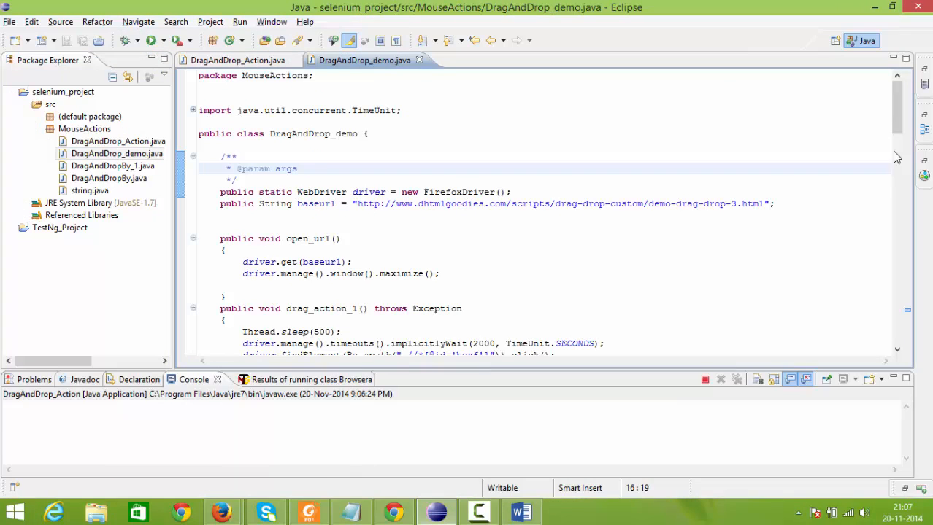
{"action": "scroll", "scroll_direction": "down", "scroll_amount": 3}
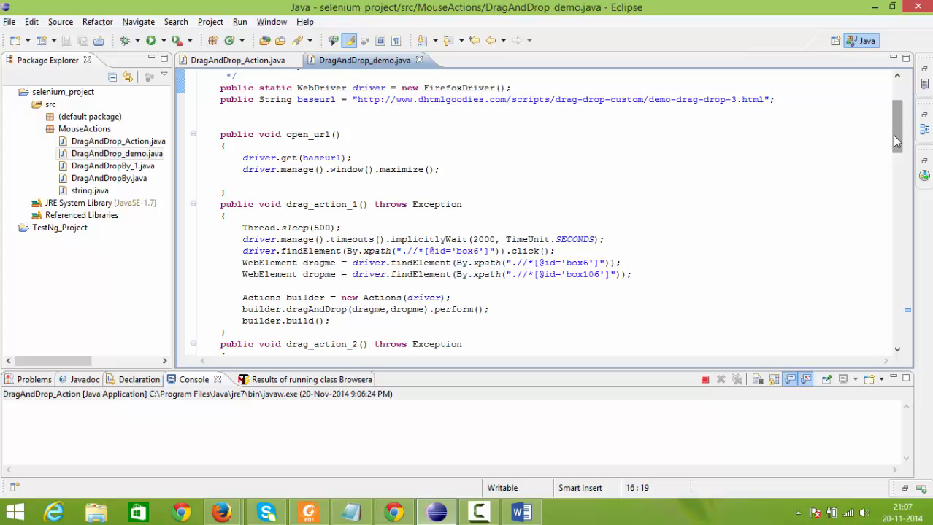
{"action": "mouse_move", "coordinate": [899, 148]}
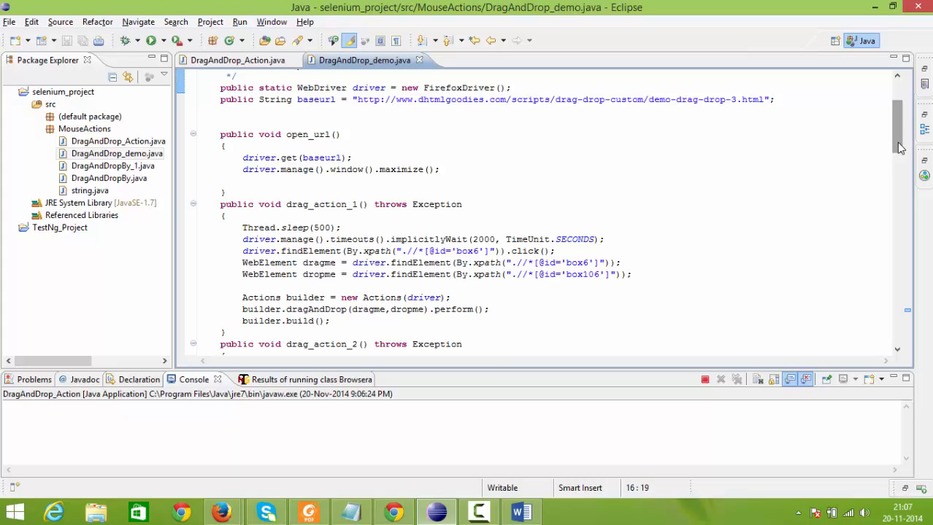
{"action": "scroll", "scroll_direction": "down", "scroll_amount": 3}
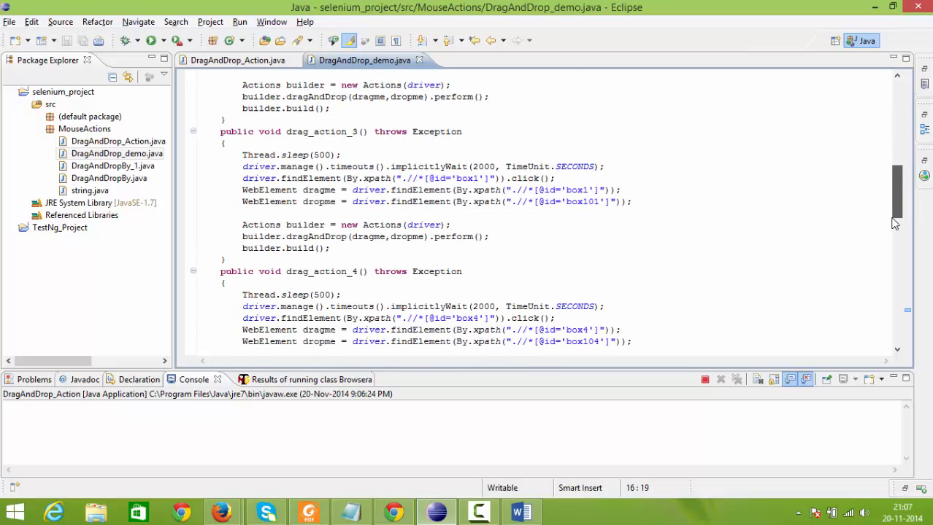
{"action": "scroll", "scroll_direction": "down", "scroll_amount": 3}
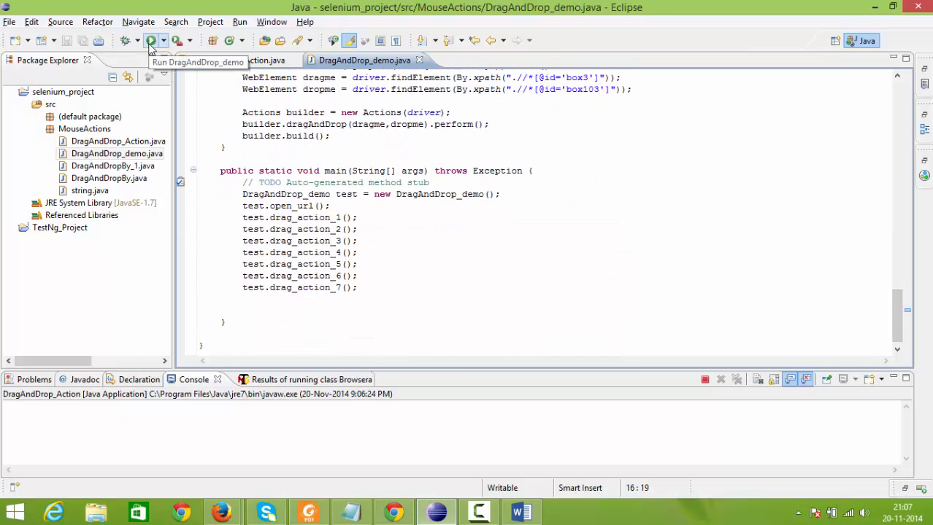
Run DragAndDrop_demo as a Java application from the toolbar
{"action": "left_click", "coordinate": [150, 40]}
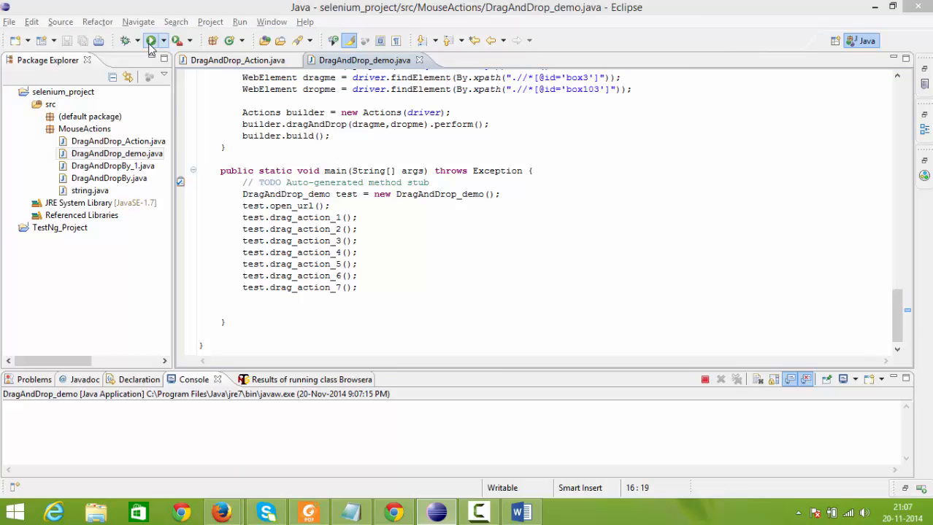
{"action": "left_click", "coordinate": [150, 40]}
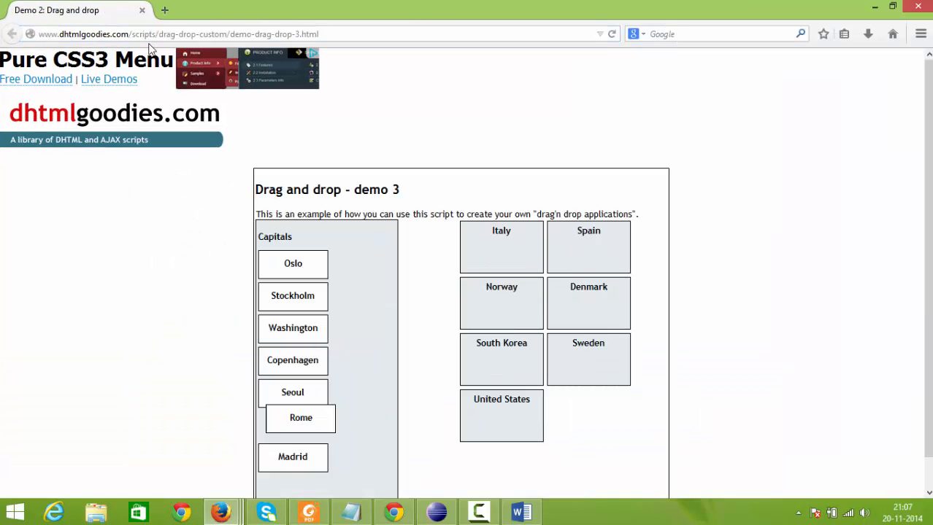
Watch the script drag Rome, Madrid, Oslo, Copenhagen, Seoul, Stockholm and Washington onto their countries
{"action": "left_click_drag", "start_coordinate": [300, 417], "coordinate": [499, 249]}
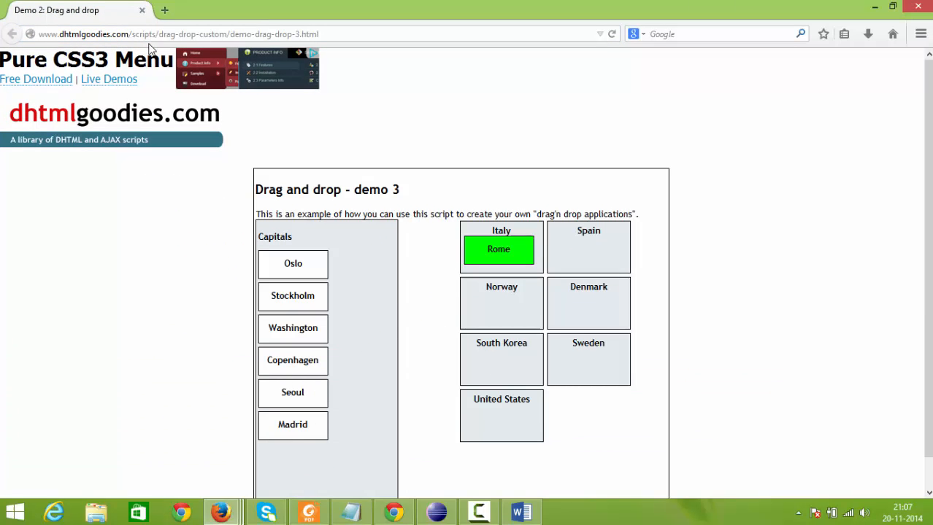
{"action": "left_click_drag", "start_coordinate": [292, 424], "coordinate": [327, 403]}
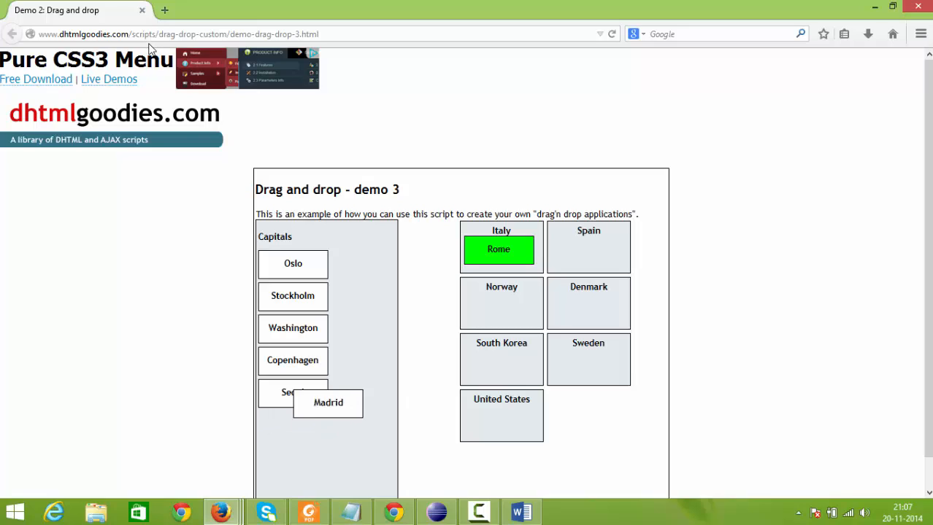
{"action": "left_click_drag", "start_coordinate": [328, 403], "coordinate": [588, 249]}
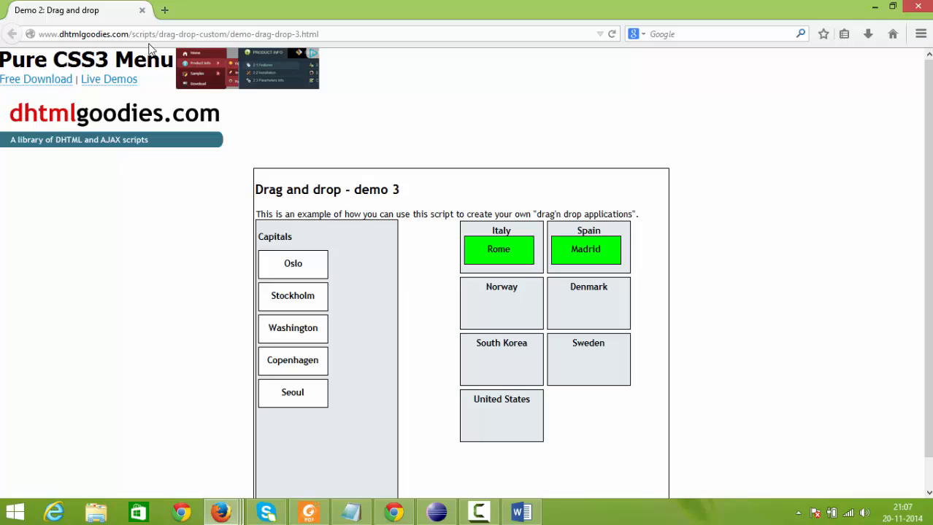
{"action": "left_click_drag", "start_coordinate": [293, 264], "coordinate": [502, 306]}
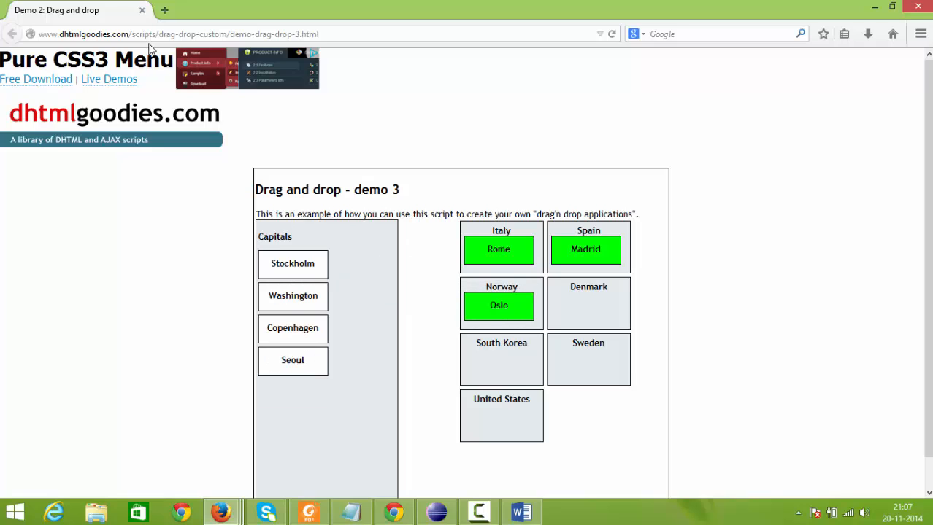
{"action": "left_click_drag", "start_coordinate": [293, 329], "coordinate": [588, 302]}
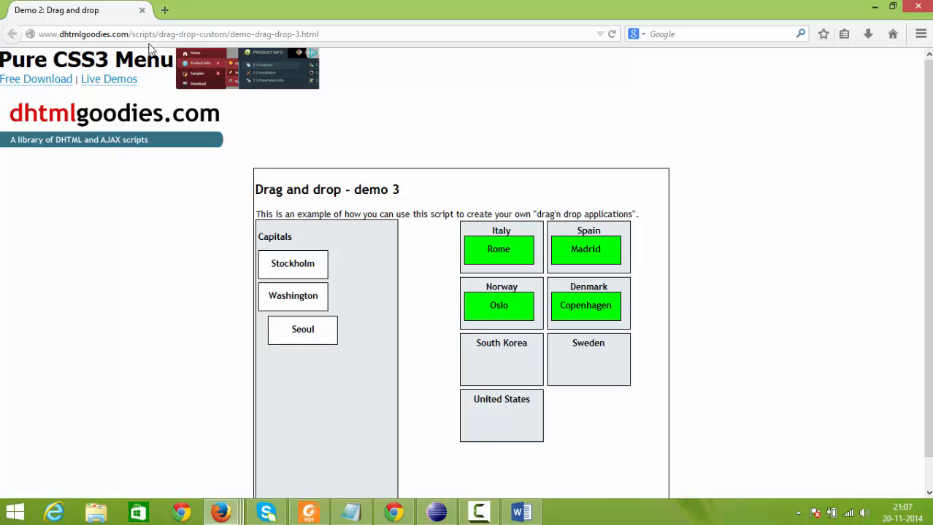
{"action": "left_click_drag", "start_coordinate": [302, 329], "coordinate": [501, 359]}
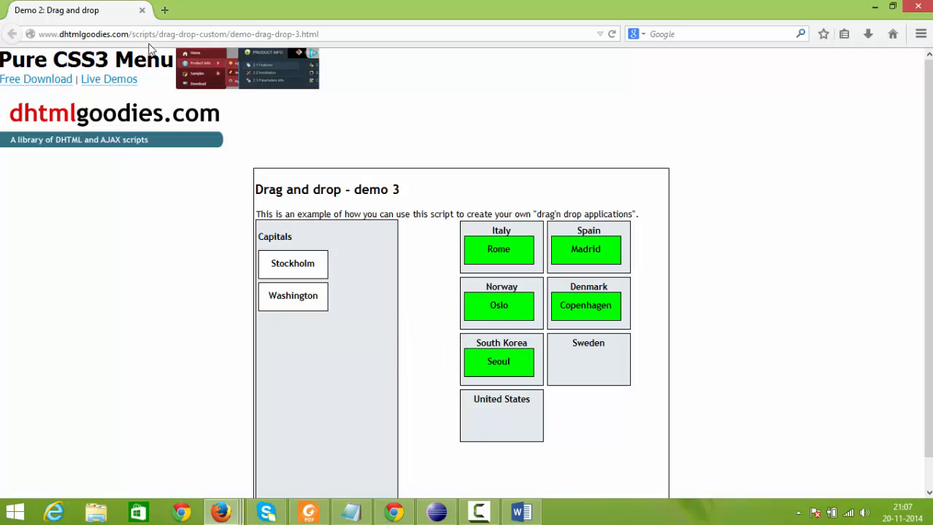
{"action": "left_click_drag", "start_coordinate": [293, 264], "coordinate": [437, 309]}
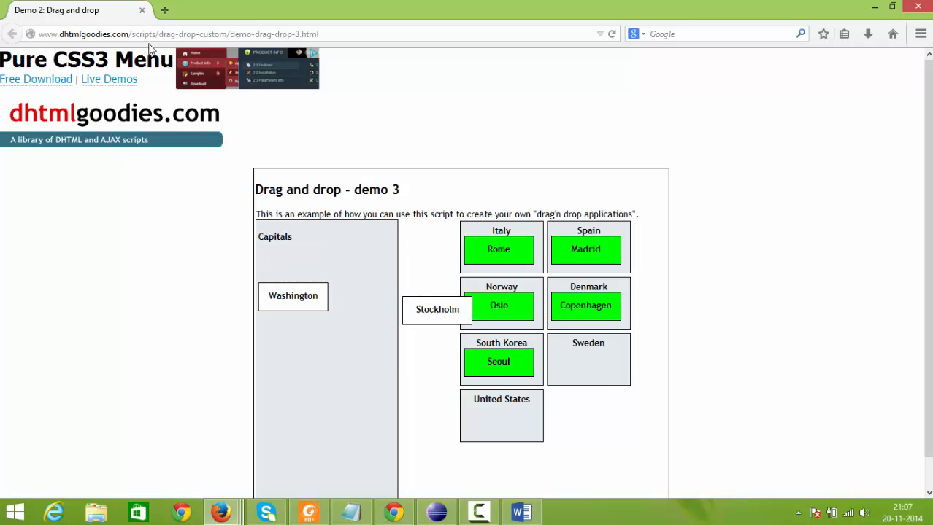
{"action": "left_click_drag", "start_coordinate": [437, 309], "coordinate": [585, 362]}
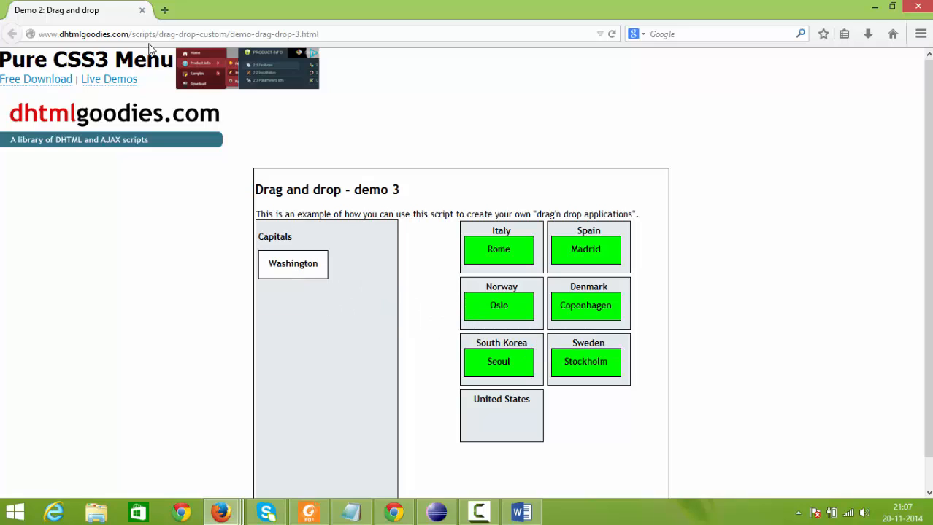
{"action": "left_click_drag", "start_coordinate": [292, 264], "coordinate": [431, 363]}
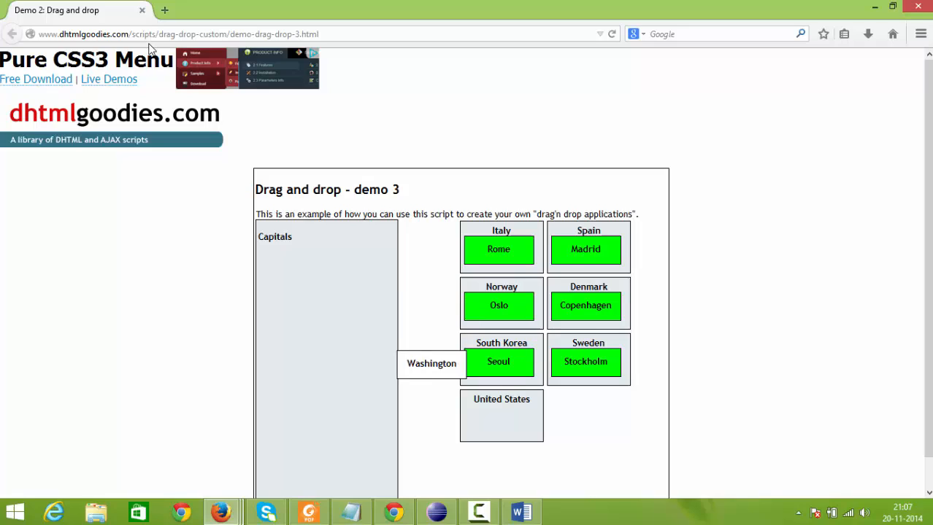
{"action": "left_click_drag", "start_coordinate": [430, 364], "coordinate": [502, 418]}
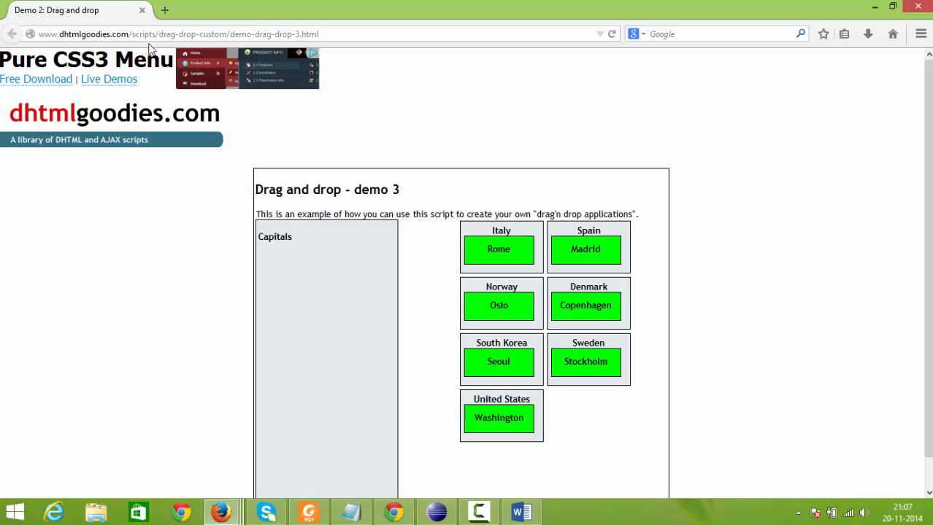
{"action": "mouse_move", "coordinate": [379, 434]}
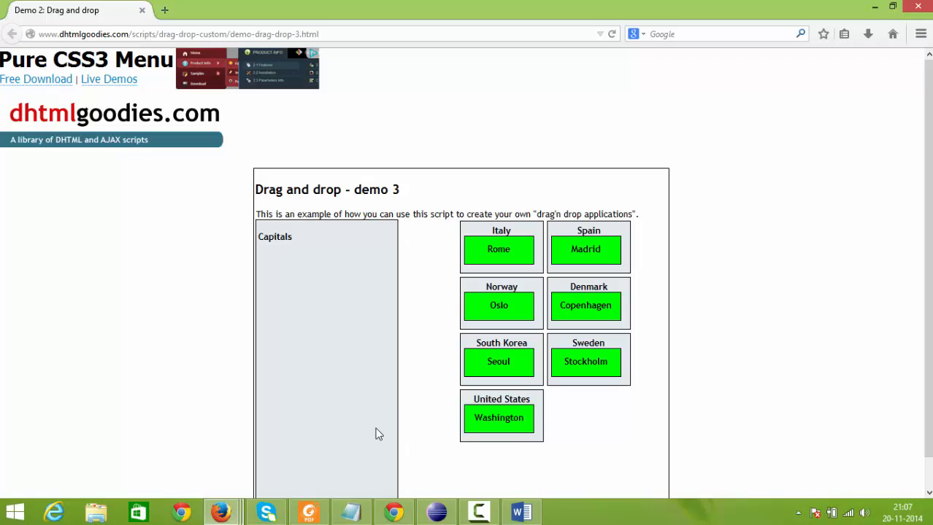